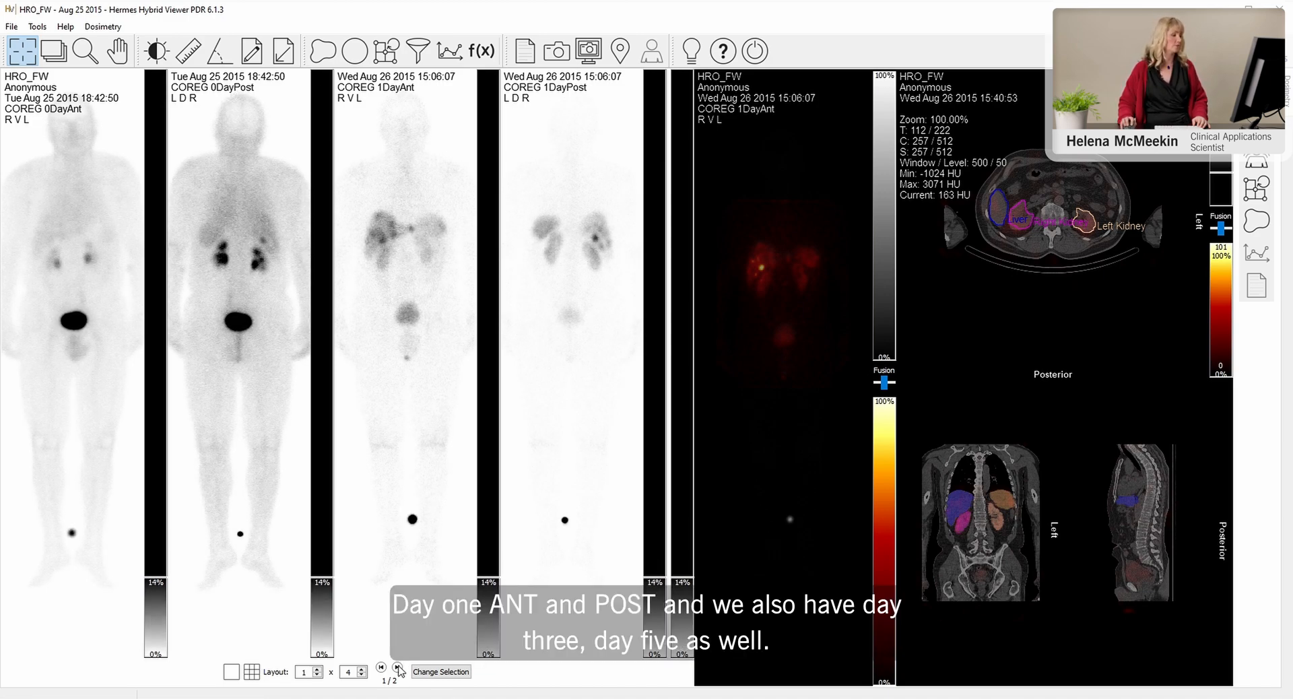
- Align the day 0–5 whole-body scans to a common body level, ending on days 0 and 1
{"action": "left_click", "coordinate": [397, 668]}
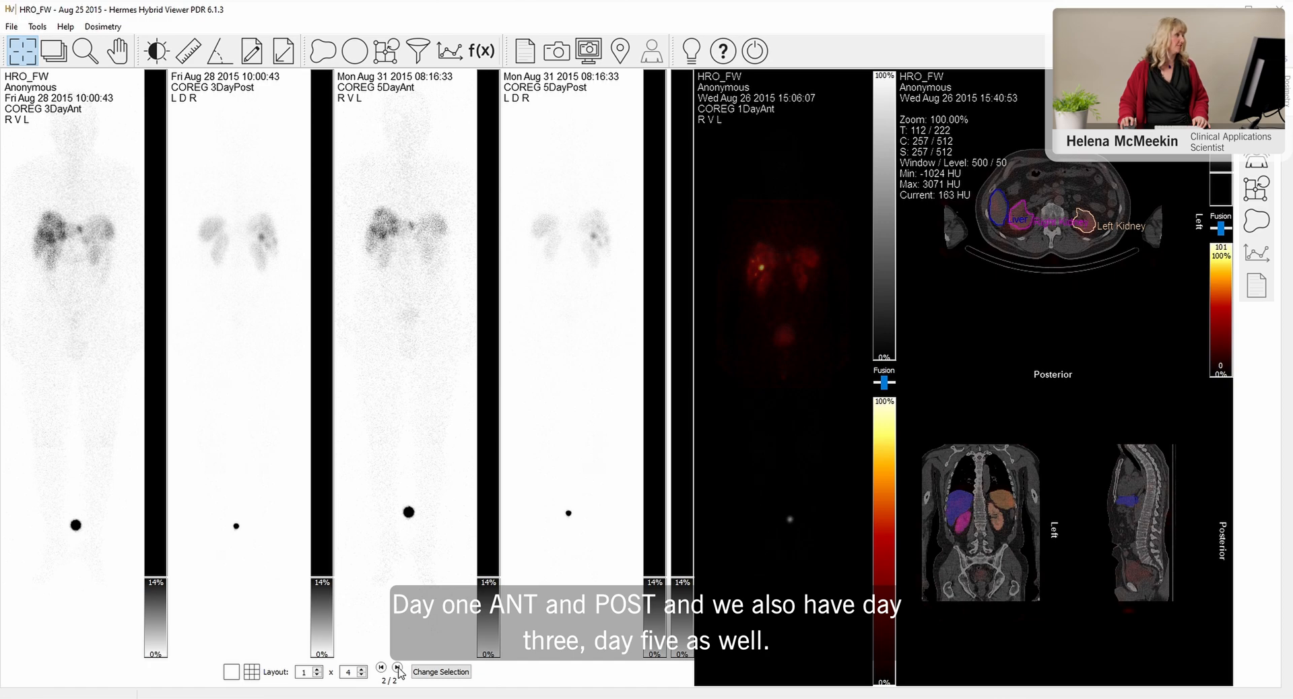
{"action": "left_click", "coordinate": [379, 666]}
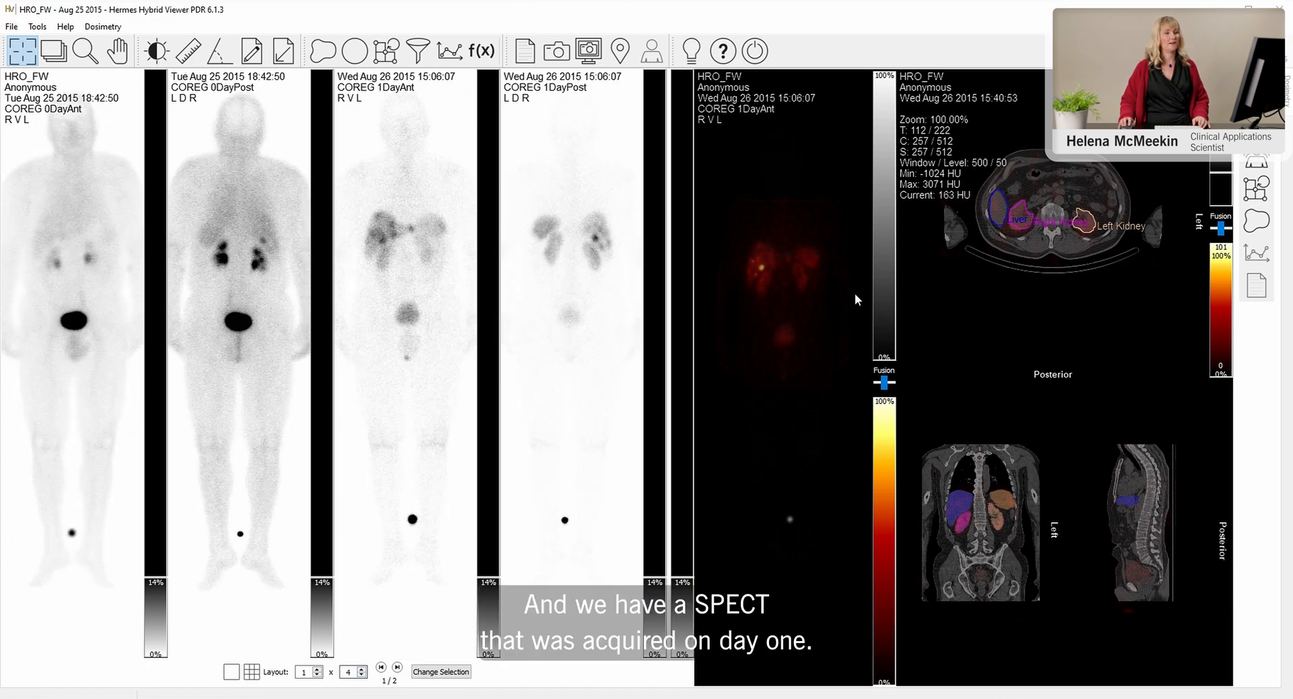
{"action": "mouse_move", "coordinate": [1047, 182]}
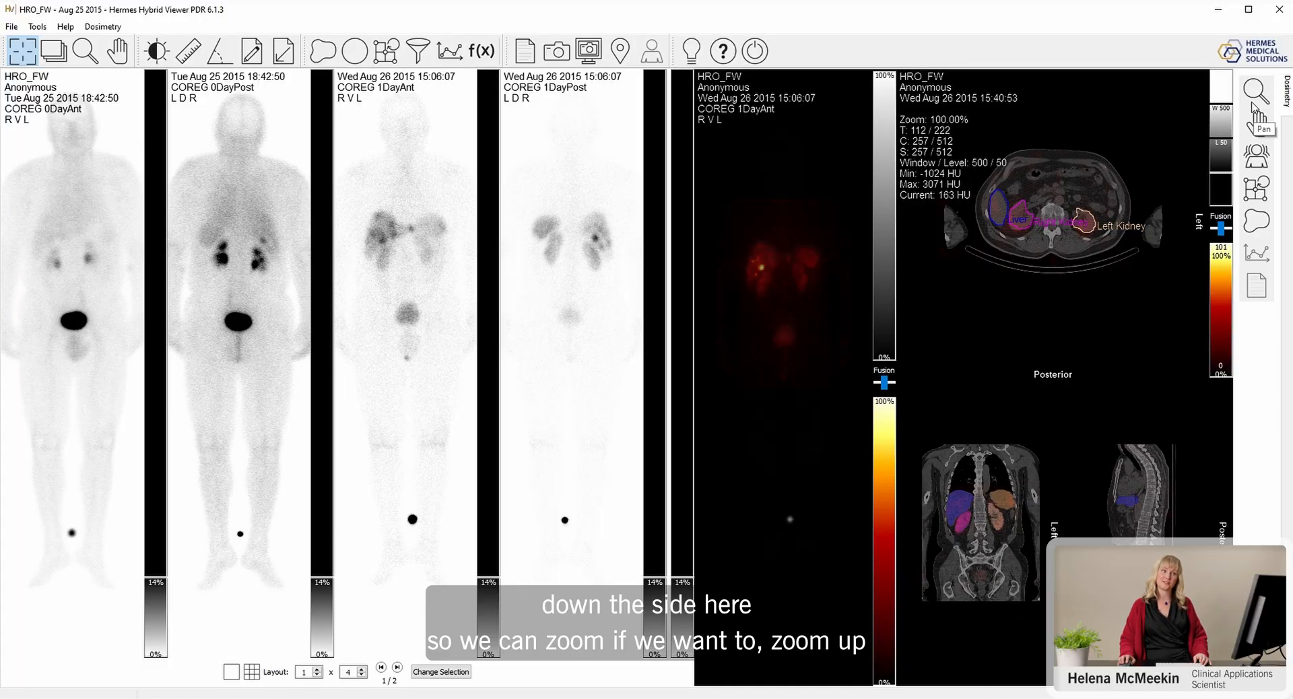
{"action": "left_click", "coordinate": [85, 51]}
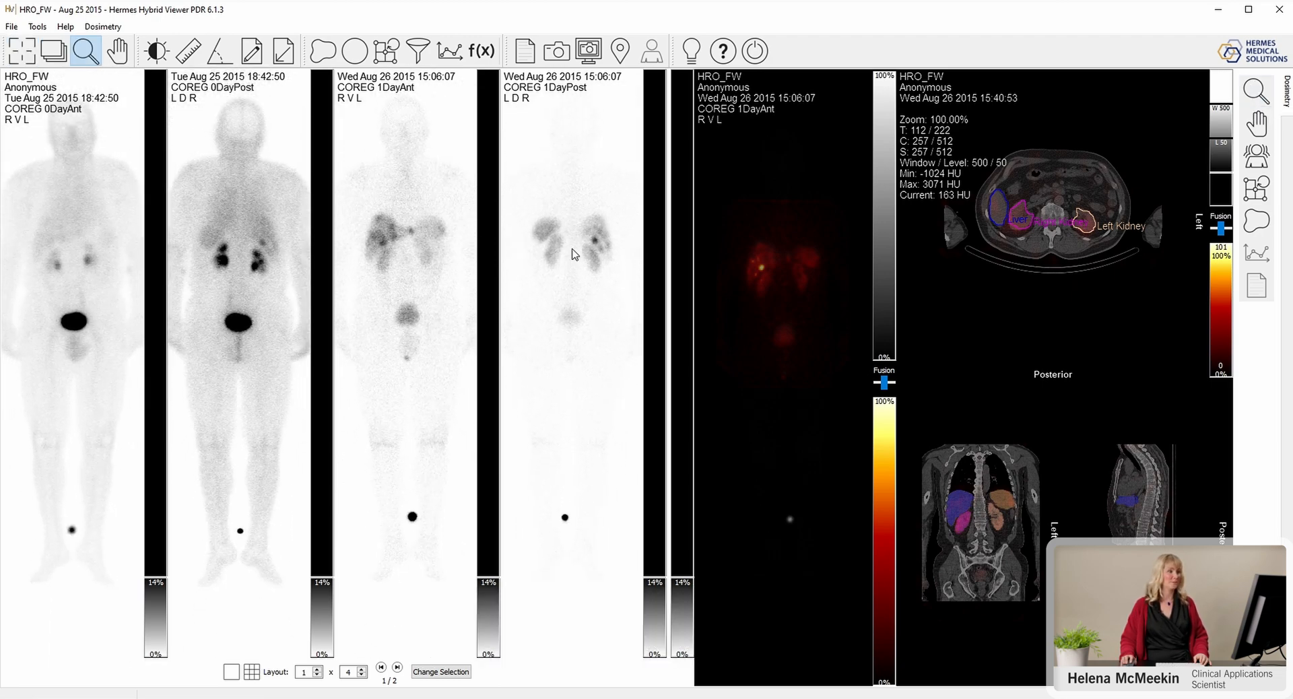
{"action": "left_click", "coordinate": [117, 51]}
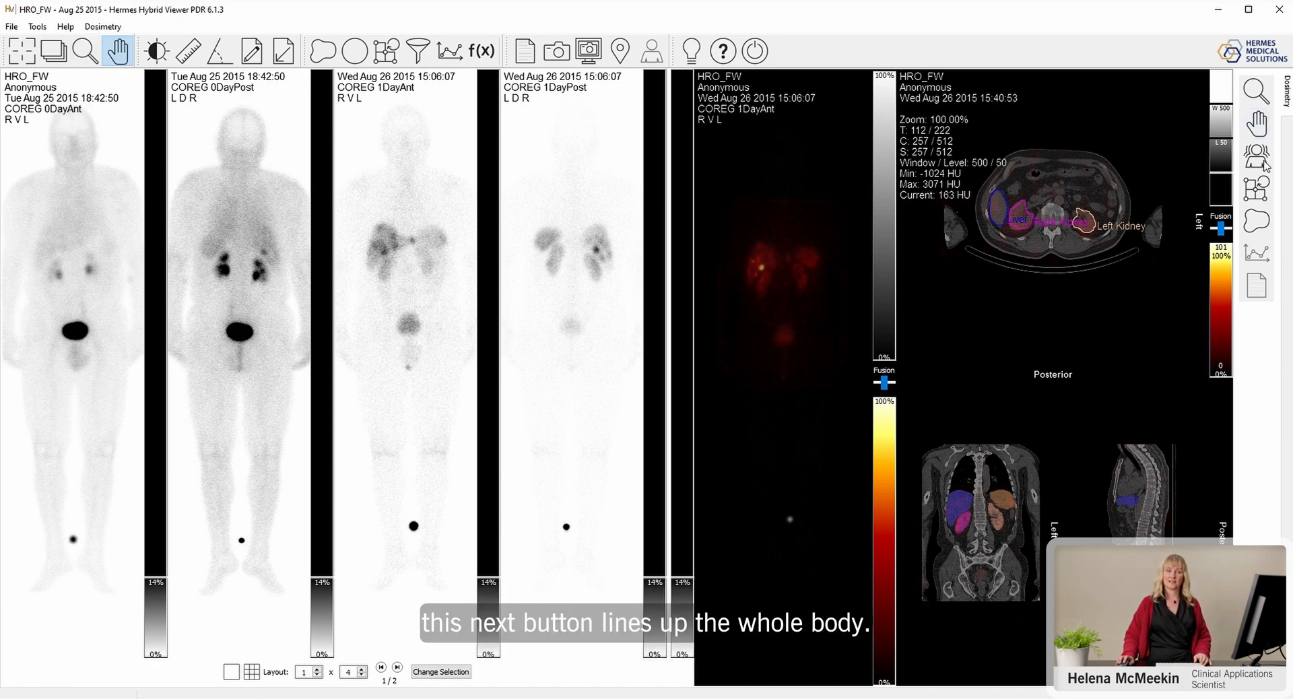
{"action": "mouse_move", "coordinate": [1256, 152]}
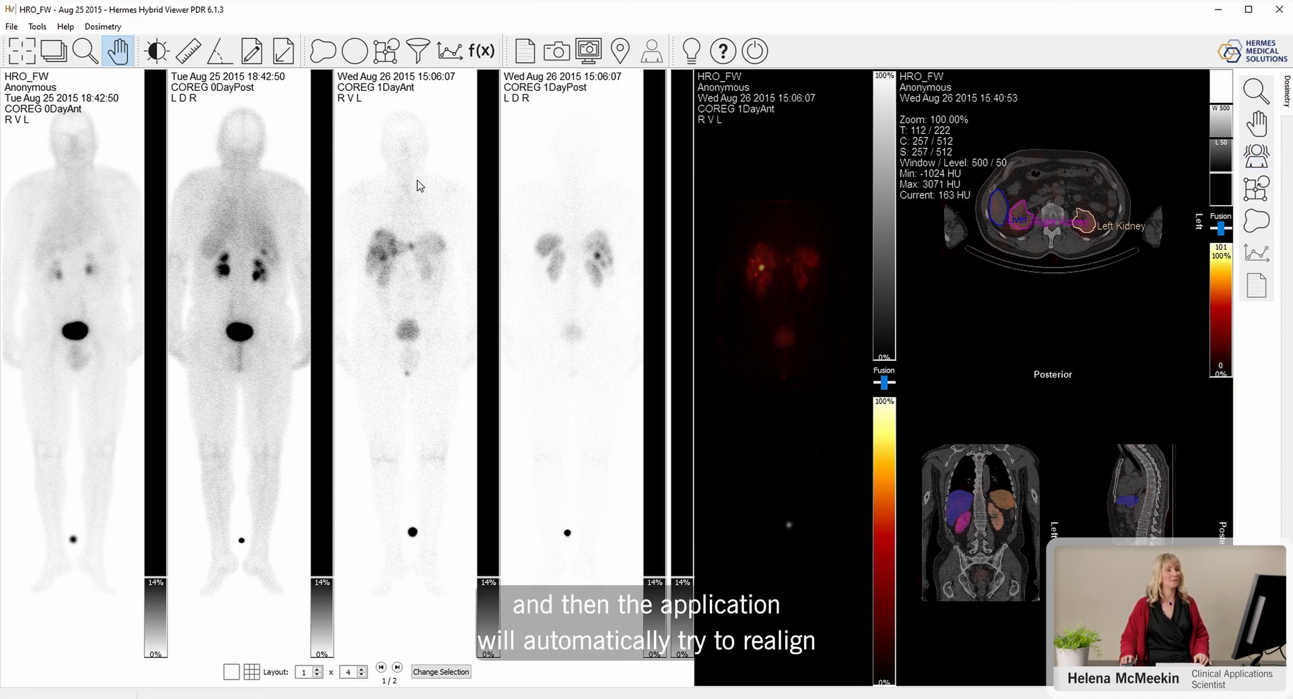
{"action": "mouse_move", "coordinate": [532, 188]}
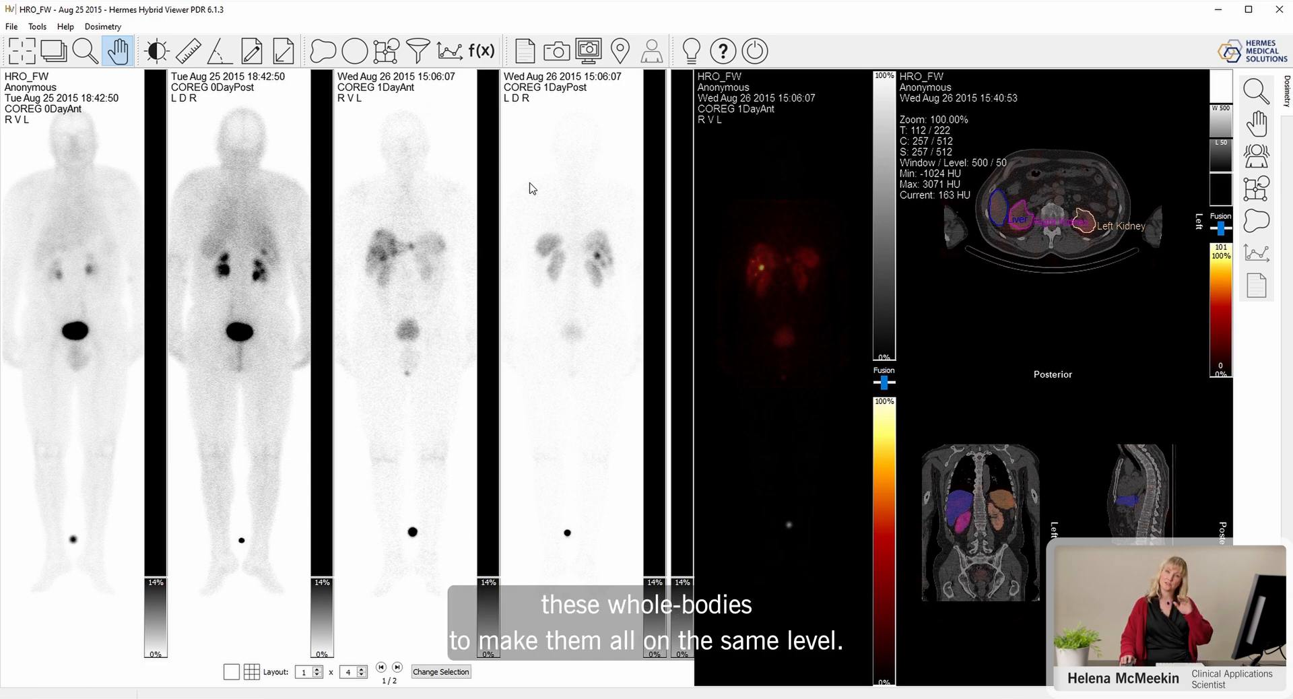
{"action": "mouse_move", "coordinate": [400, 653]}
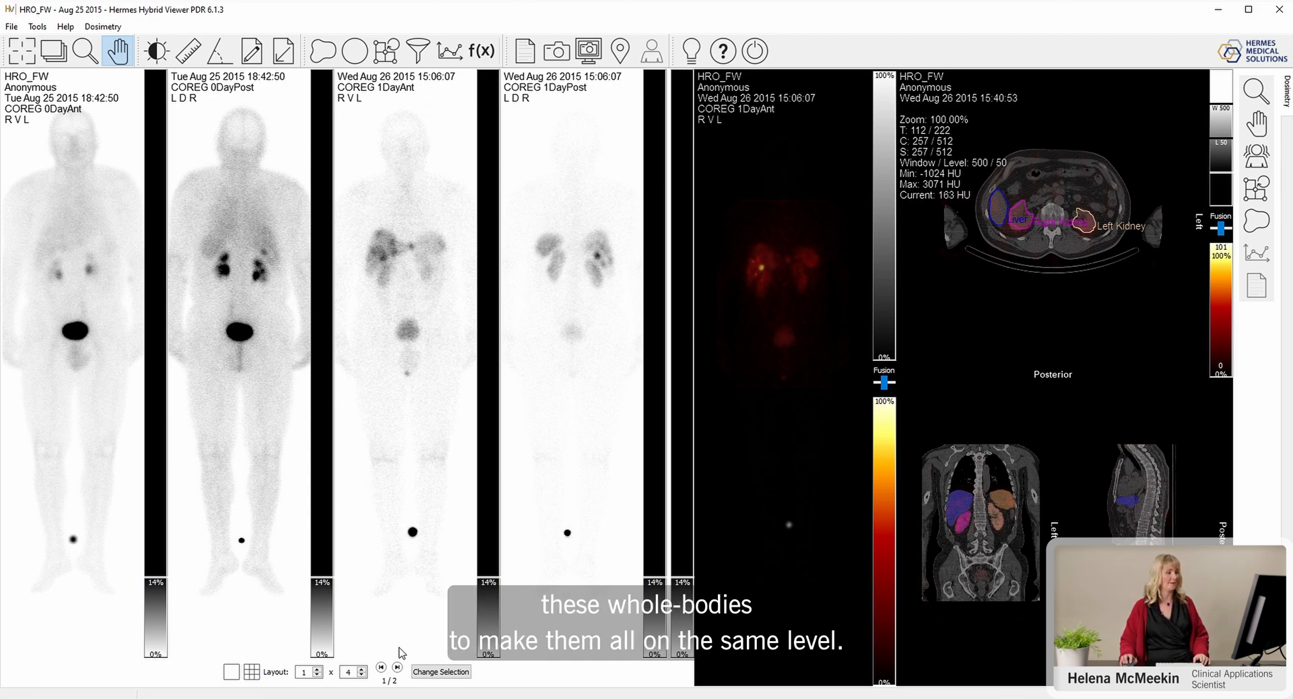
{"action": "left_click", "coordinate": [380, 666]}
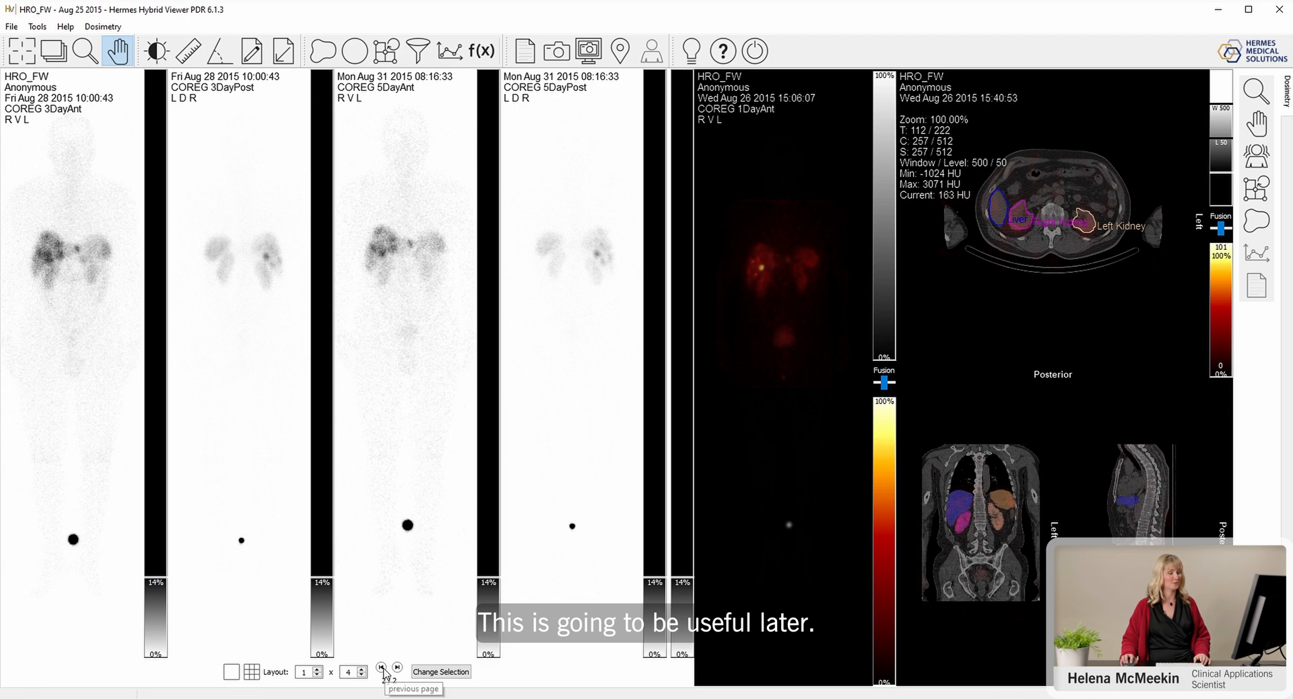
{"action": "left_click", "coordinate": [381, 670]}
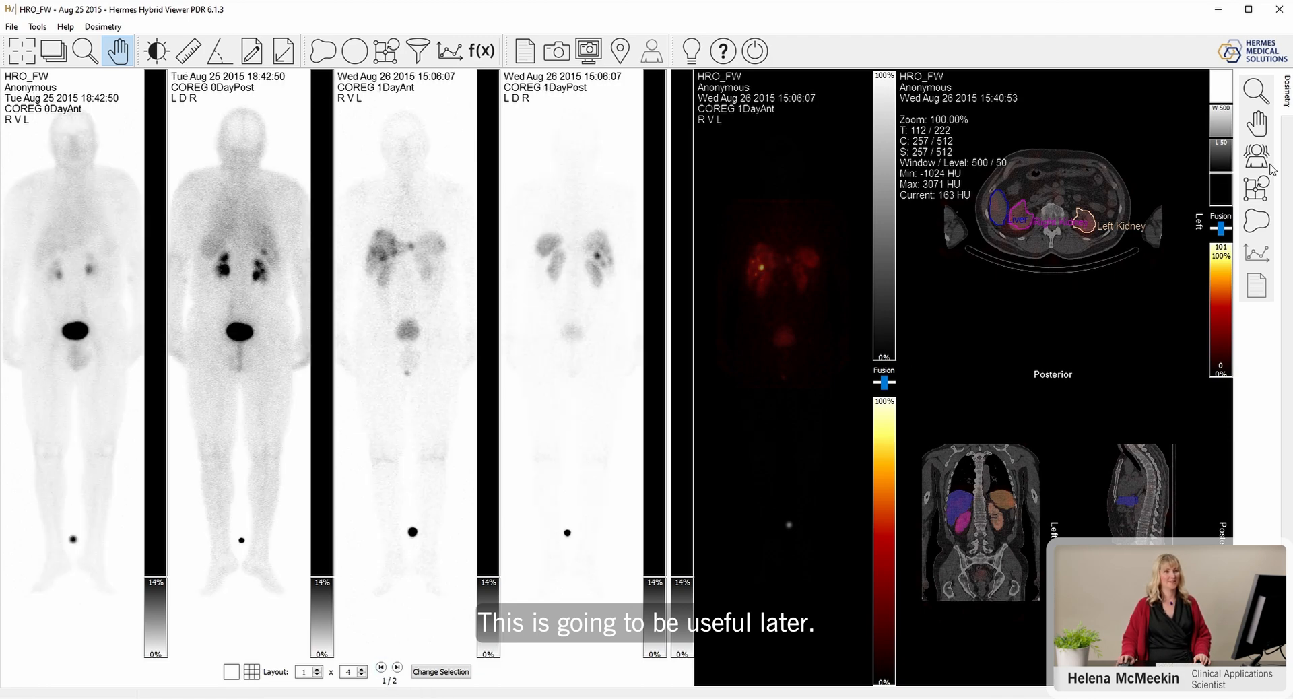
{"action": "mouse_move", "coordinate": [1043, 129]}
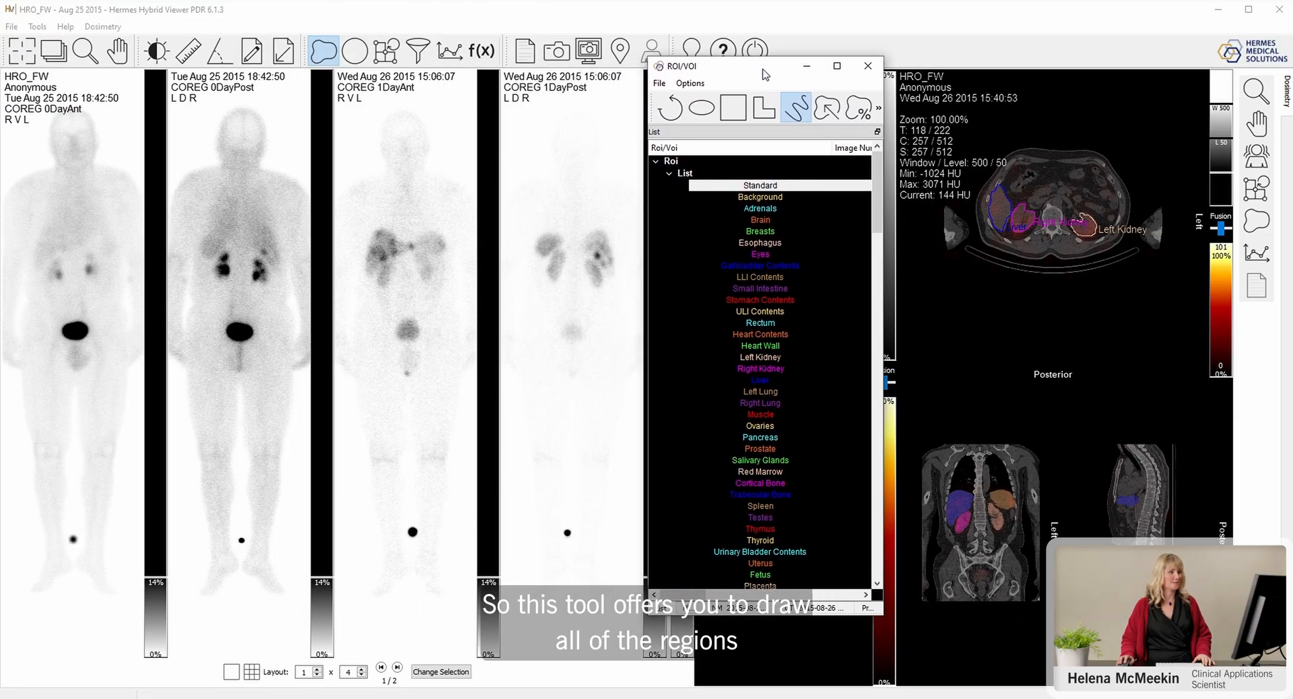
- Open the ROI/VOI OLINDA organ list and select Liver as the region to draw
{"action": "left_click", "coordinate": [759, 255]}
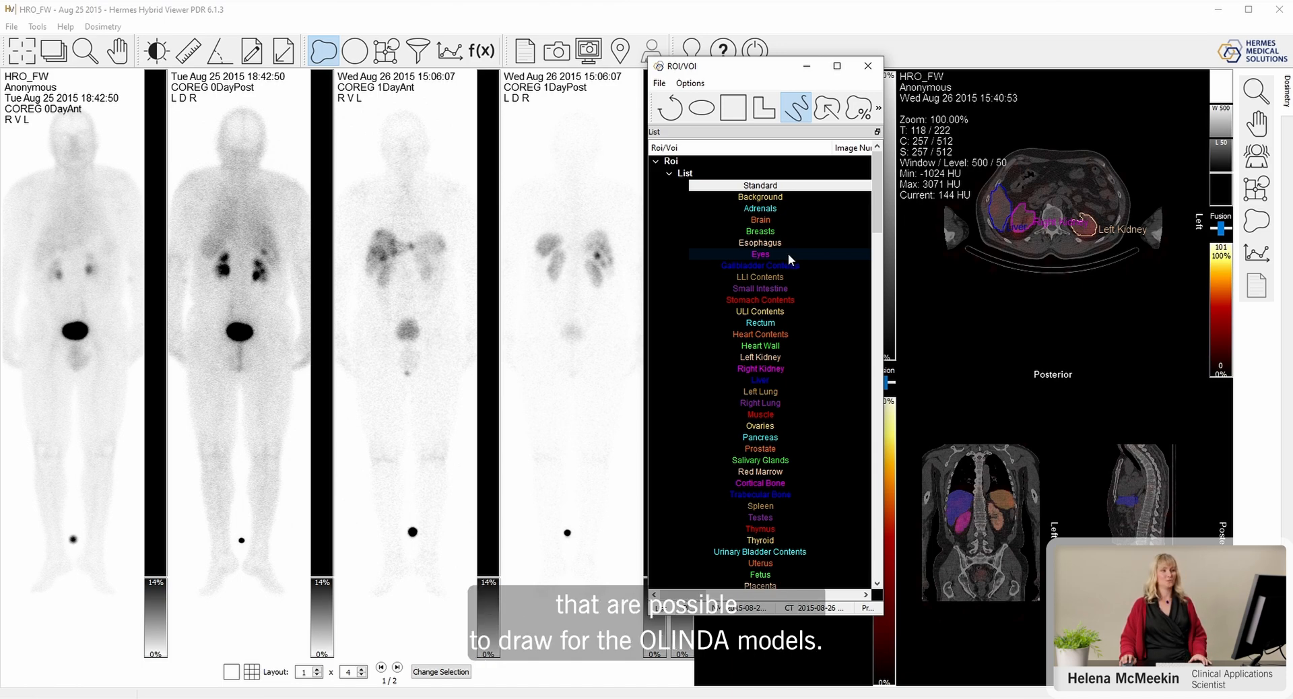
{"action": "mouse_move", "coordinate": [789, 262]}
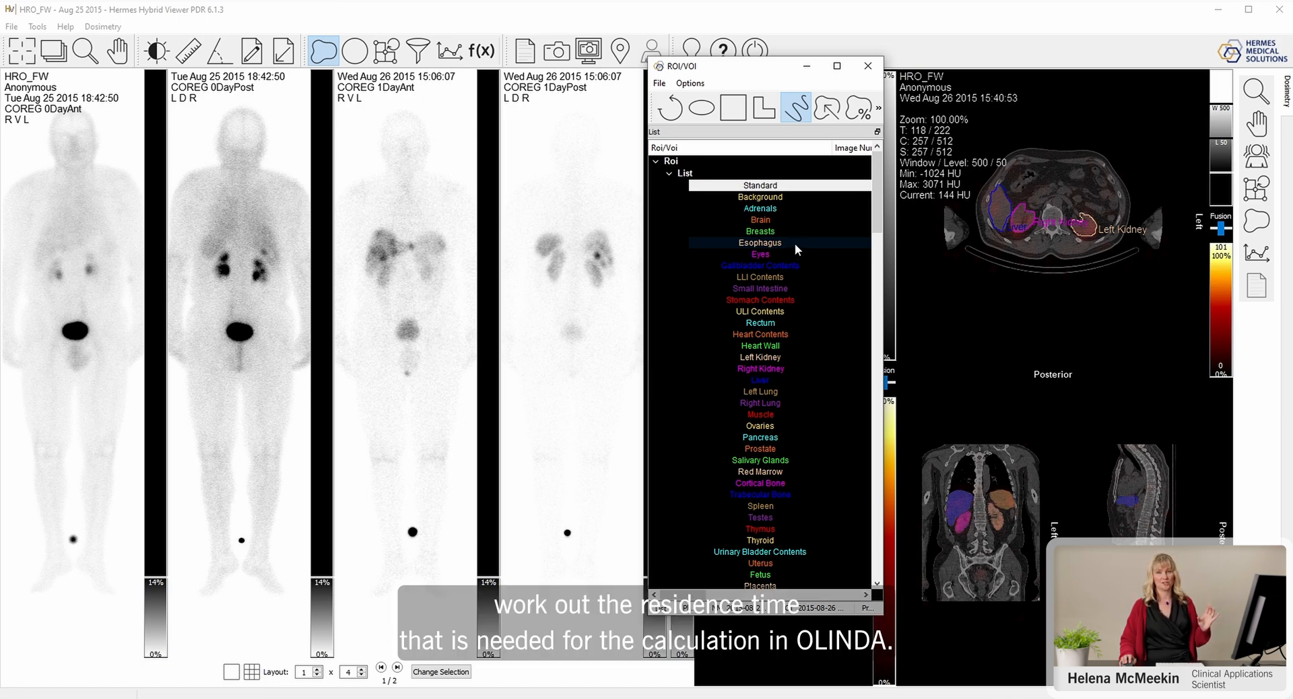
{"action": "left_click", "coordinate": [759, 254]}
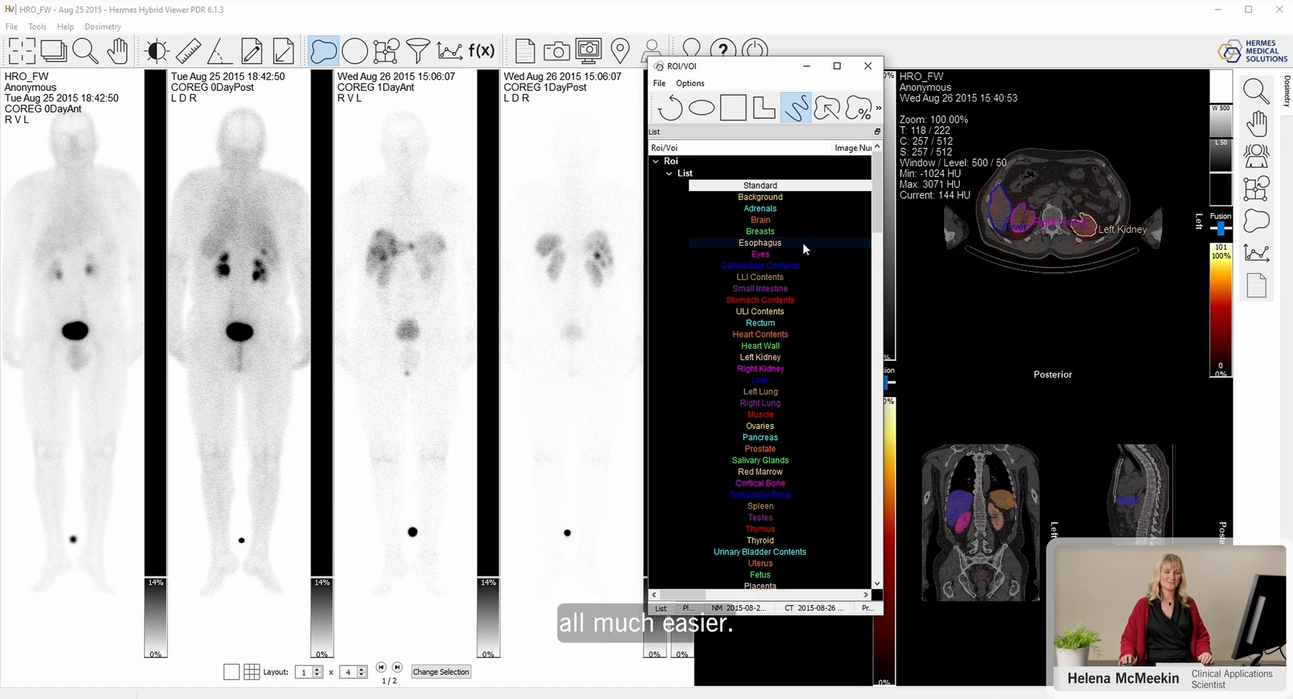
{"action": "left_click", "coordinate": [760, 323]}
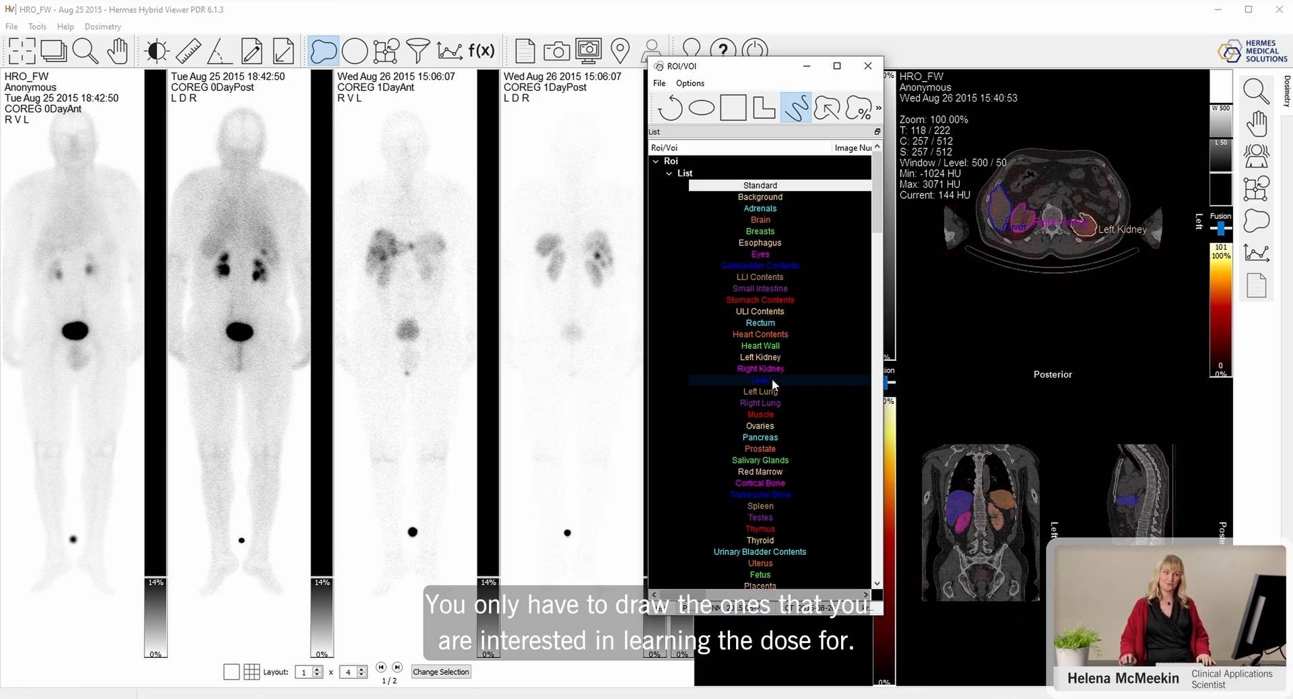
{"action": "left_click", "coordinate": [759, 380]}
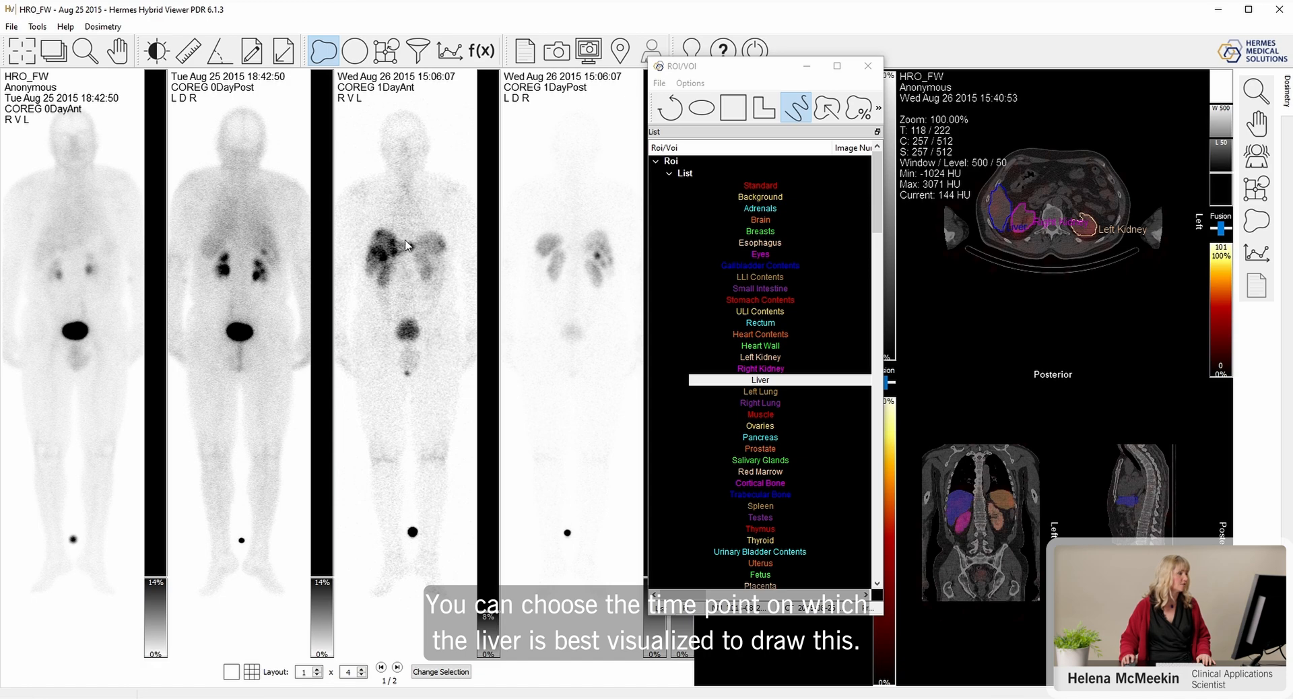
- Draw the liver ROI on day 1 anterior and the spleen ROI on day 1 posterior
{"action": "left_click_drag", "start_coordinate": [379, 231], "coordinate": [412, 251]}
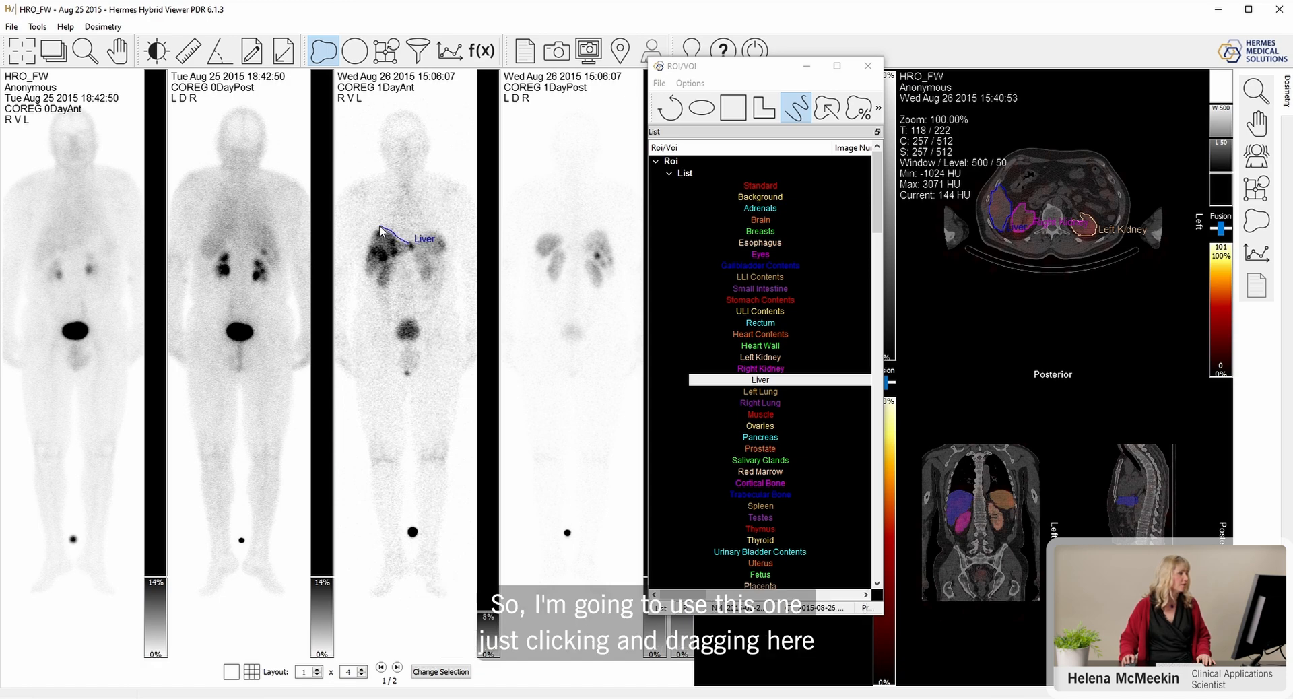
{"action": "left_click_drag", "start_coordinate": [381, 231], "coordinate": [369, 280]}
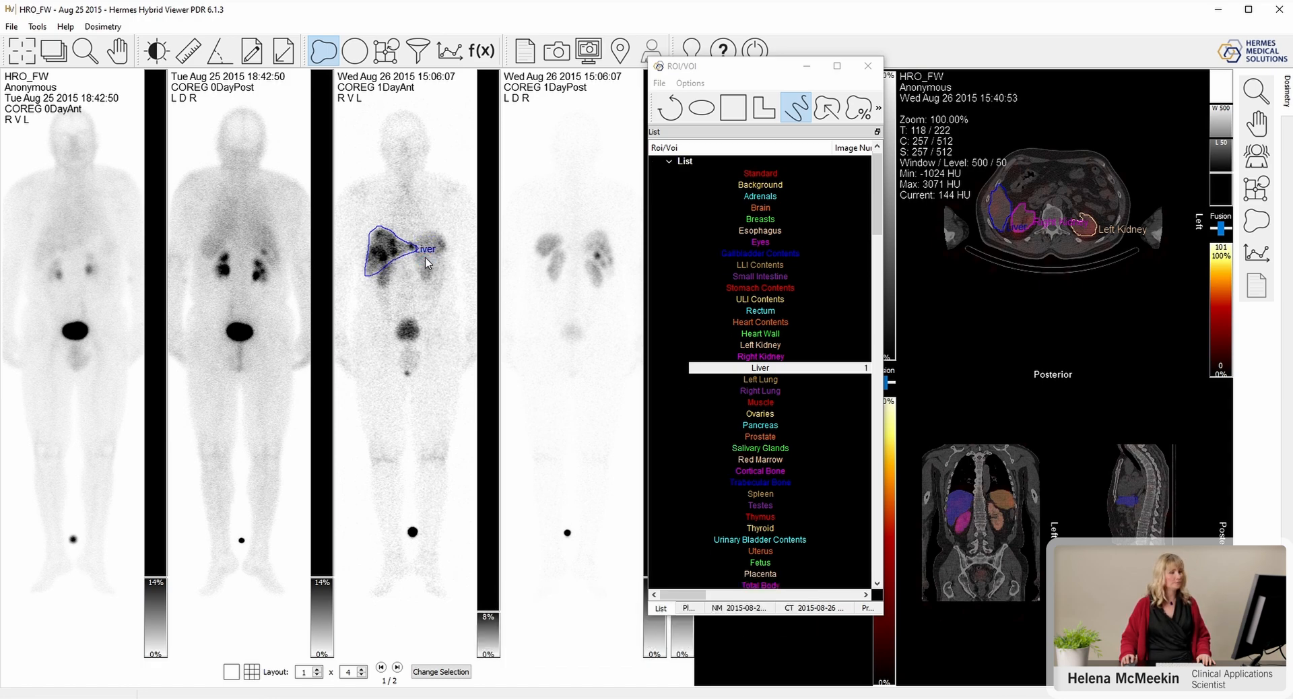
{"action": "left_click", "coordinate": [760, 322]}
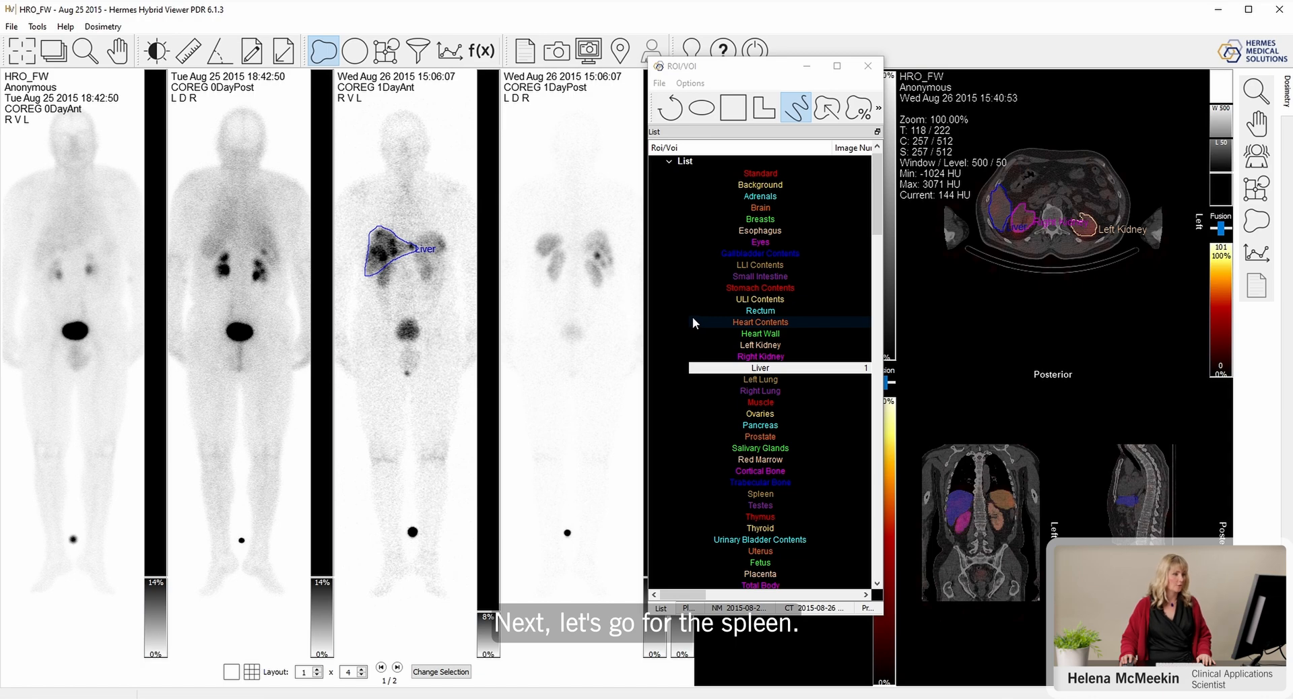
{"action": "left_click", "coordinate": [759, 493]}
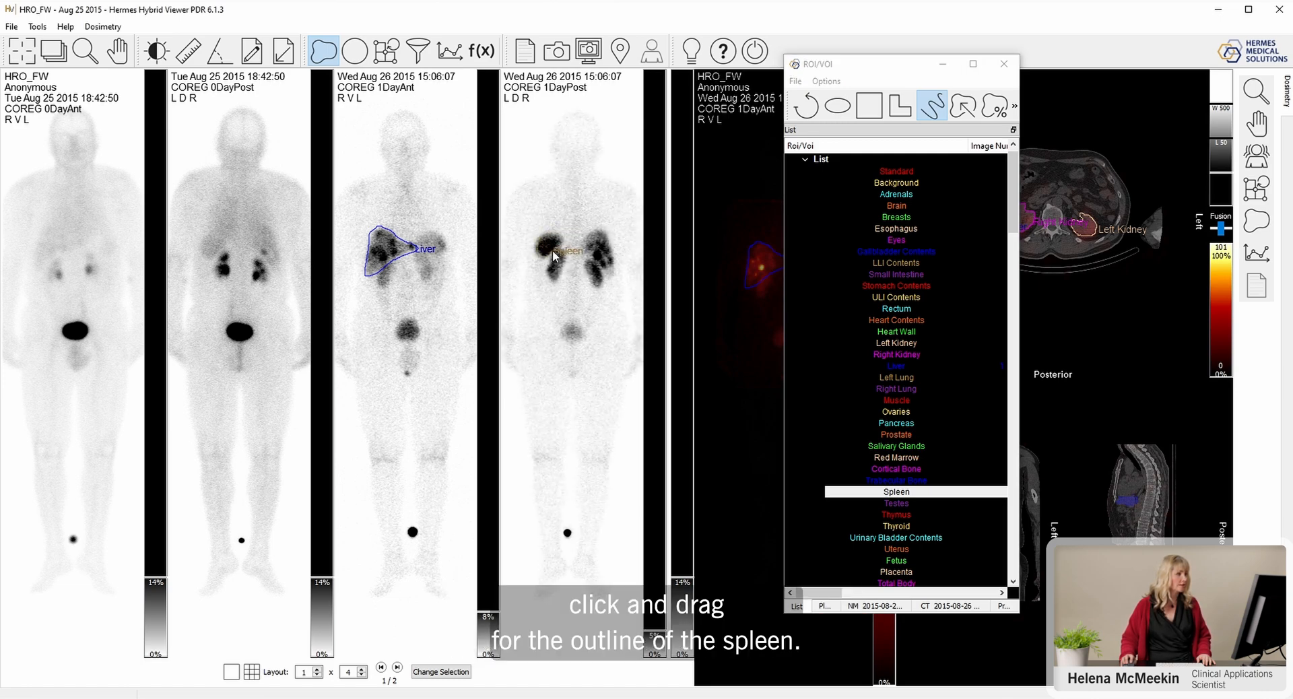
{"action": "left_click", "coordinate": [566, 258]}
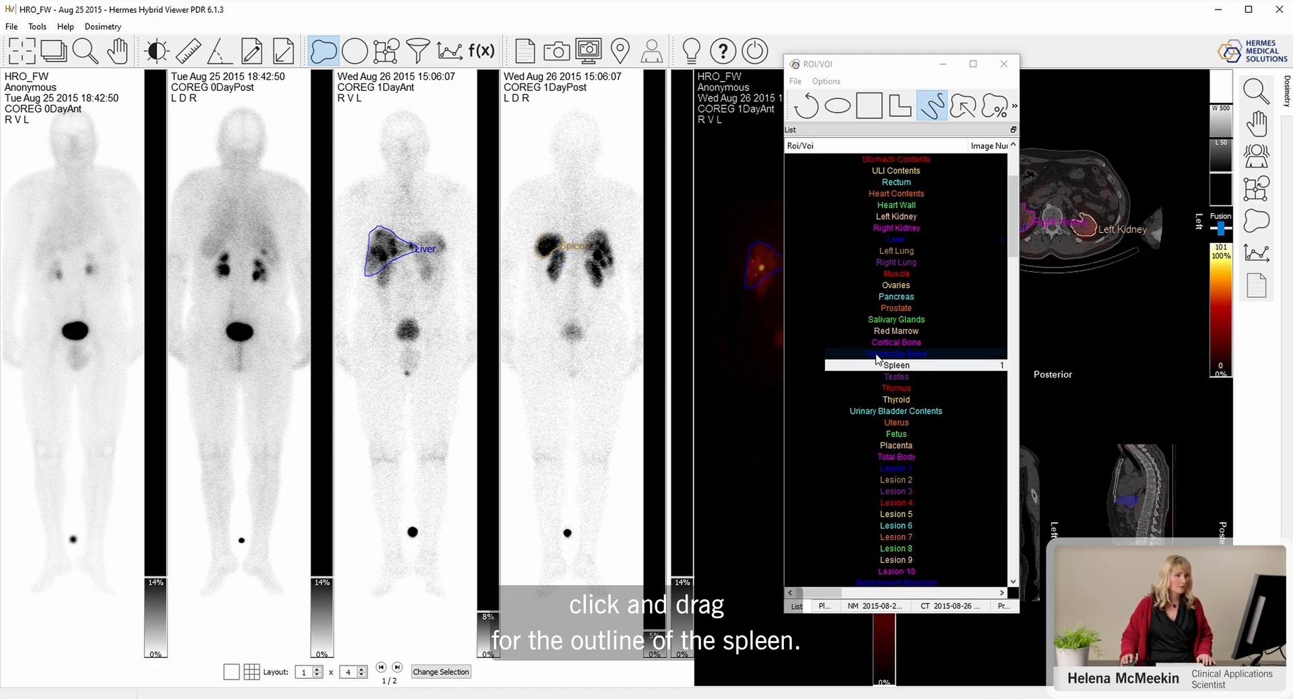
- Select Left and Right Kidney and outline the kidneys on the day 0 posterior image
{"action": "left_click", "coordinate": [895, 216]}
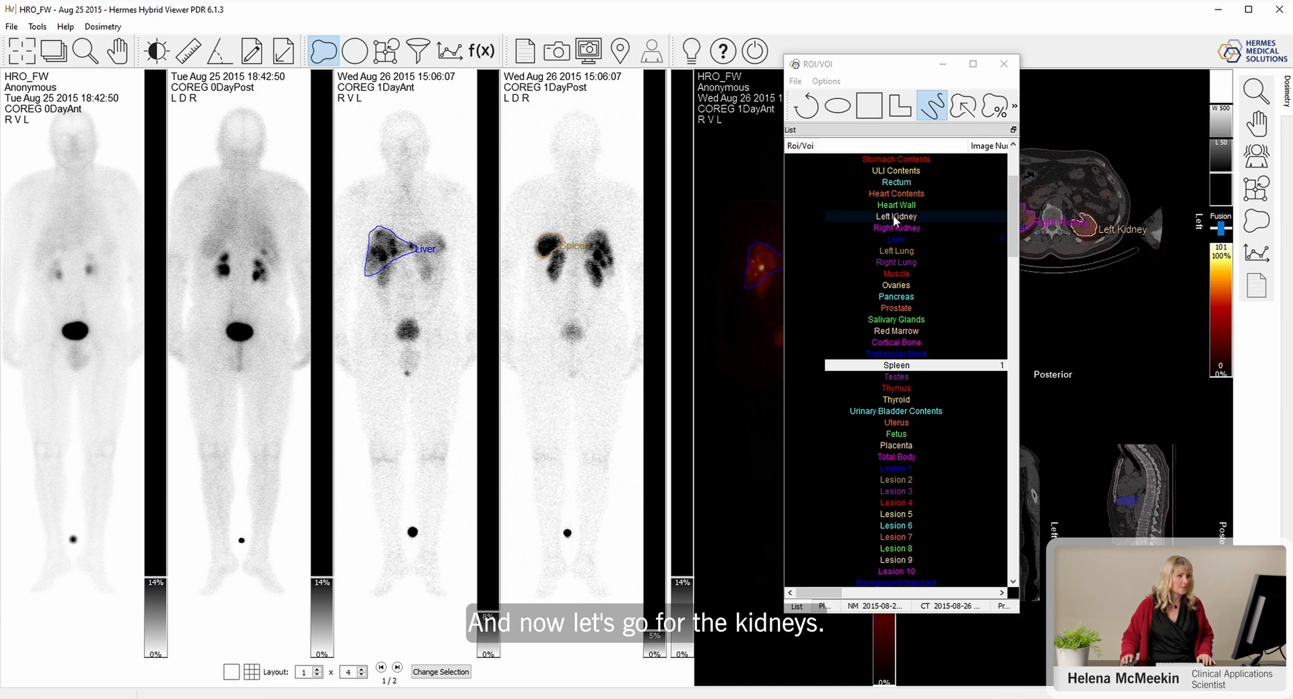
{"action": "left_click", "coordinate": [895, 217]}
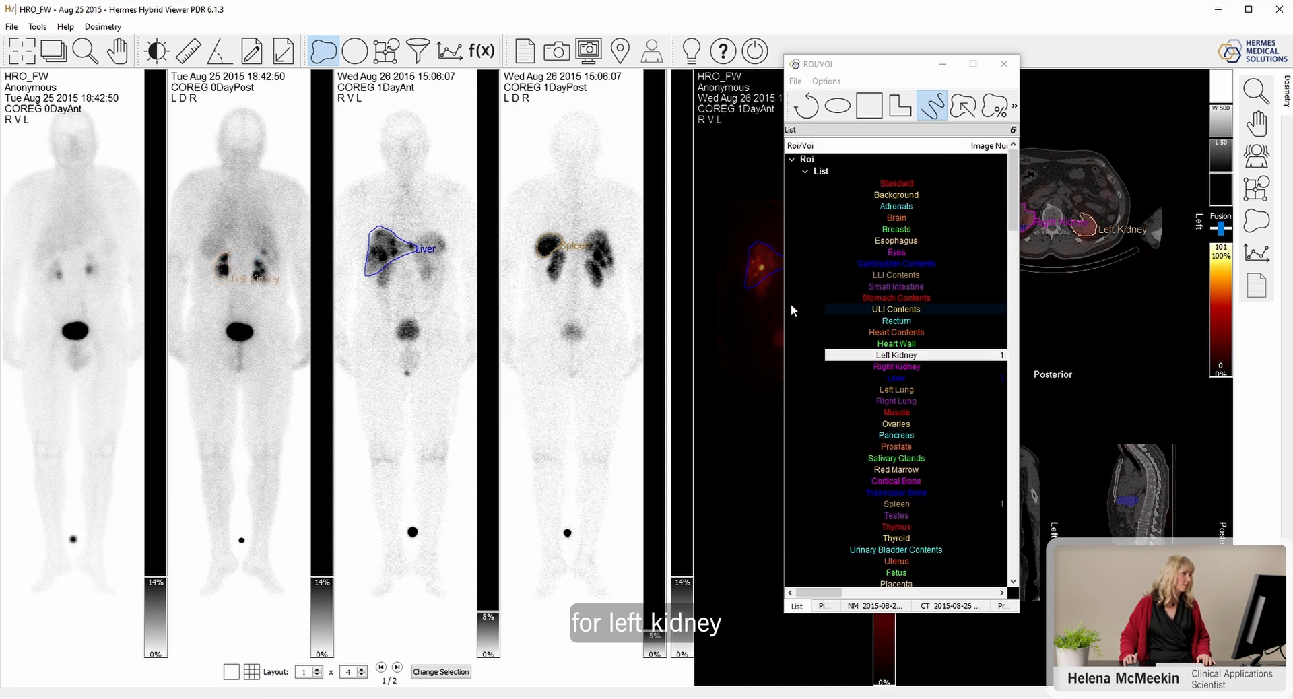
{"action": "left_click", "coordinate": [896, 366]}
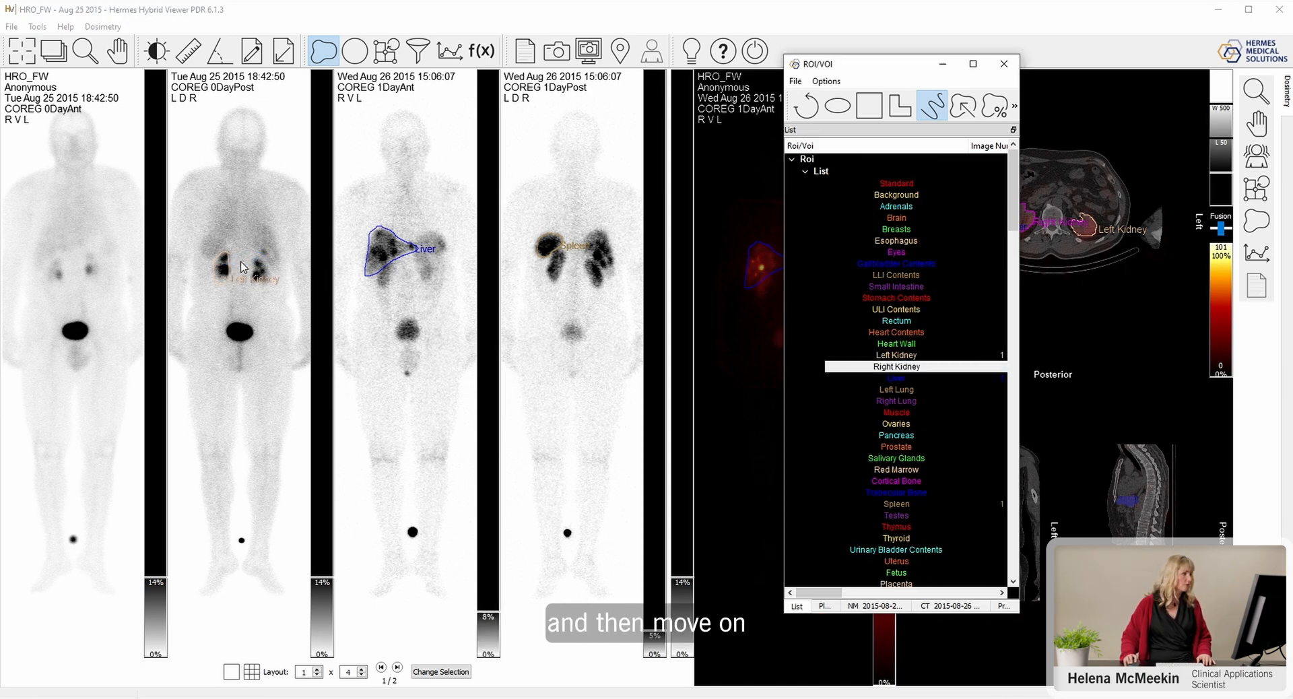
{"action": "left_click", "coordinate": [256, 283]}
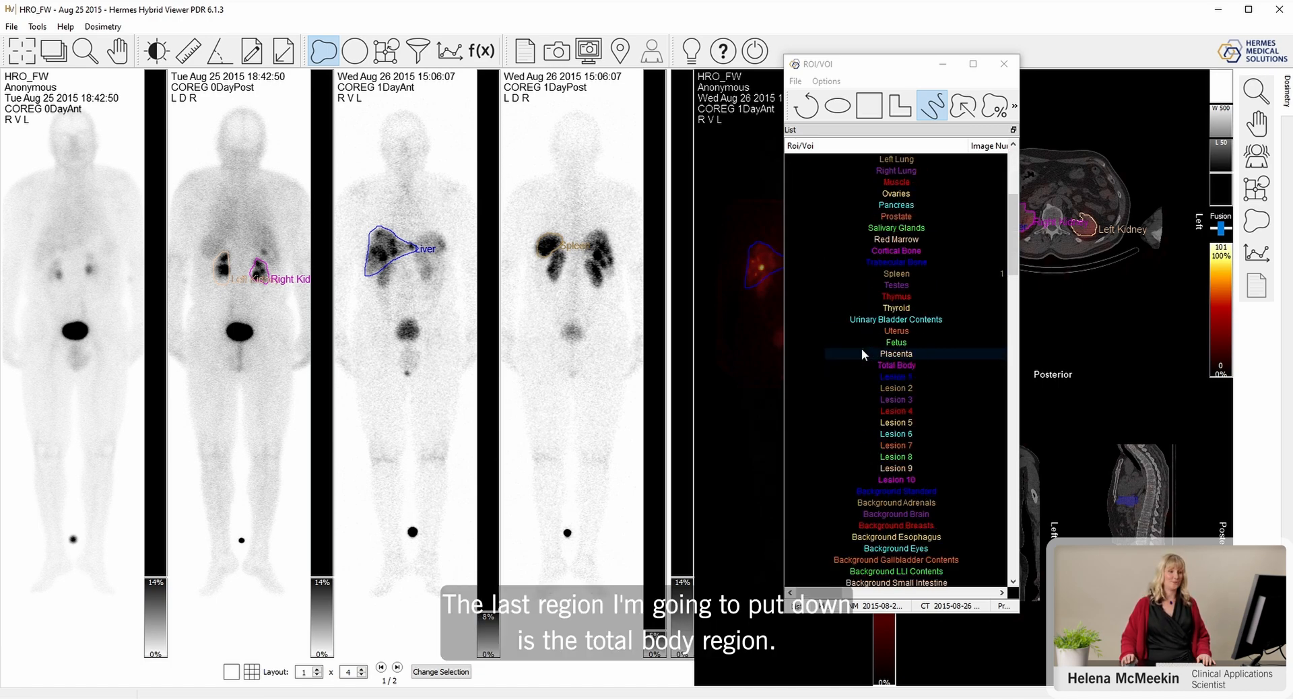
- Draw a threshold-based Total Body ROI around the whole patient on the day 0 posterior scan
{"action": "left_click", "coordinate": [896, 365]}
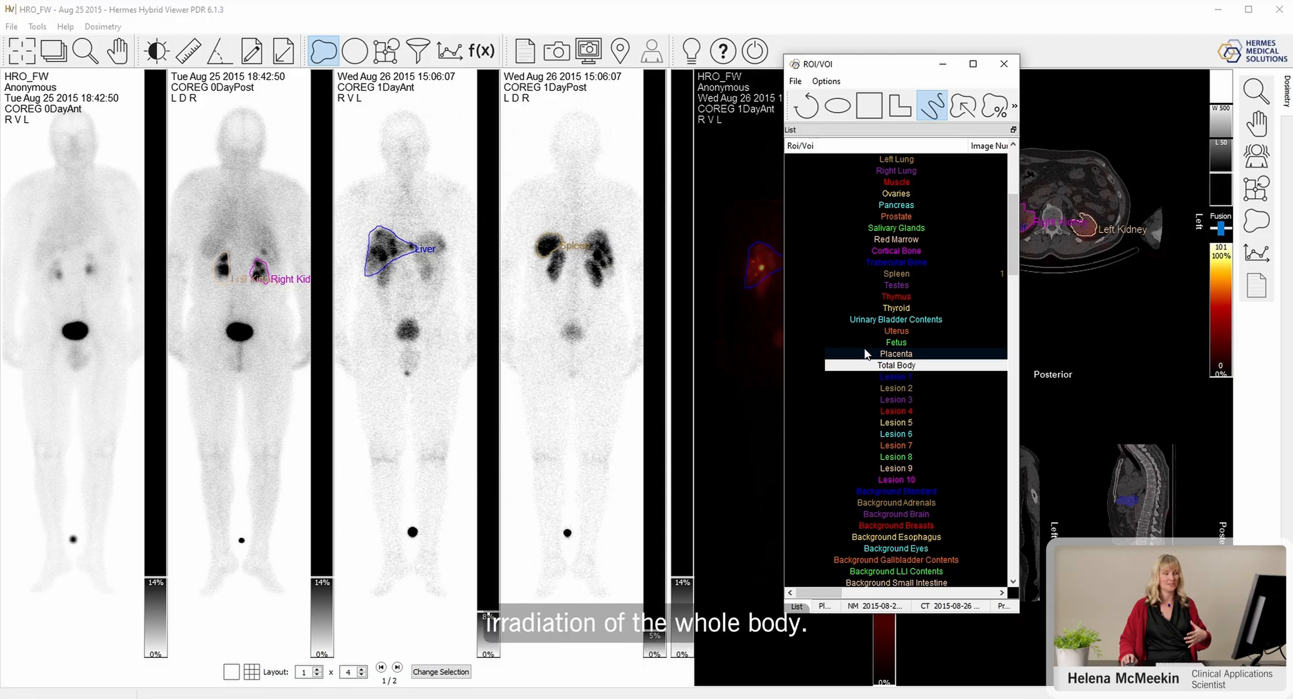
{"action": "left_click", "coordinate": [896, 365]}
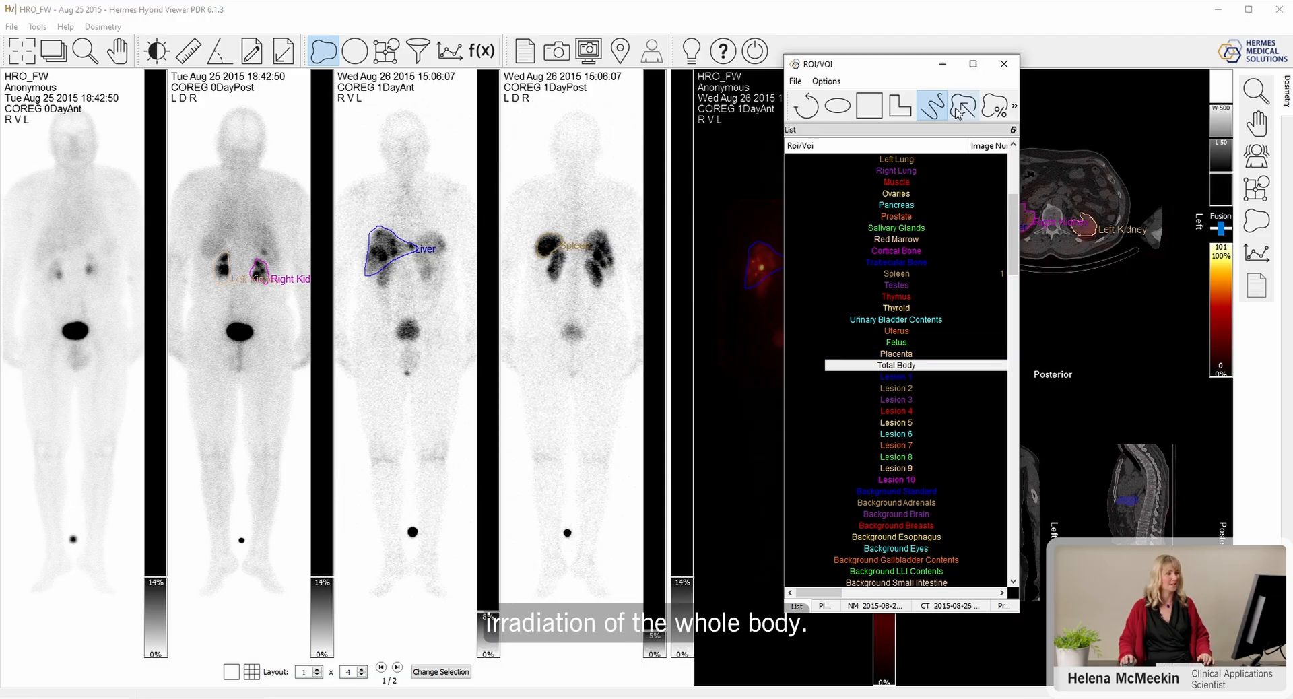
{"action": "left_click", "coordinate": [963, 106]}
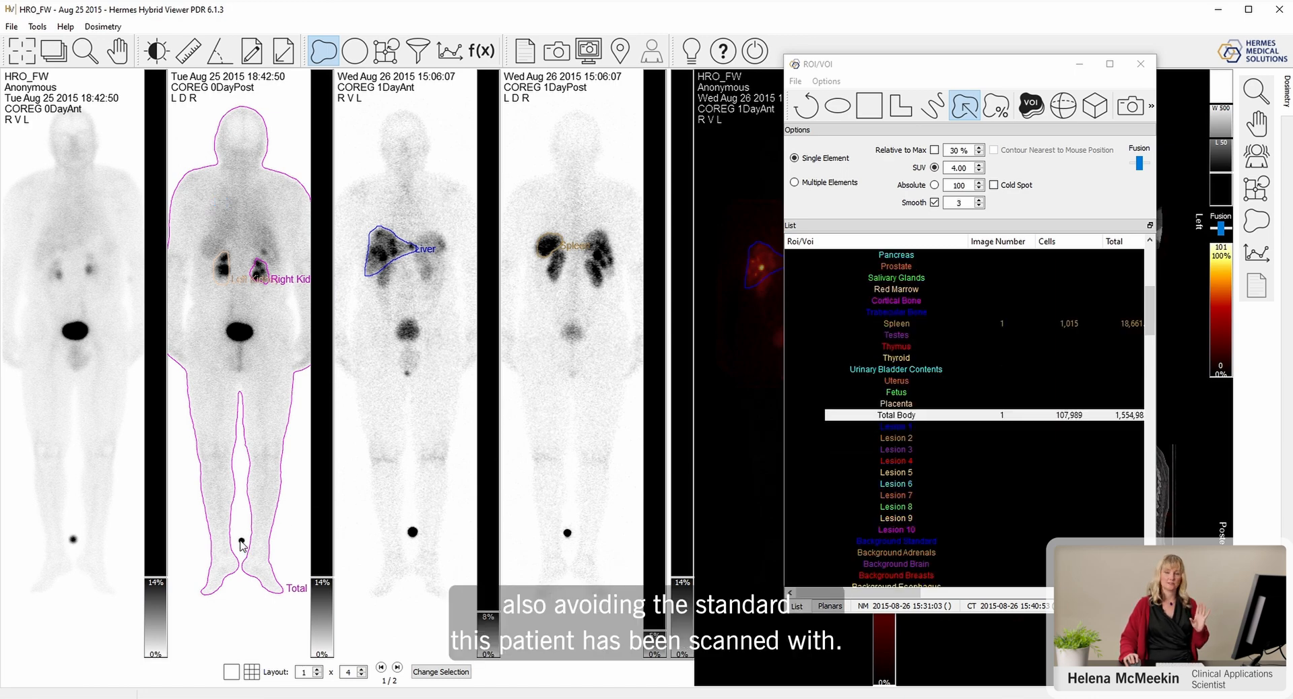
{"action": "left_click", "coordinate": [896, 460]}
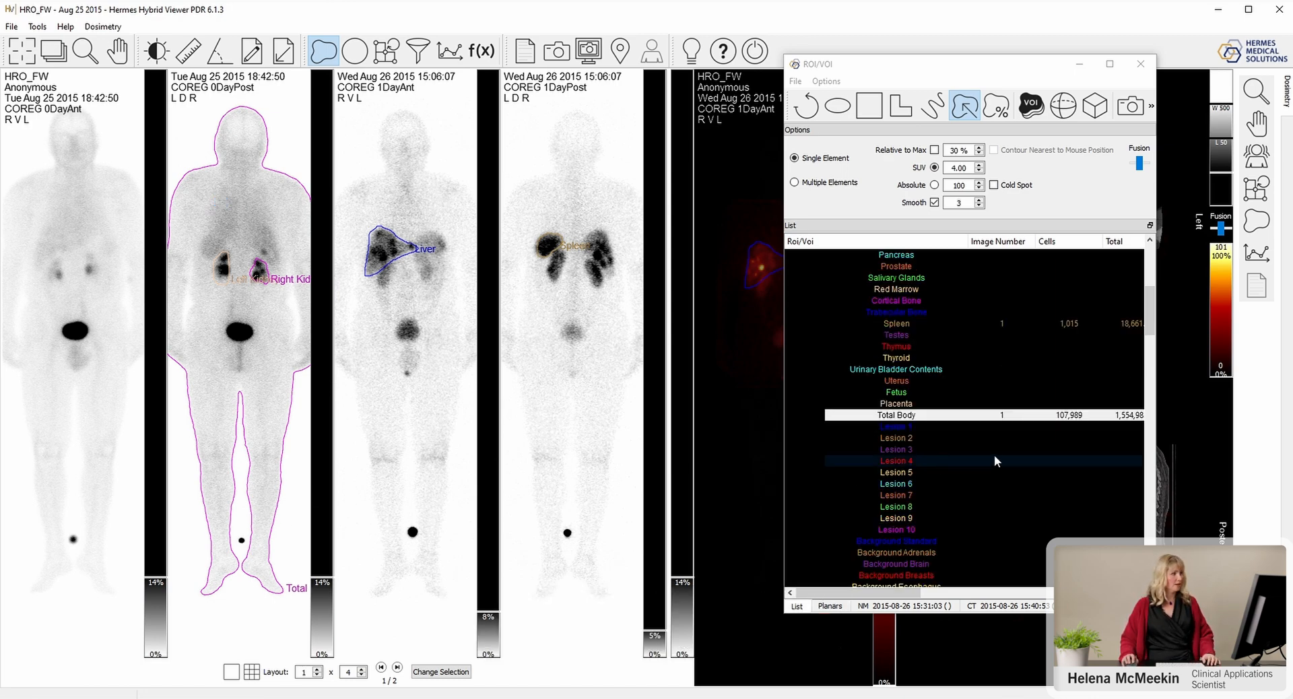
{"action": "left_click", "coordinate": [895, 449]}
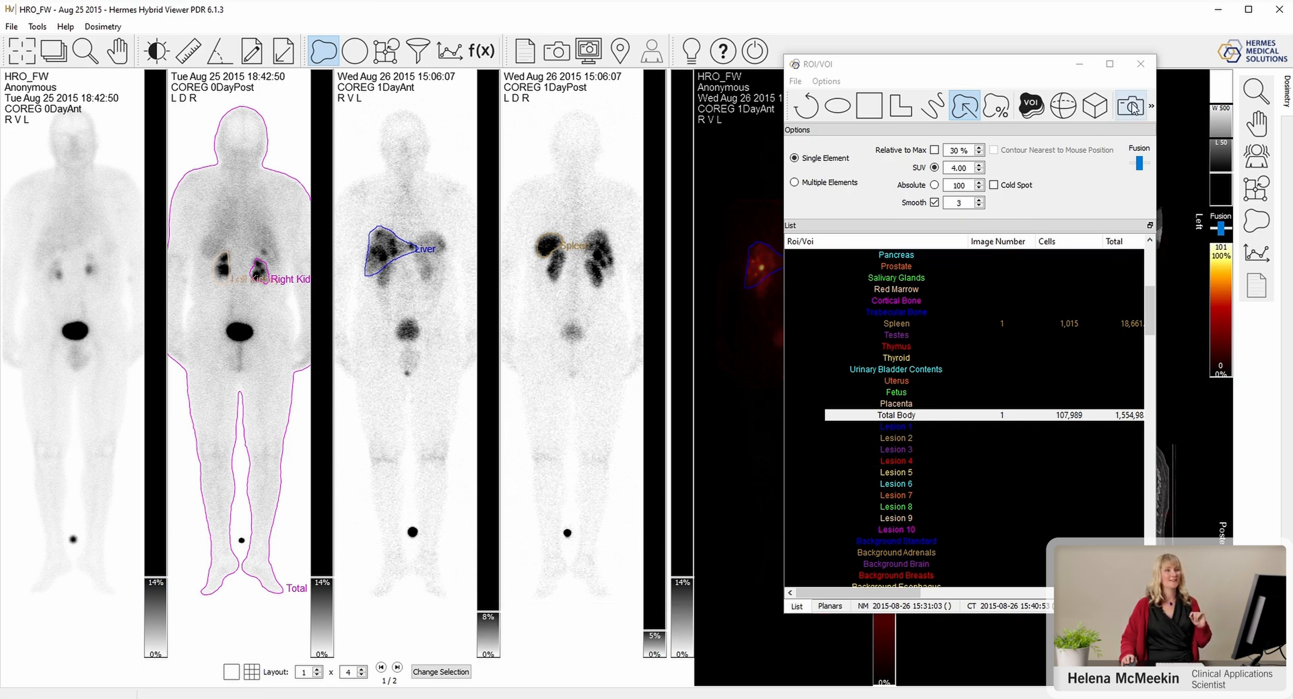
- Copy the liver, spleen, kidney and total body ROIs to all four day 0 and day 1 scans
{"action": "left_click", "coordinate": [1151, 106]}
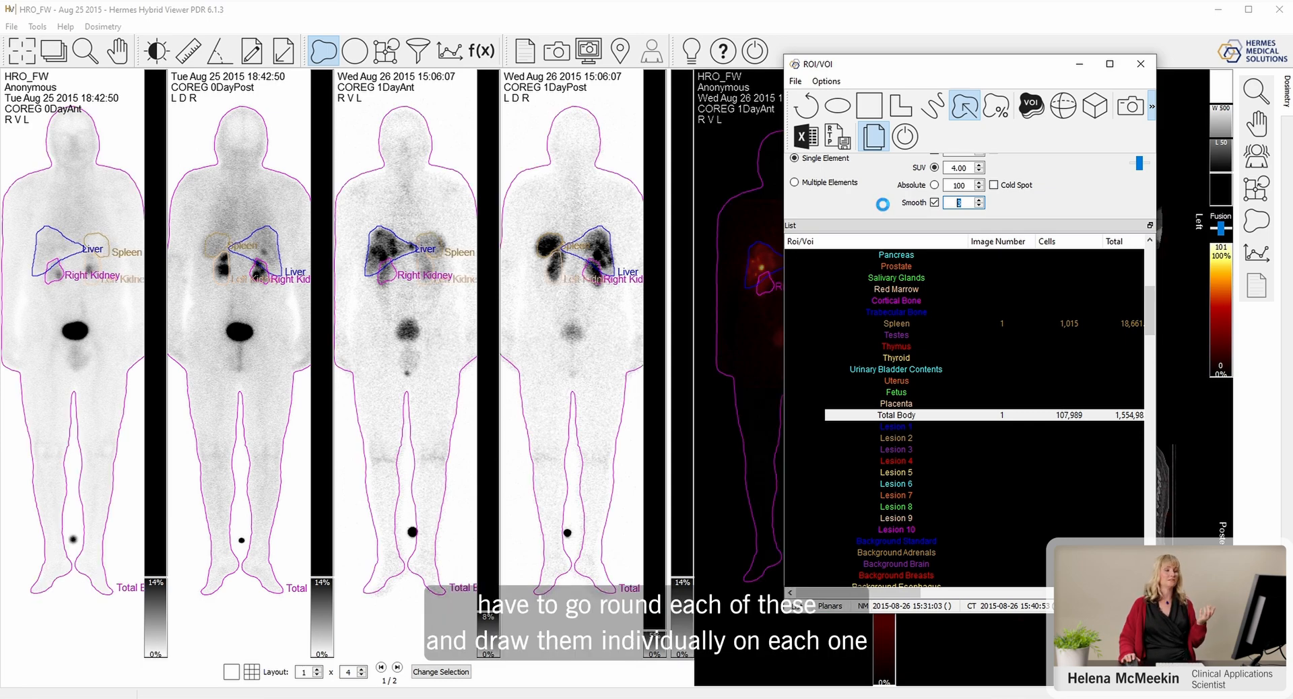
{"action": "left_click", "coordinate": [963, 105]}
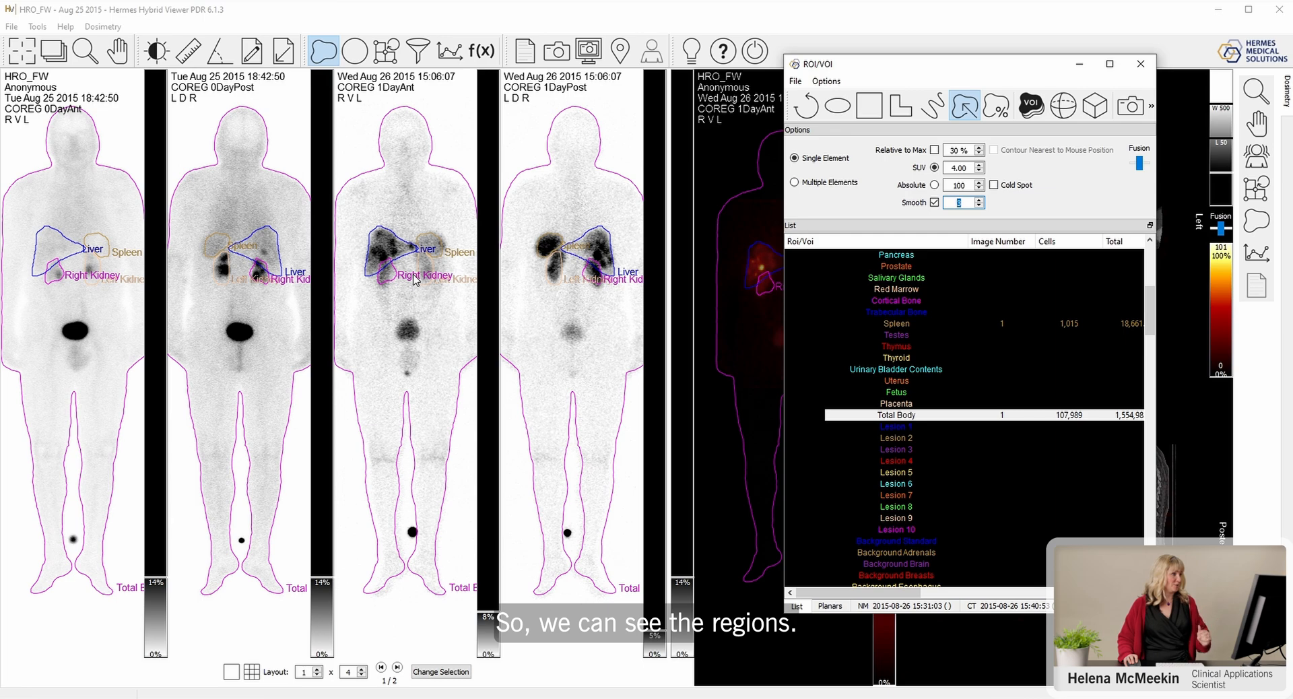
{"action": "mouse_move", "coordinate": [390, 515]}
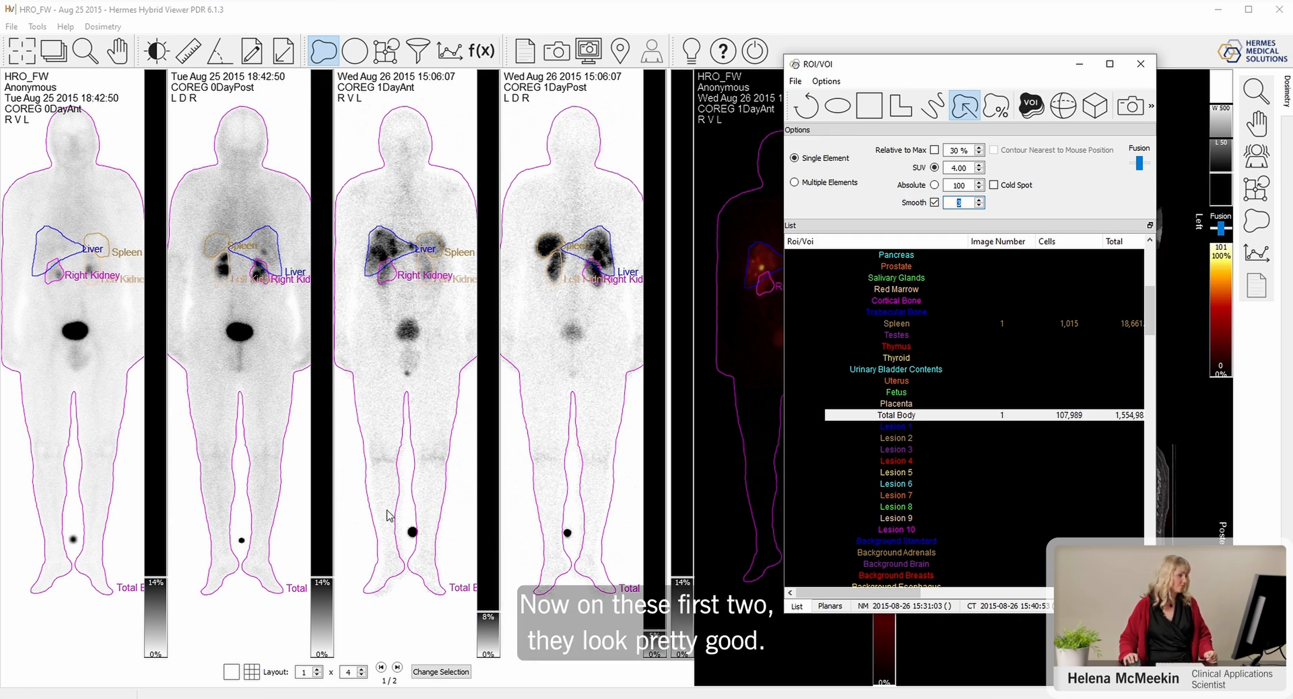
- Show the day 3 and day 5 scans and move the liver ROI on day 5 anterior
{"action": "left_click", "coordinate": [397, 667]}
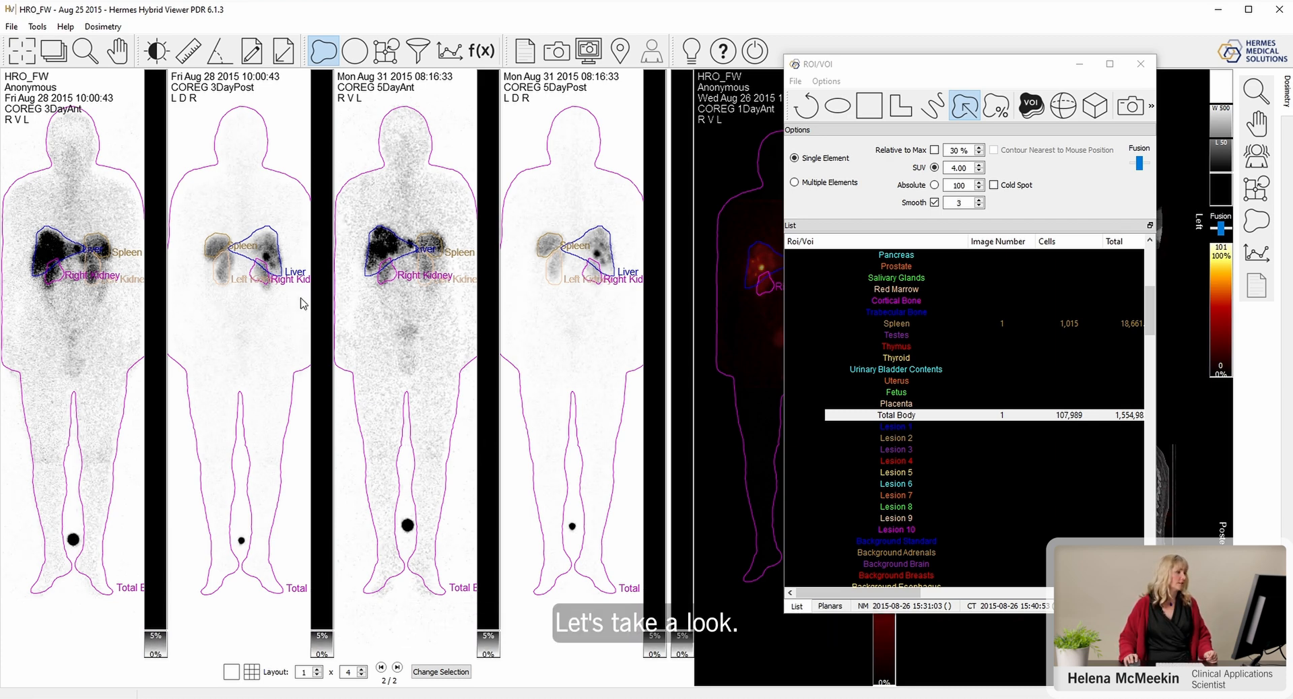
{"action": "mouse_move", "coordinate": [300, 261]}
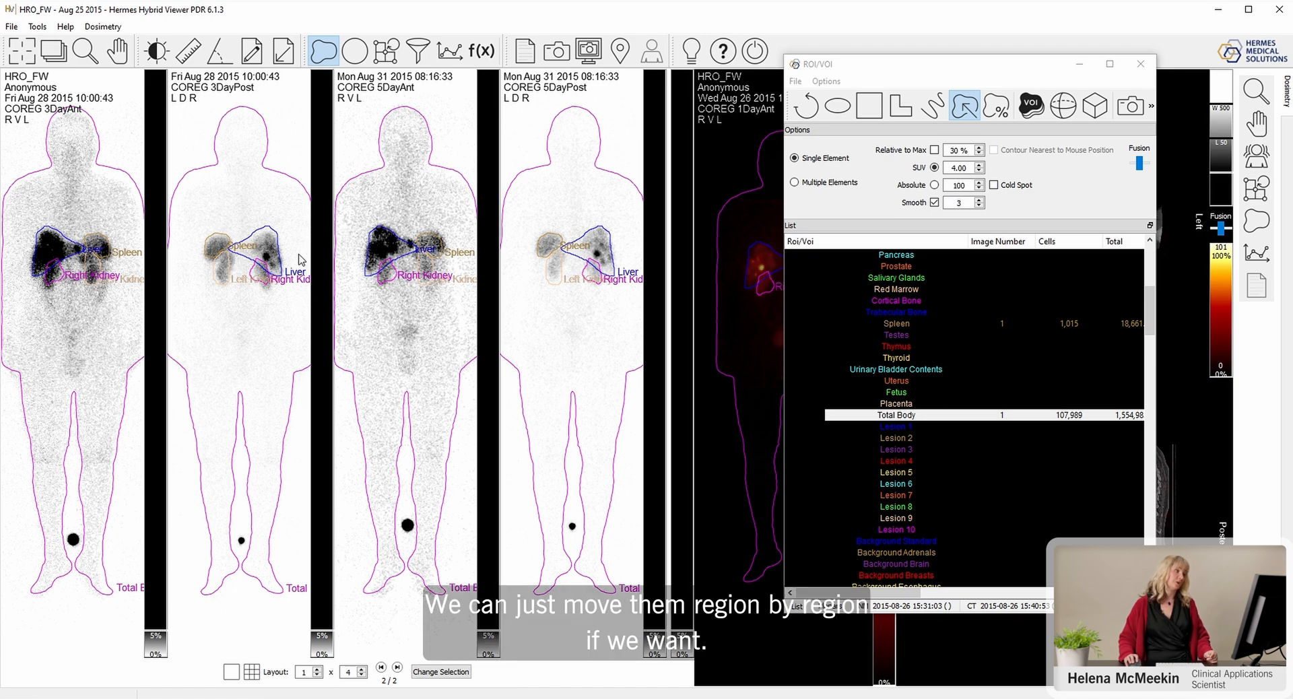
{"action": "right_click", "coordinate": [383, 255]}
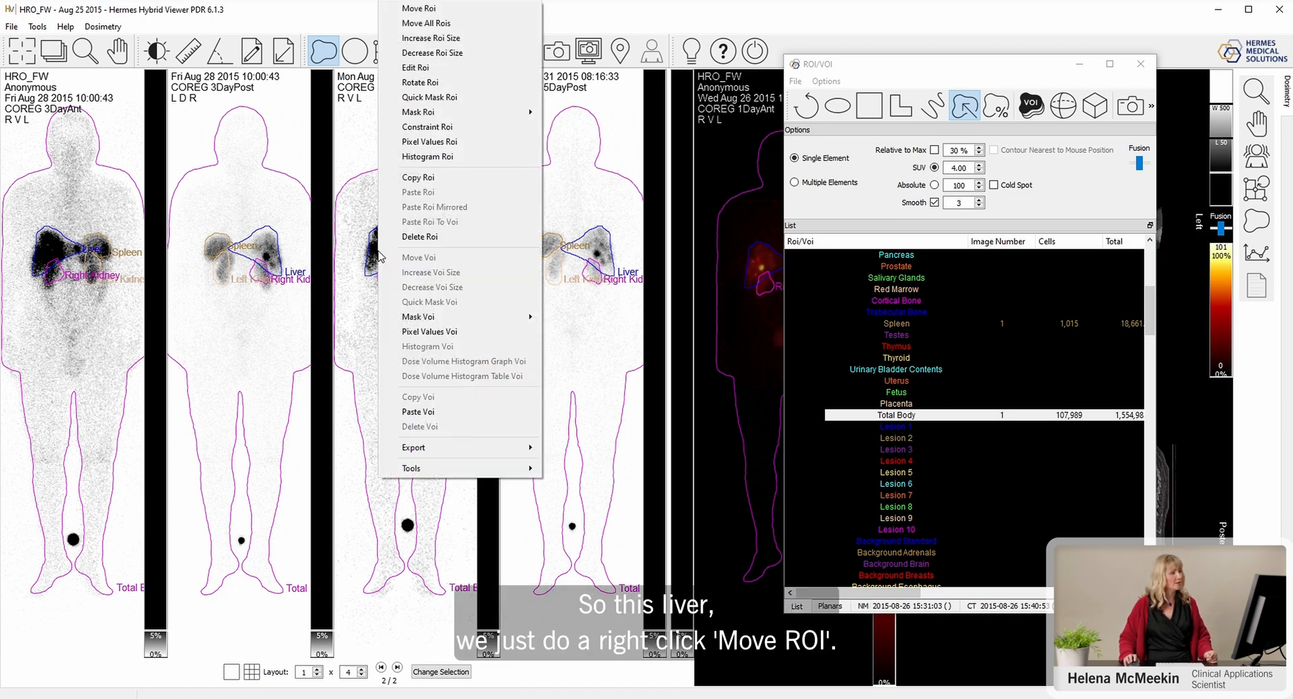
{"action": "left_click", "coordinate": [419, 7]}
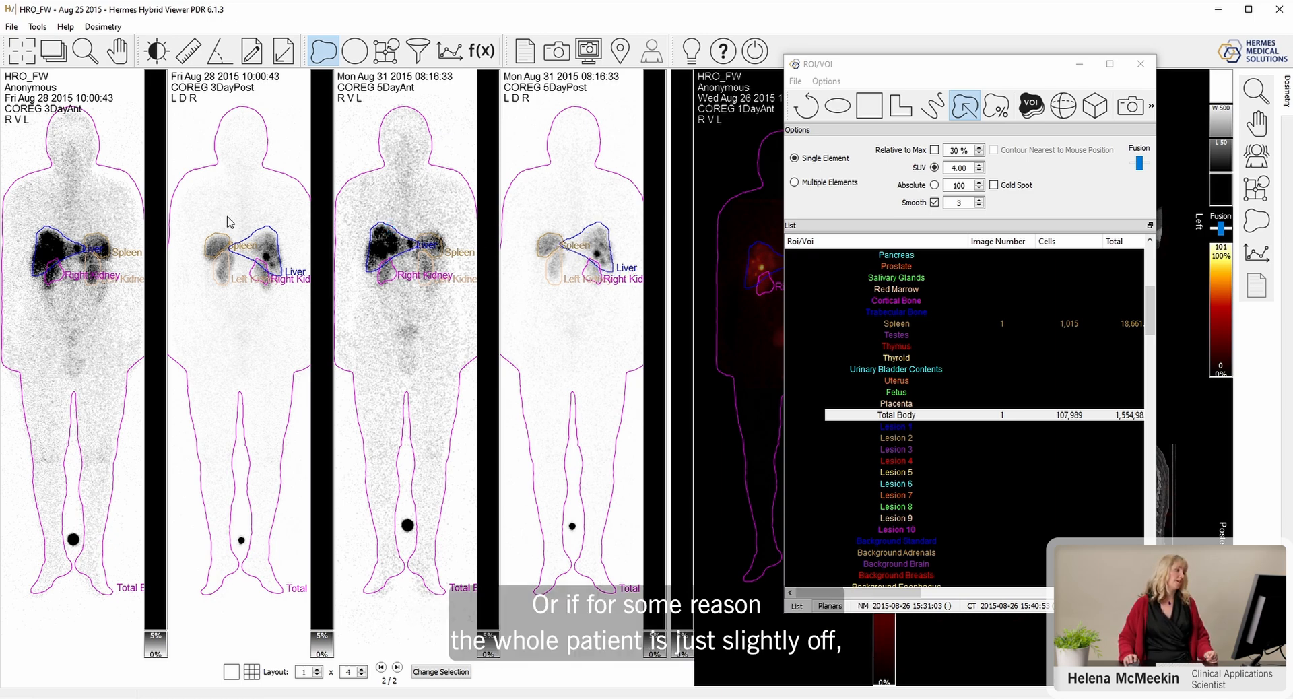
{"action": "mouse_move", "coordinate": [205, 212]}
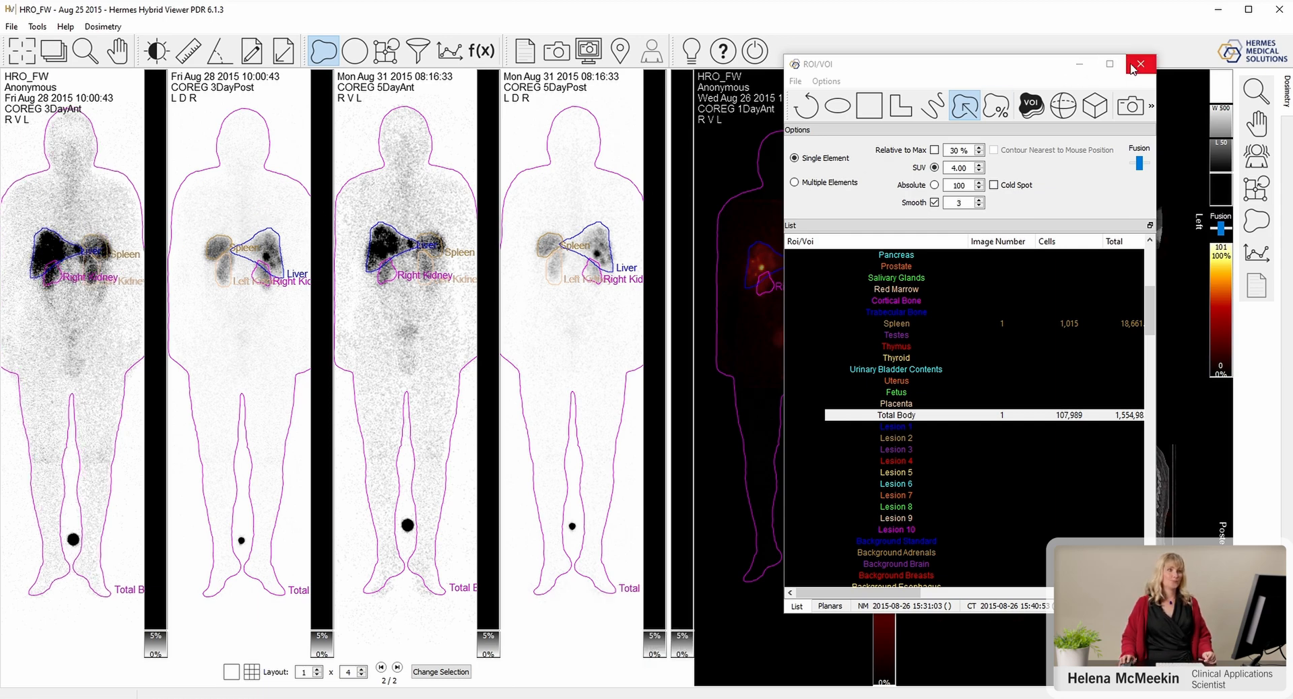
- Close ROI/VOI and set ICRP 89 Adult Female, Lu-177, 7400 MBq activity and 100 MBq residue
{"action": "left_click", "coordinate": [1141, 64]}
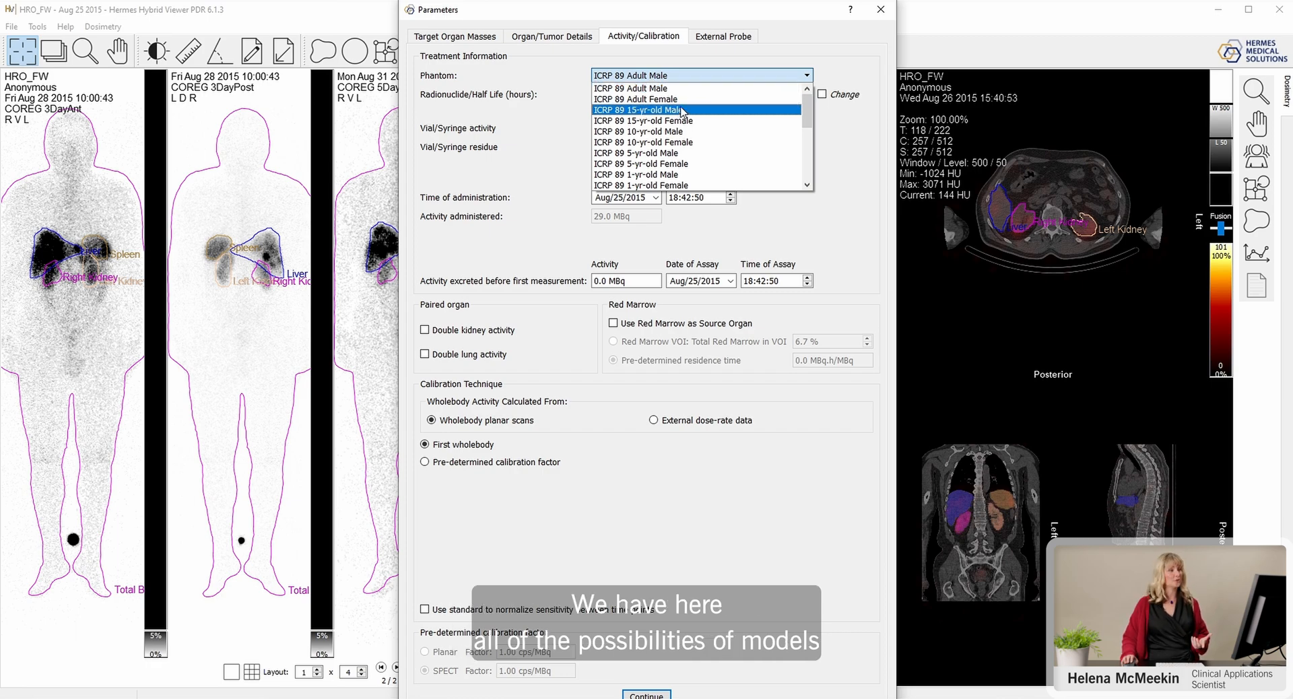
{"action": "scroll", "scroll_direction": "down", "scroll_amount": 3}
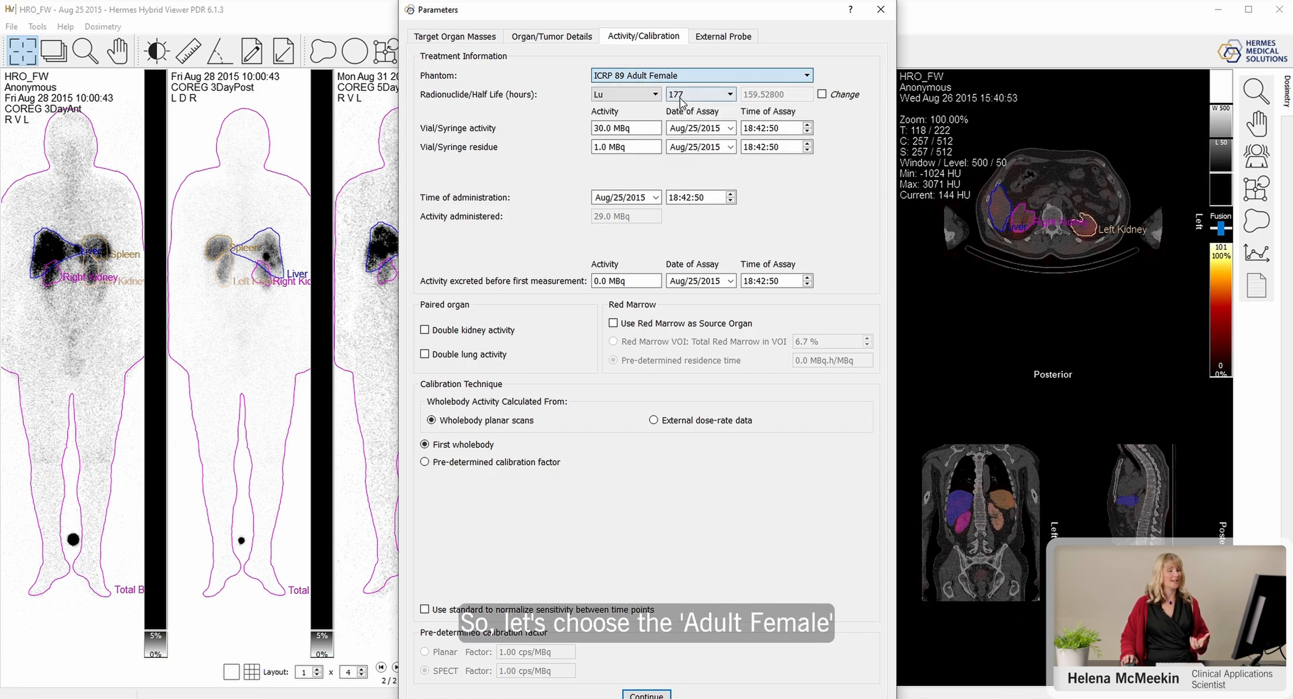
{"action": "left_click", "coordinate": [654, 93]}
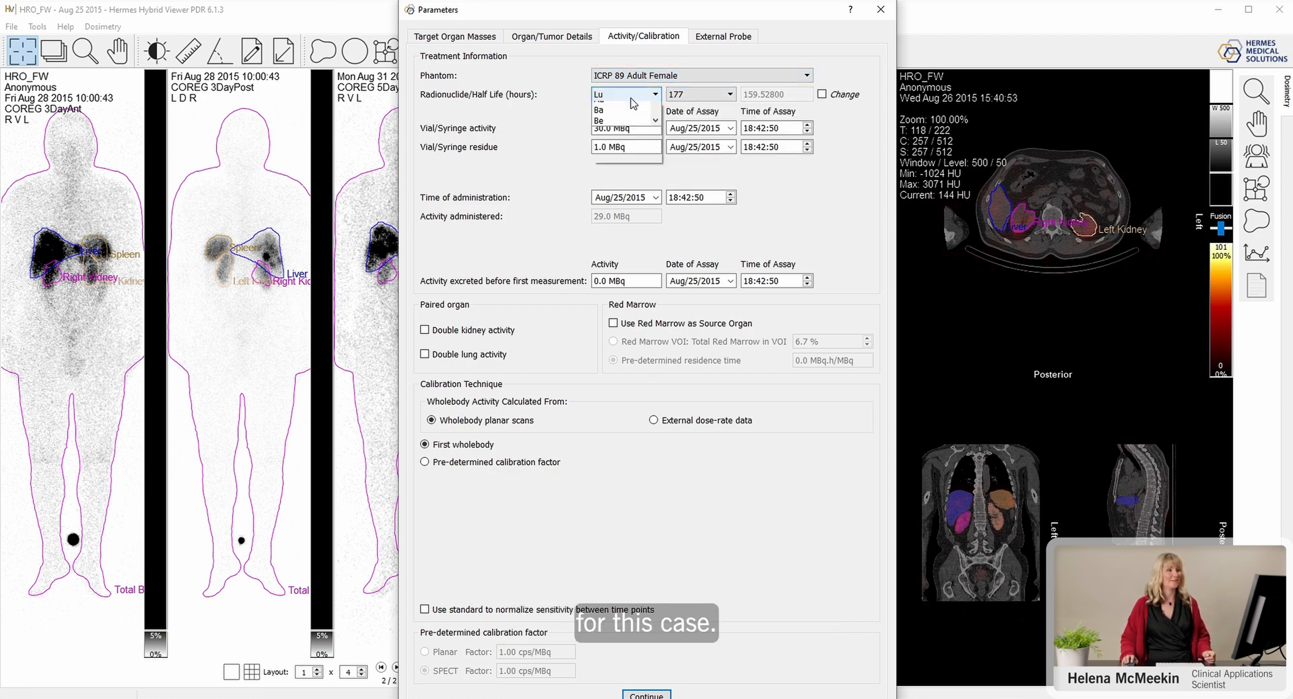
{"action": "scroll", "scroll_direction": "down", "scroll_amount": 3}
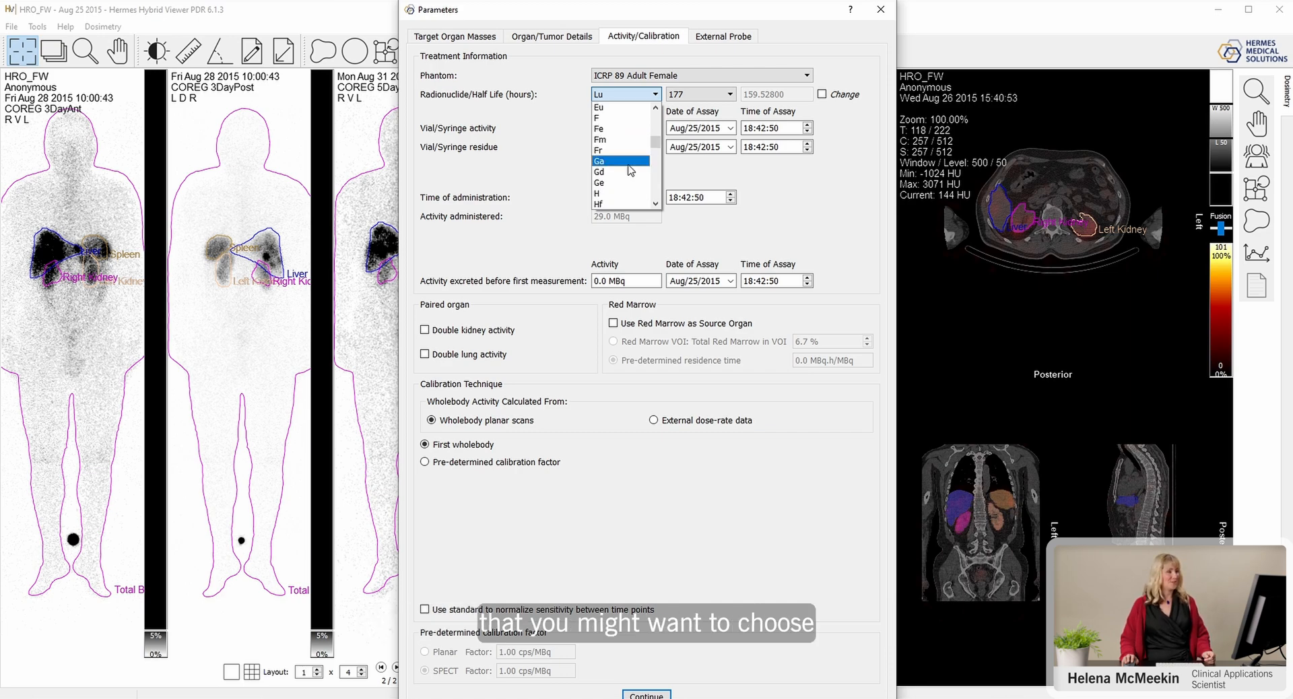
{"action": "left_click", "coordinate": [598, 92]}
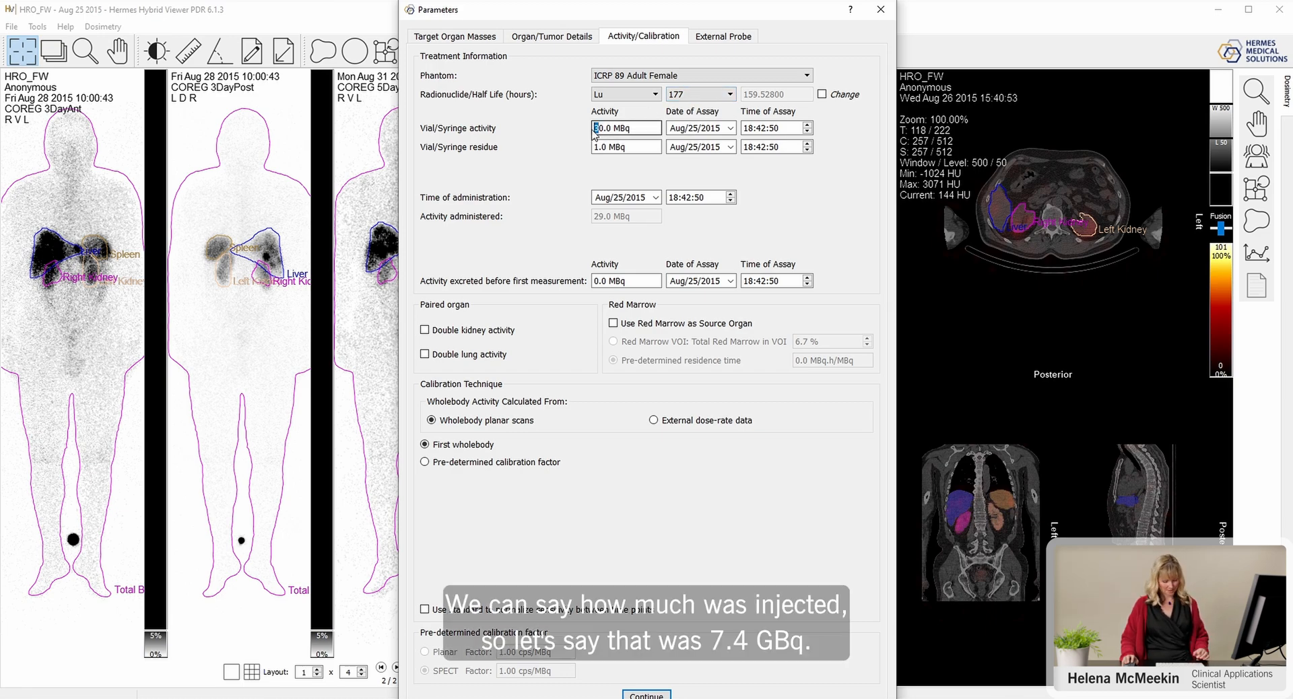
{"action": "type", "text": "740.0"}
{"action": "left_click", "coordinate": [626, 147]}
{"action": "type", "text": "00"}
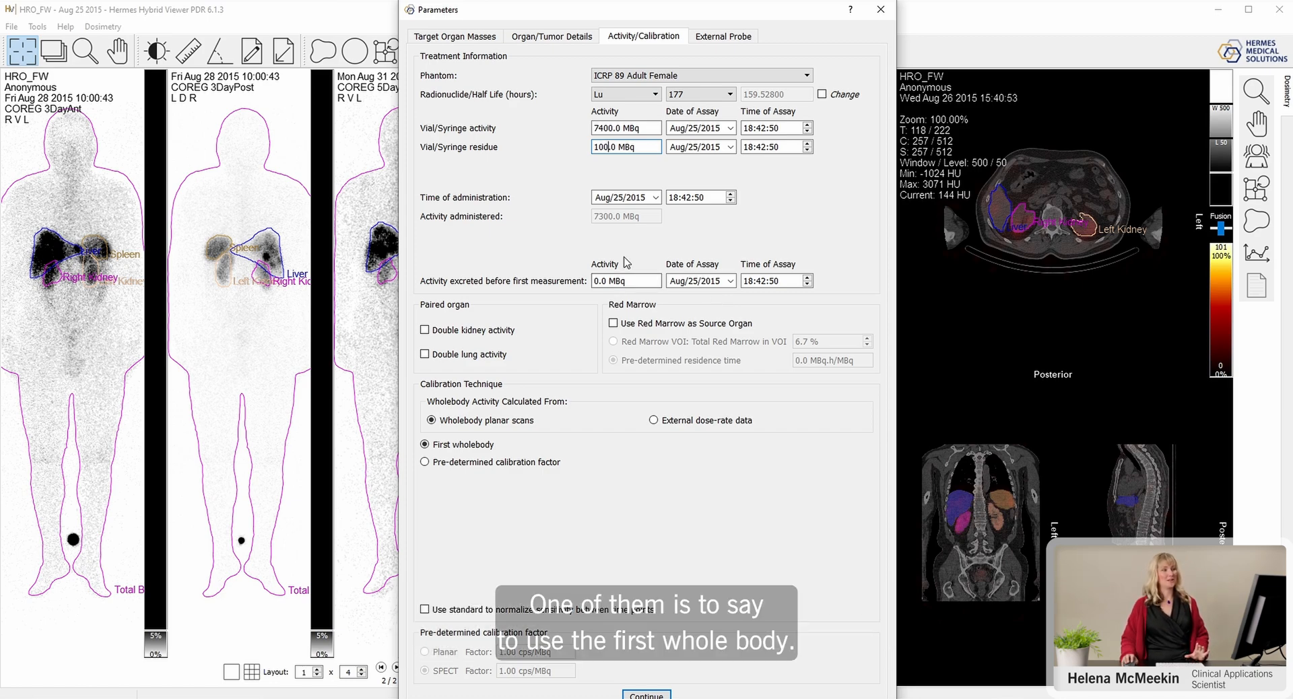
{"action": "left_click", "coordinate": [424, 444]}
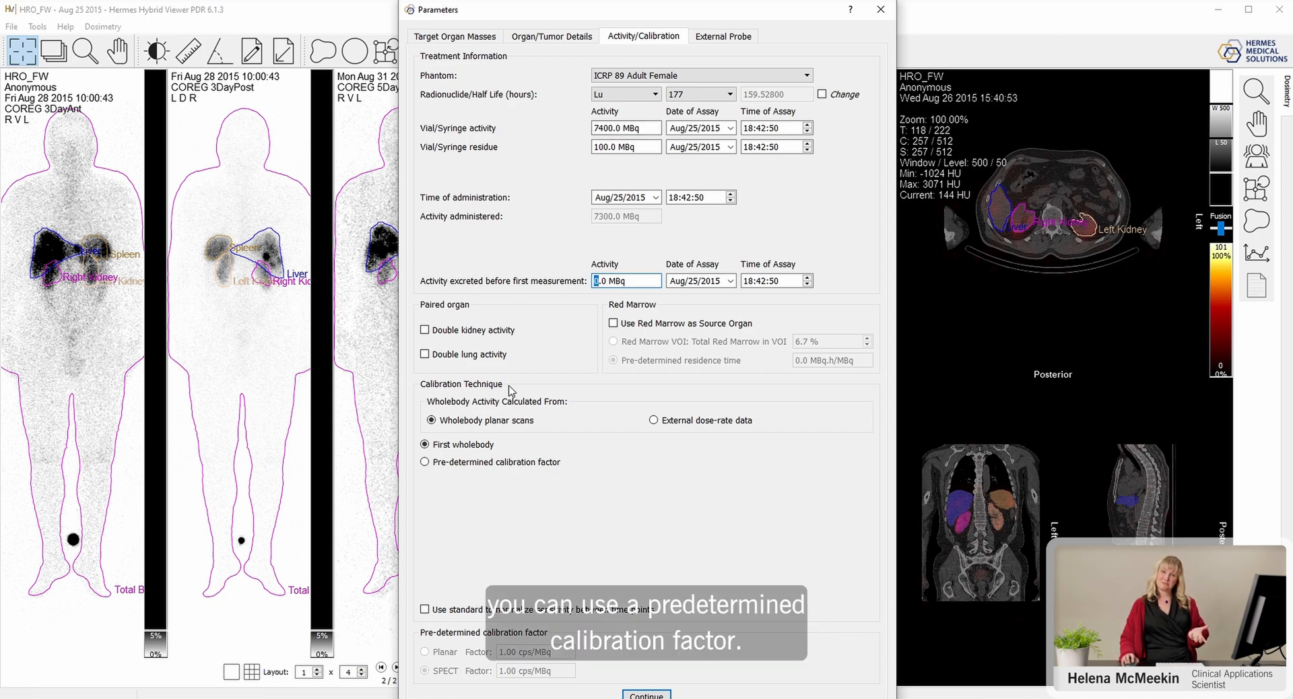
- Keep calibration on First wholebody and view organ/tumor recovery coefficients, all 1.00
{"action": "left_click", "coordinate": [424, 462]}
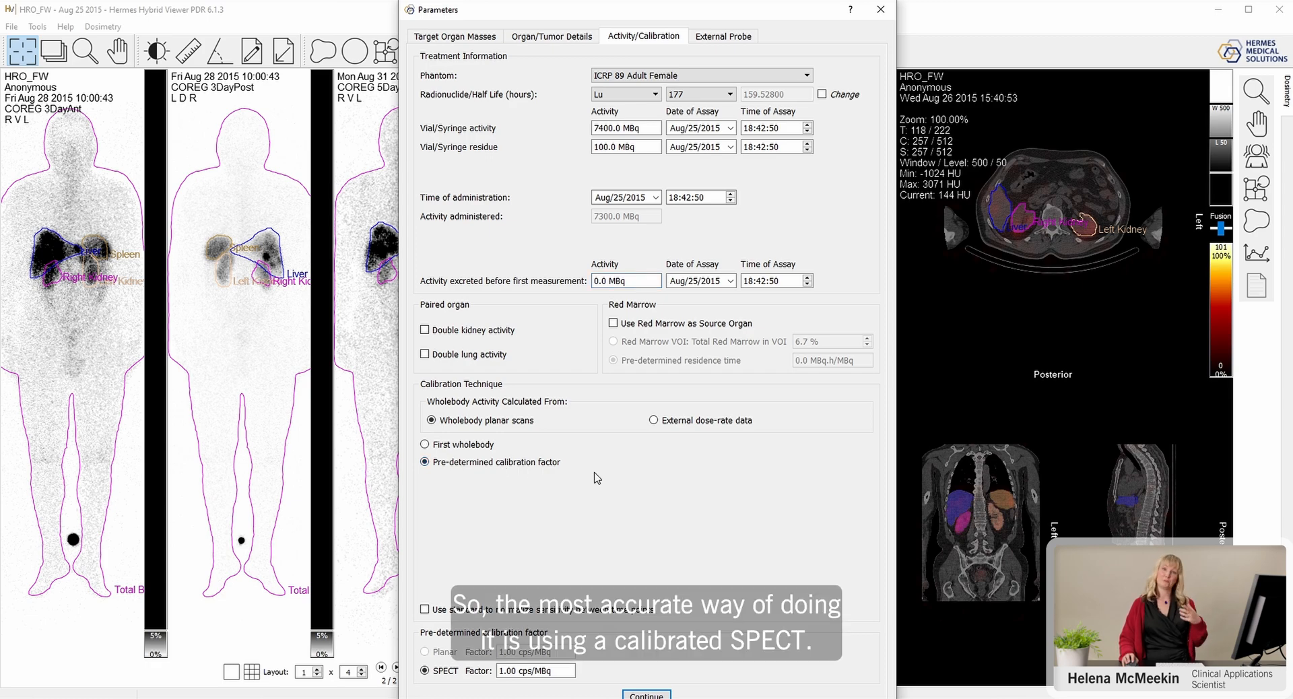
{"action": "mouse_move", "coordinate": [580, 448]}
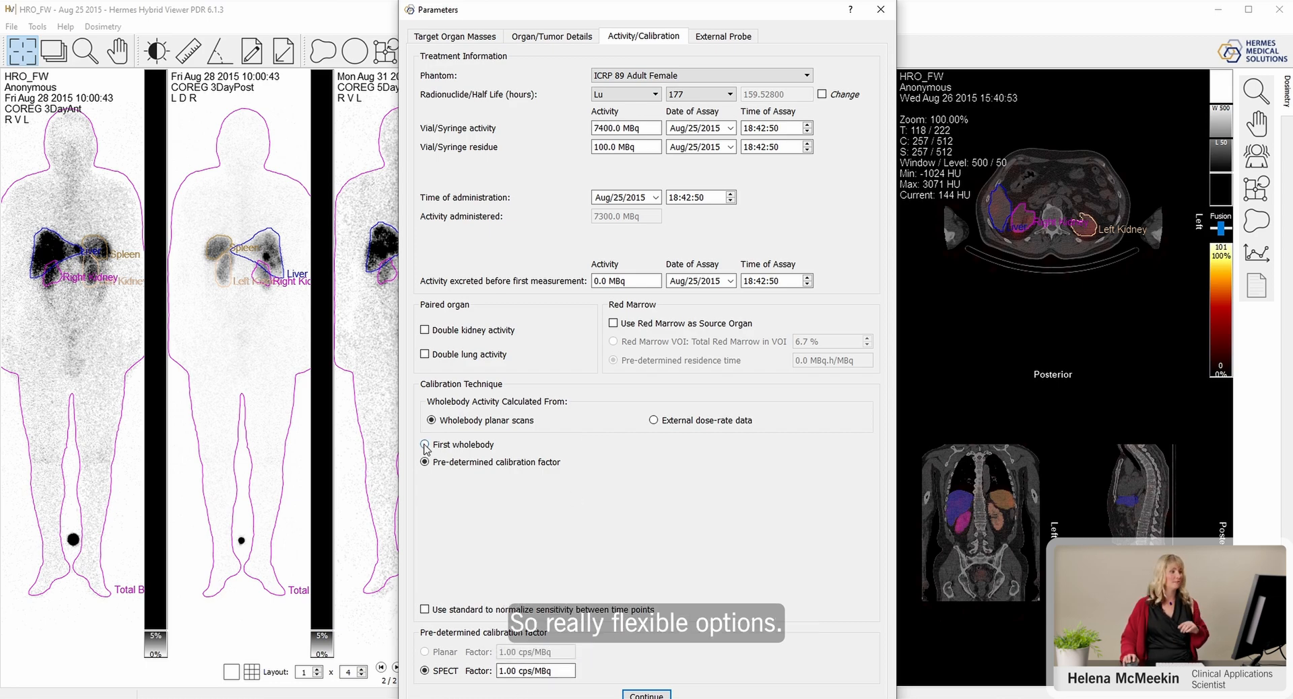
{"action": "left_click", "coordinate": [425, 445]}
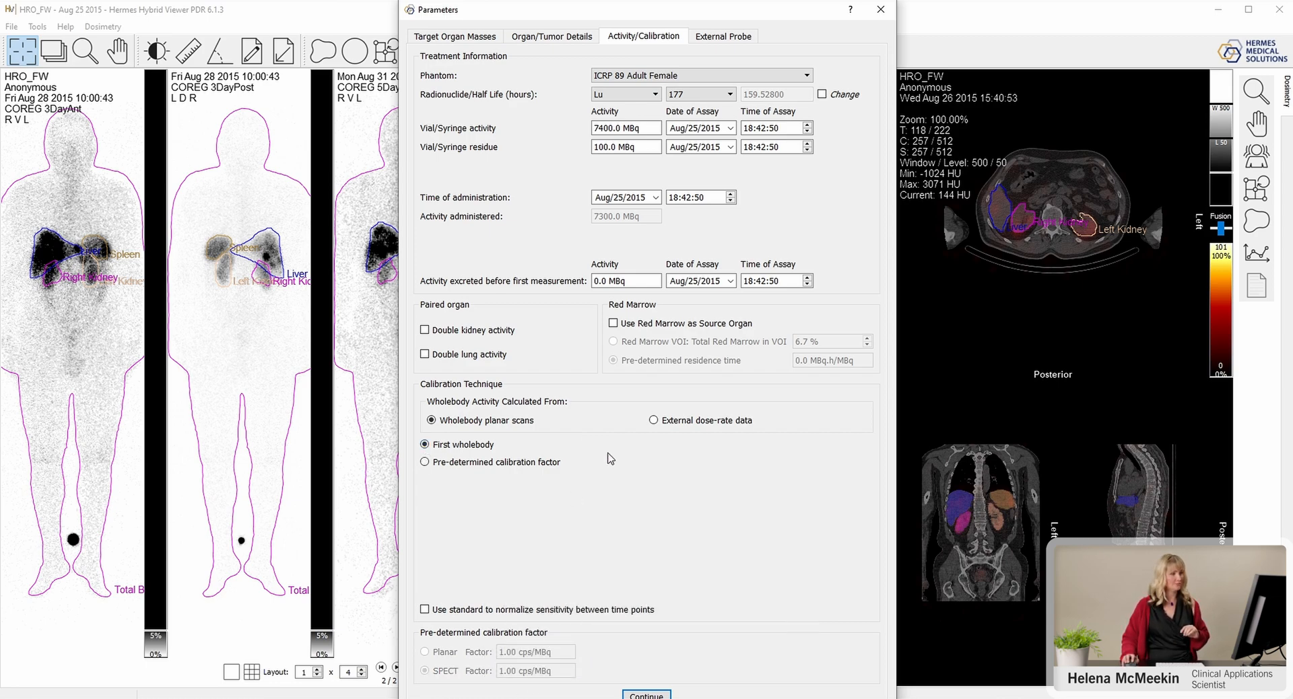
{"action": "left_click", "coordinate": [551, 37]}
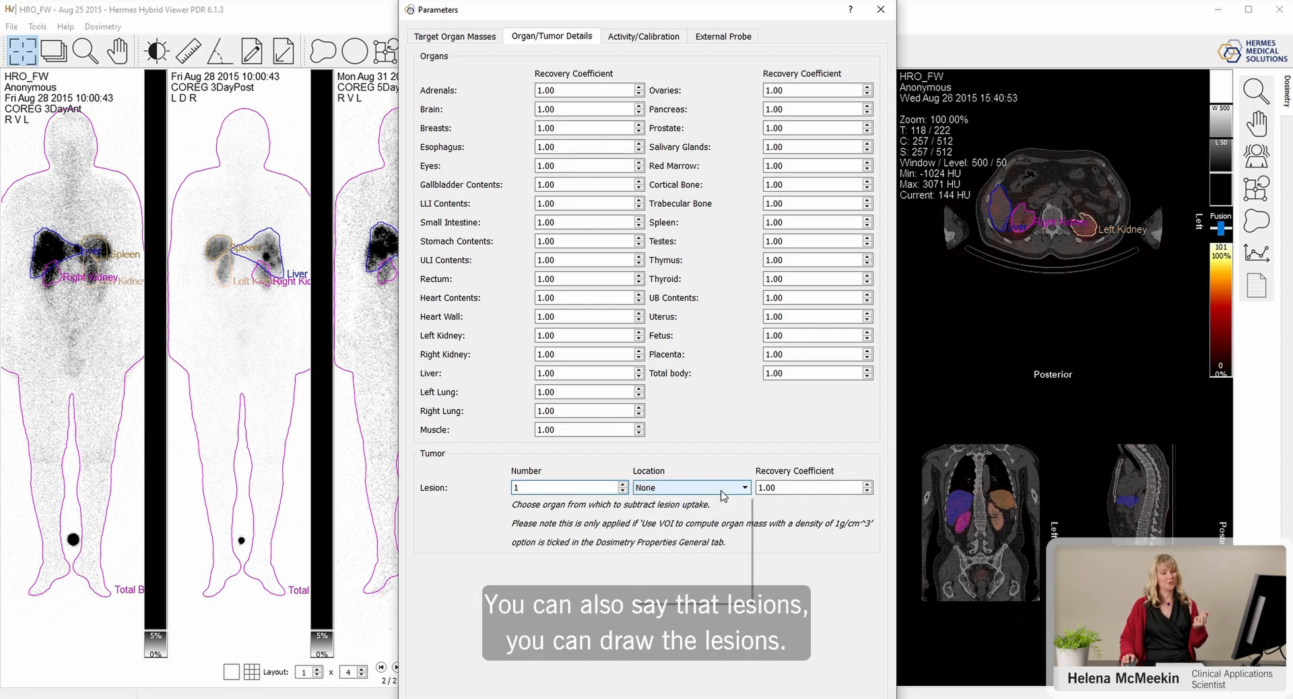
- Leave Lesion Location at None and view target organ masses (kidneys 387.8 g, liver 1874.8 g, spleen 294.4 g)
{"action": "left_click", "coordinate": [741, 487]}
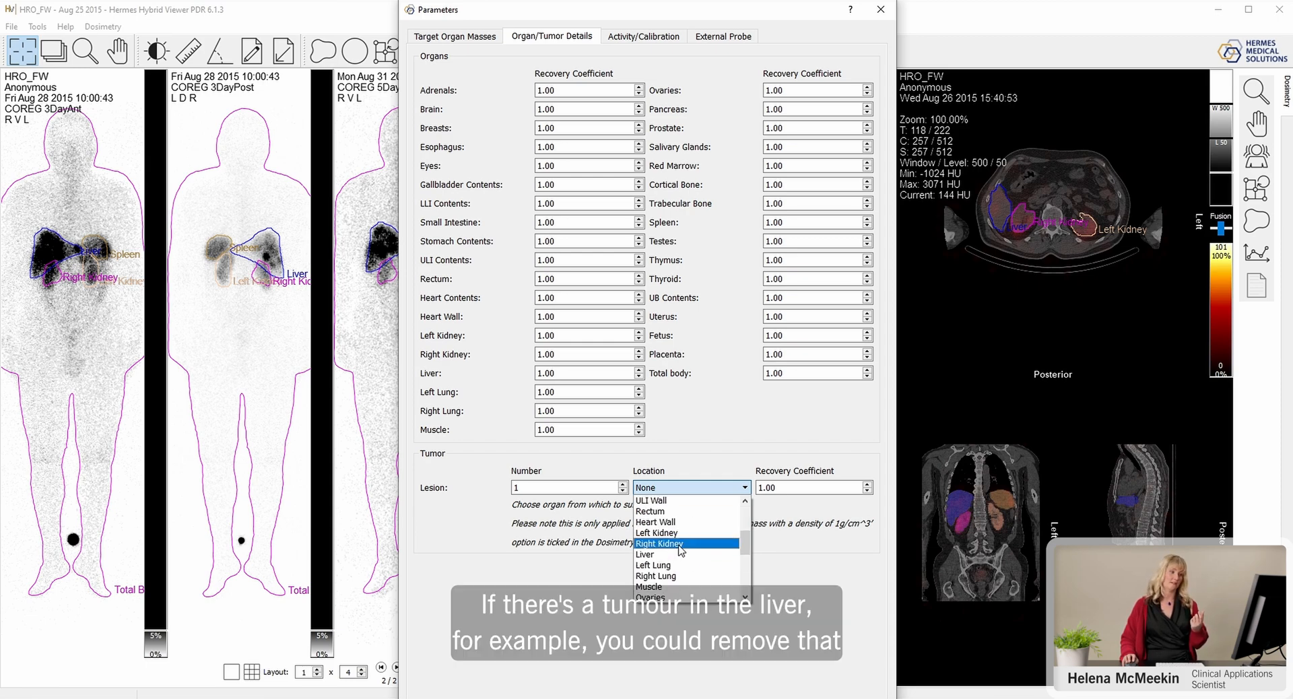
{"action": "mouse_move", "coordinate": [656, 554]}
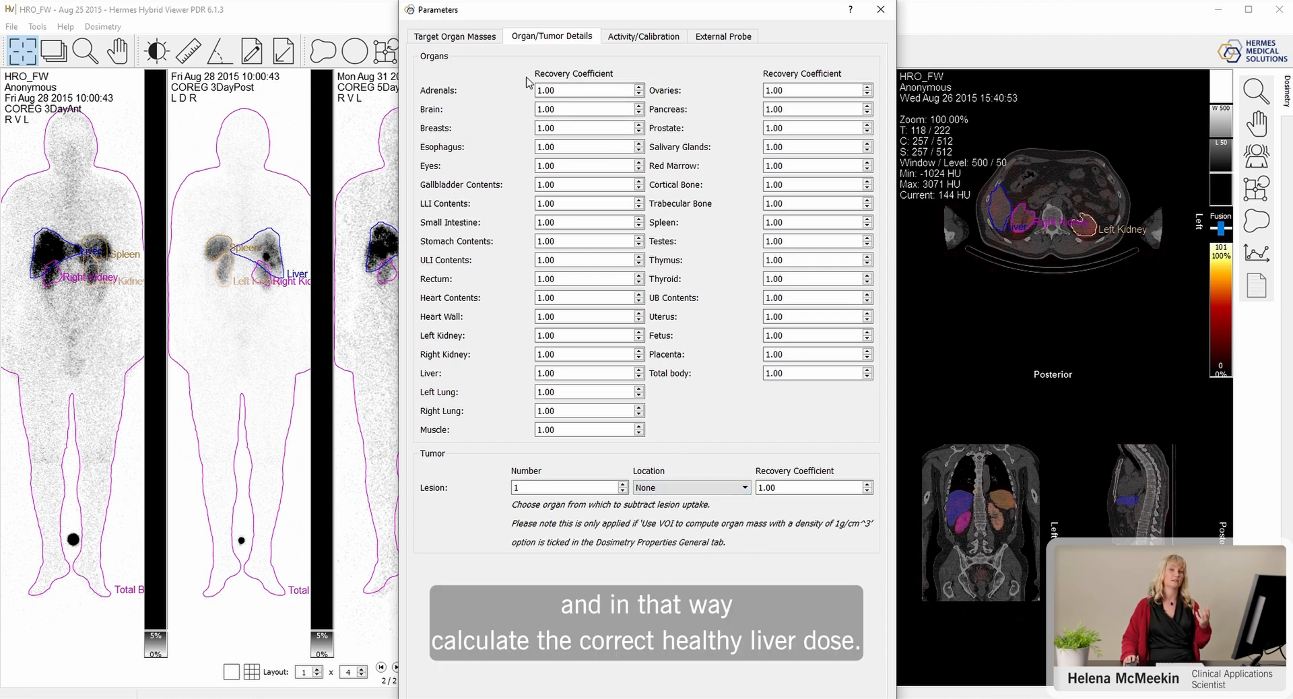
{"action": "left_click", "coordinate": [455, 36]}
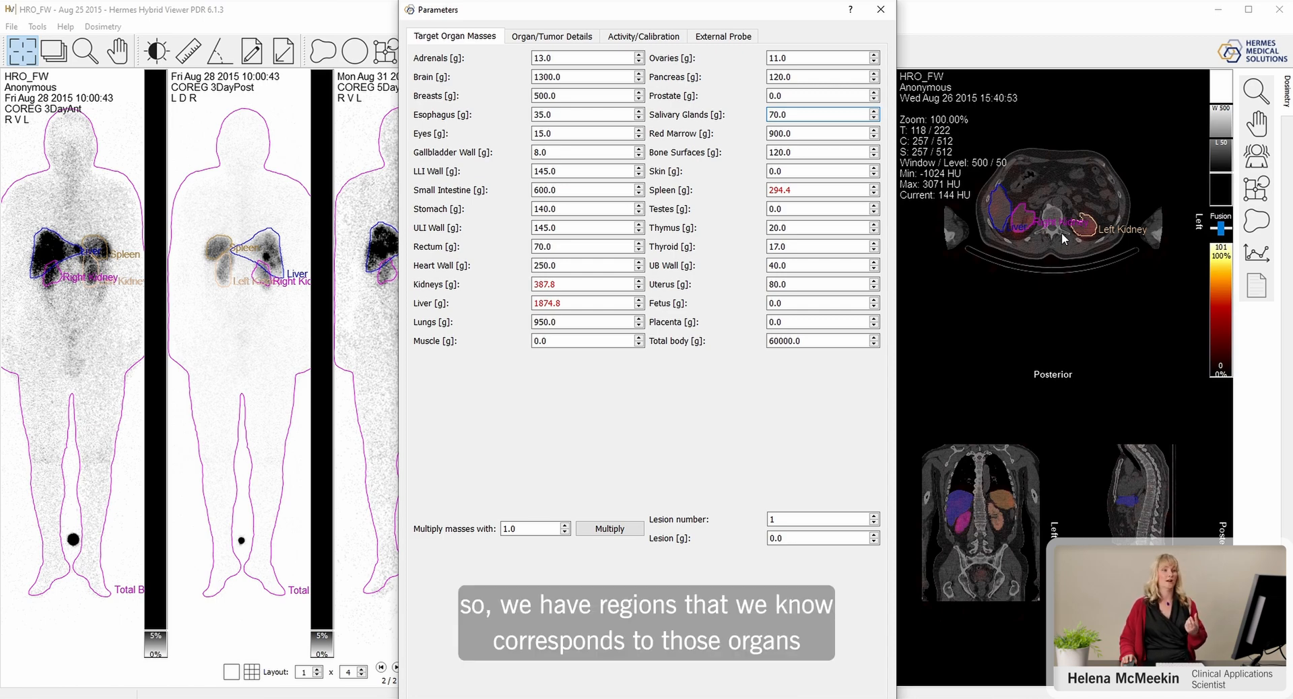
{"action": "mouse_move", "coordinate": [1037, 213]}
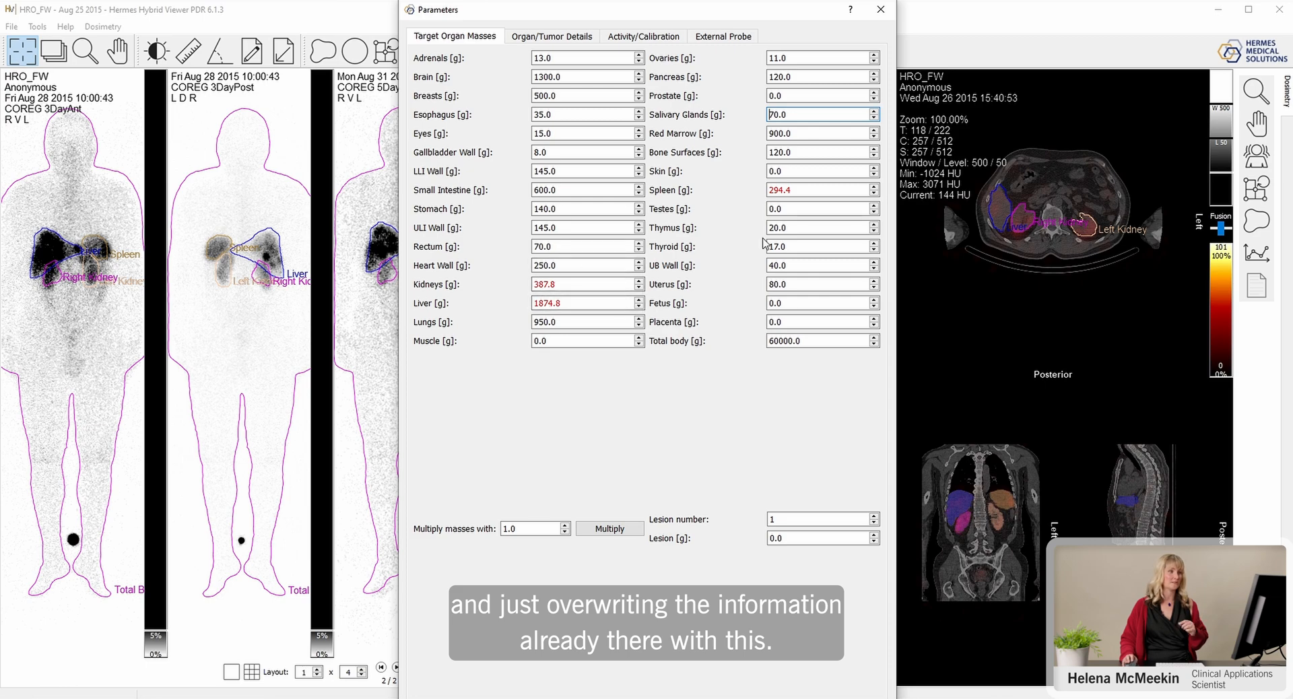
- Return to Activity/Calibration and continue to the left kidney bi-exponential curve fits
{"action": "left_click", "coordinate": [643, 37]}
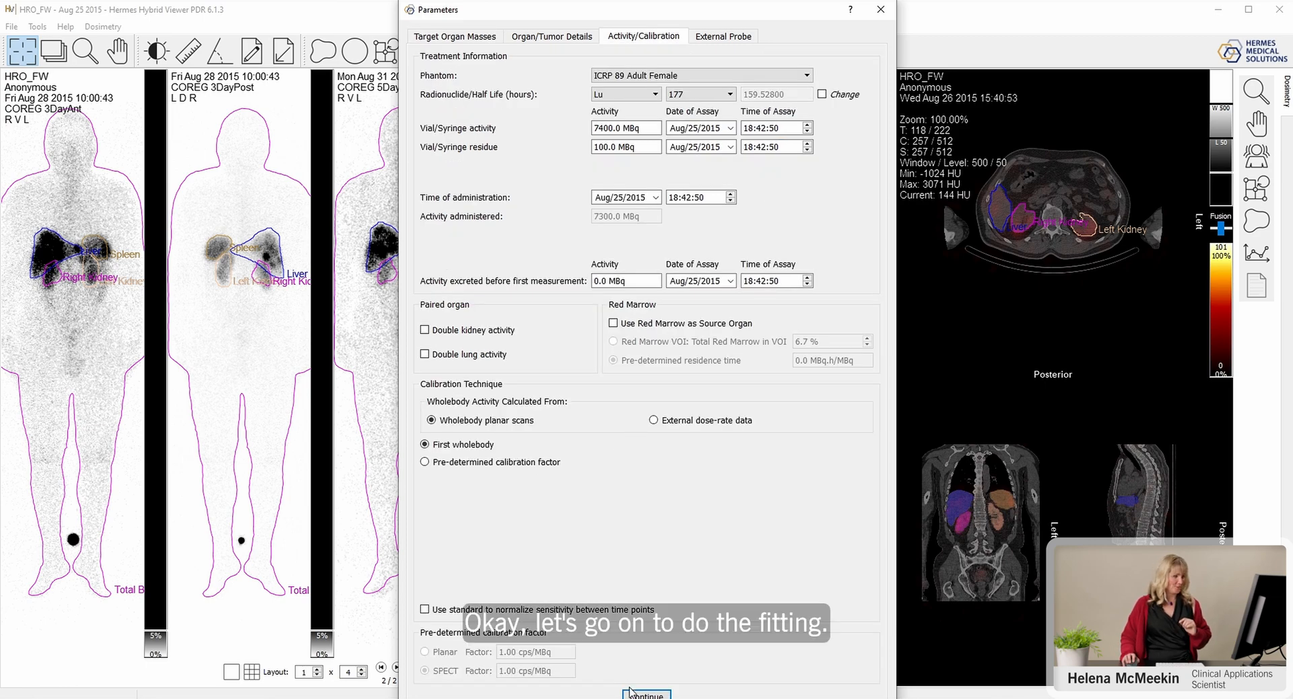
{"action": "left_click", "coordinate": [646, 695]}
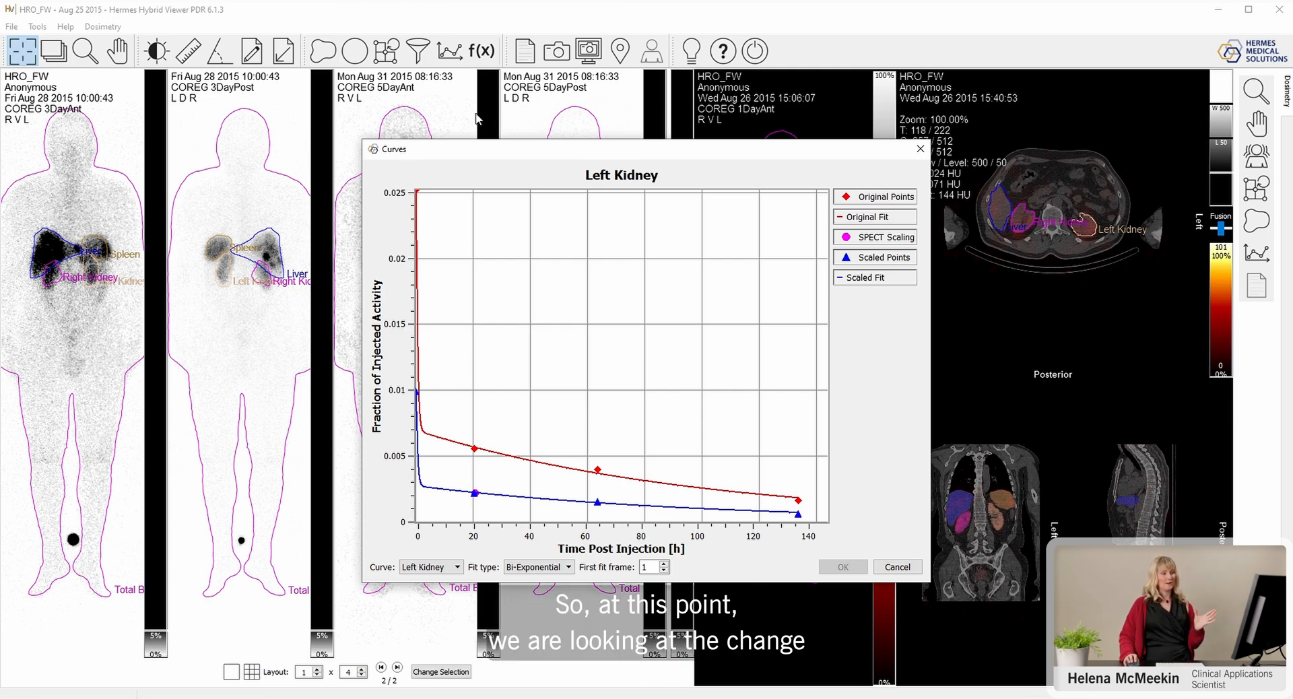
{"action": "mouse_move", "coordinate": [474, 118]}
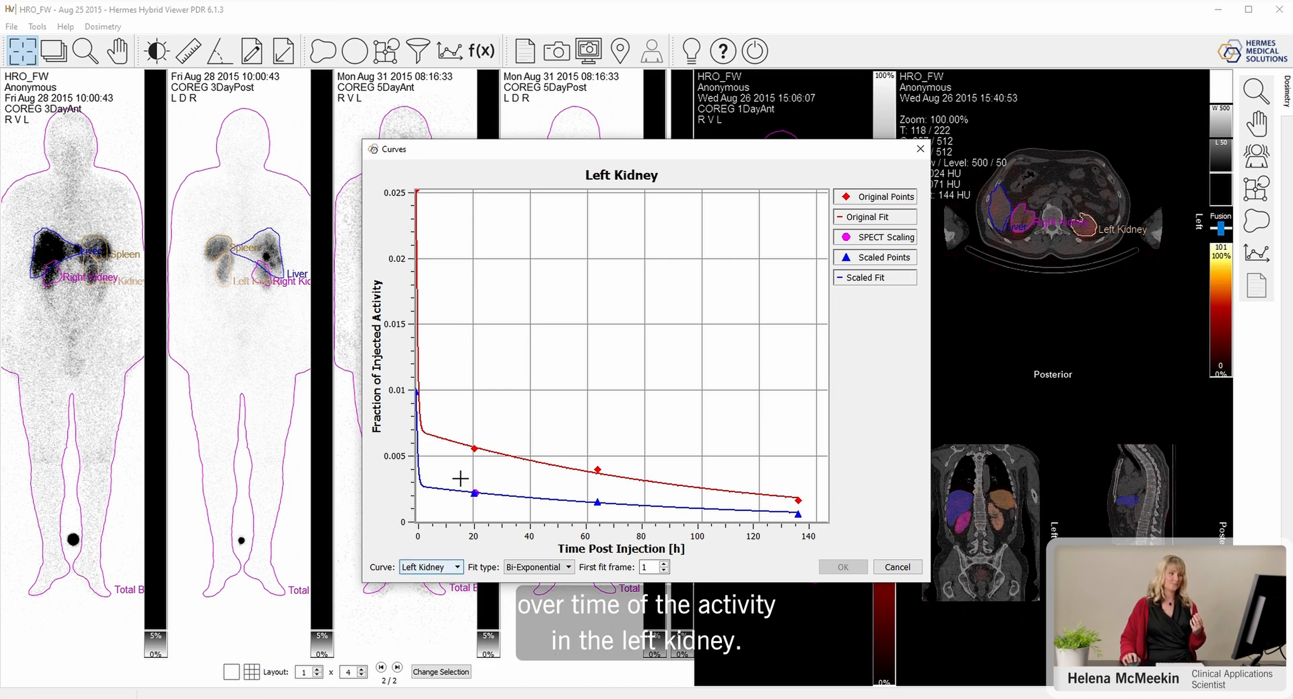
{"action": "mouse_move", "coordinate": [661, 283]}
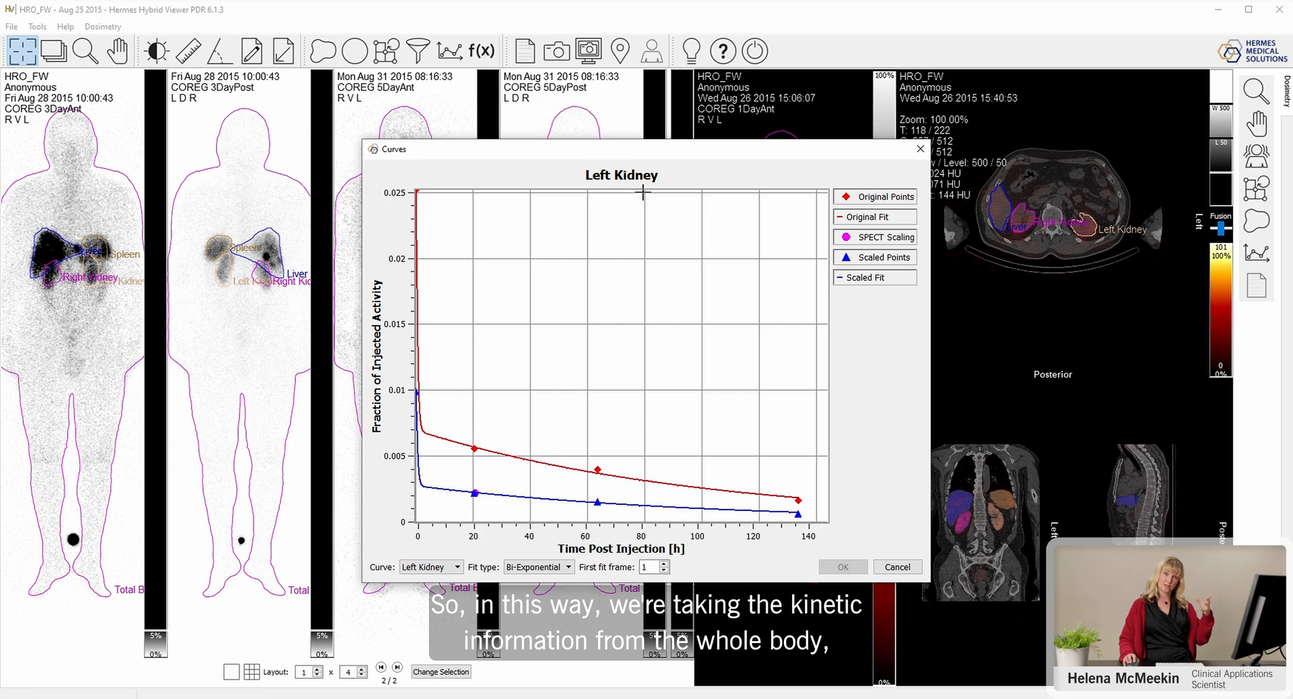
{"action": "mouse_move", "coordinate": [654, 197]}
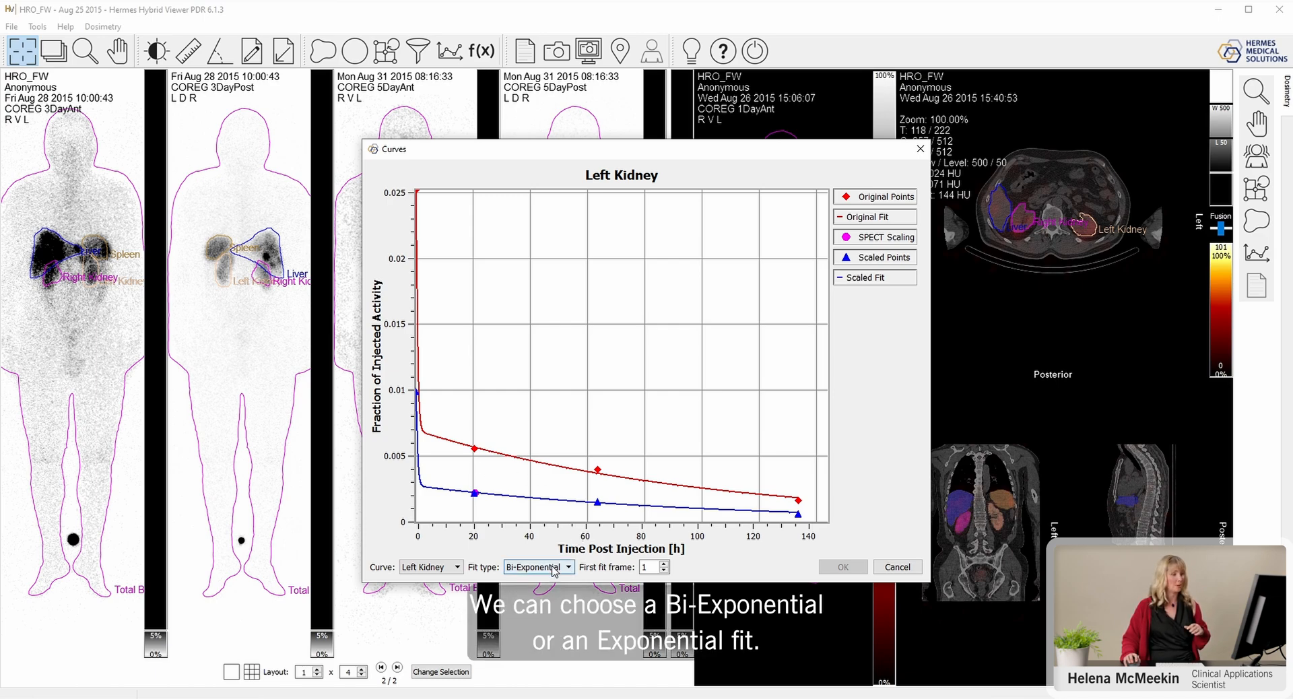
- Try an exponential Left Kidney fit from frames 2 and 3, then restore bi-exponential from frame 1
{"action": "left_click", "coordinate": [538, 567]}
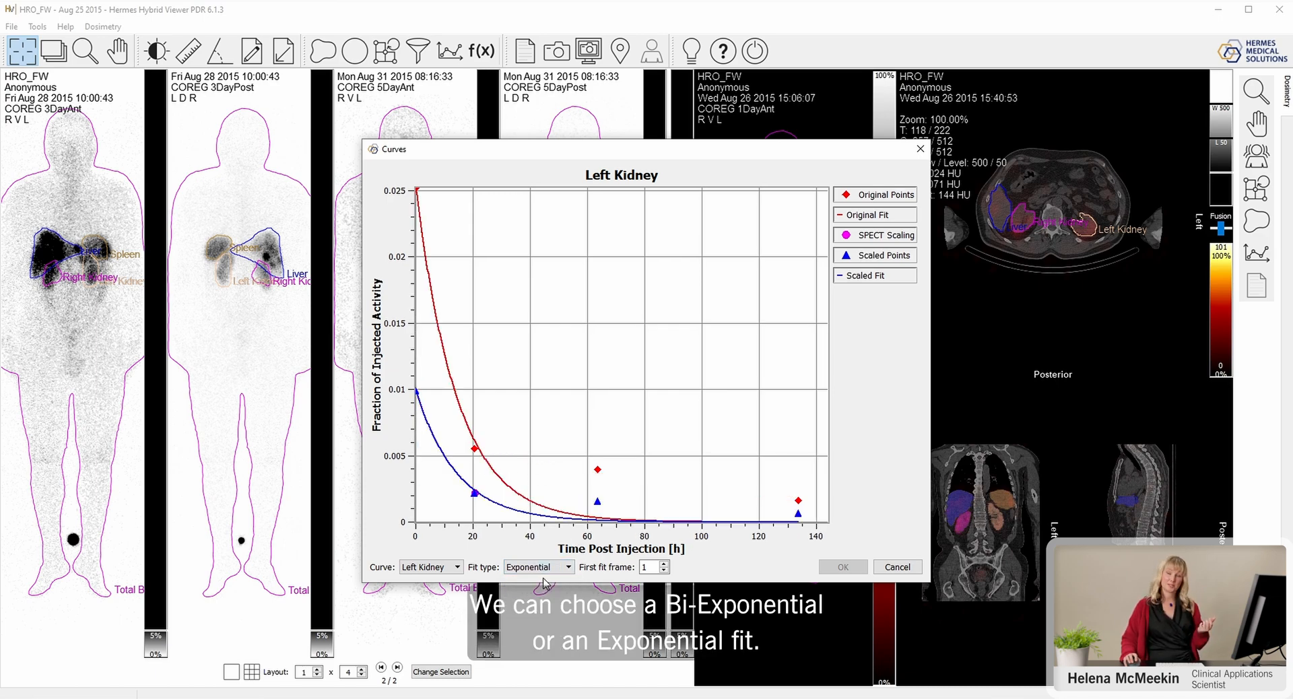
{"action": "left_click", "coordinate": [568, 566]}
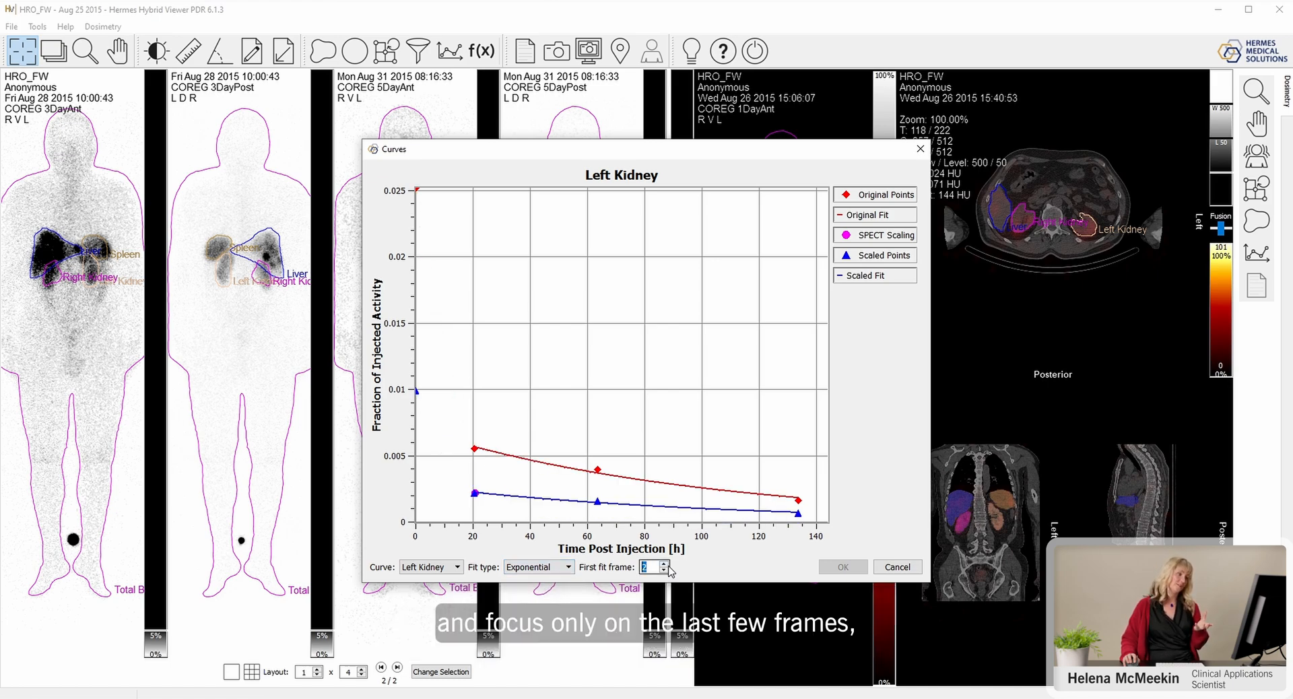
{"action": "left_click", "coordinate": [567, 566]}
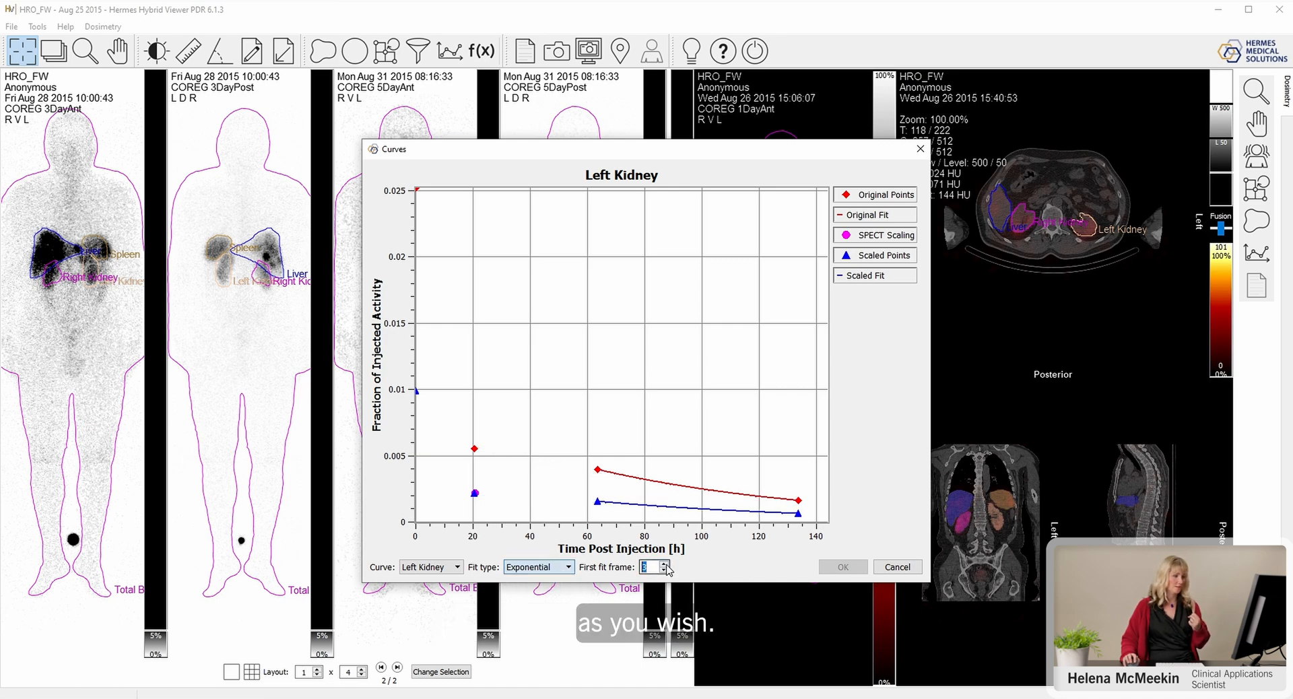
{"action": "left_click", "coordinate": [566, 567]}
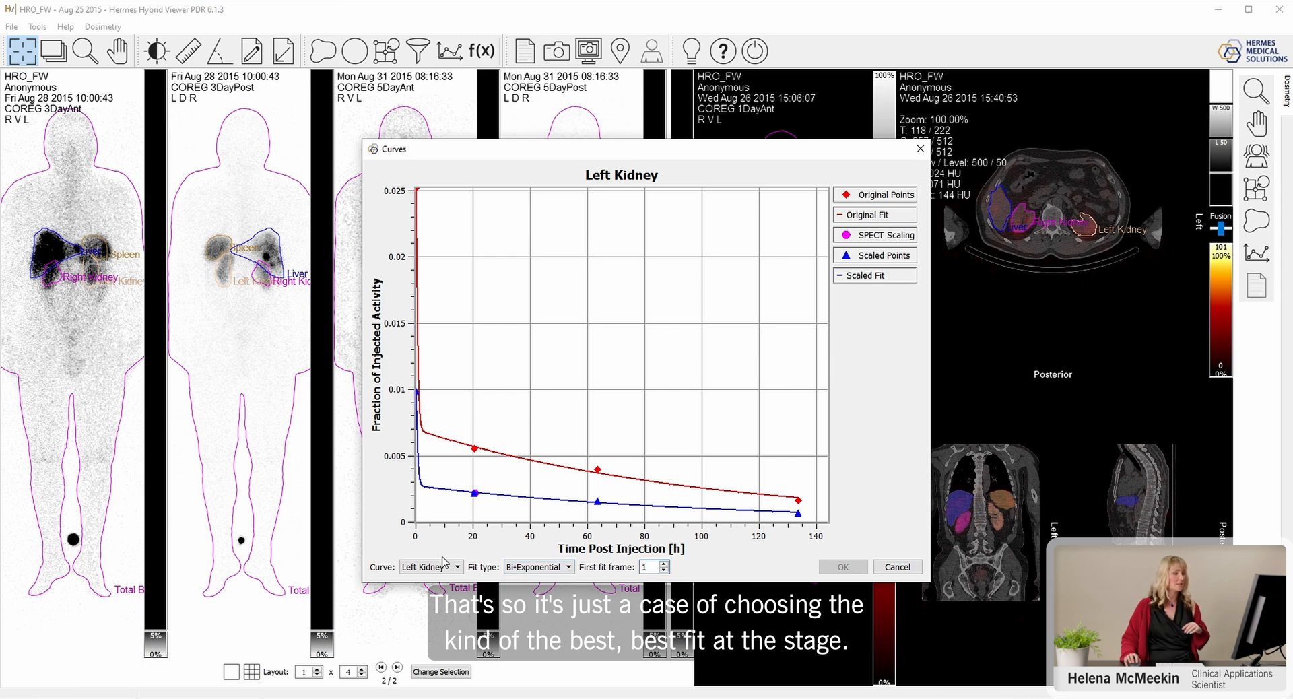
- Display the Right Kidney, Liver and Spleen uptake curves in turn from the Curve list
{"action": "left_click", "coordinate": [456, 566]}
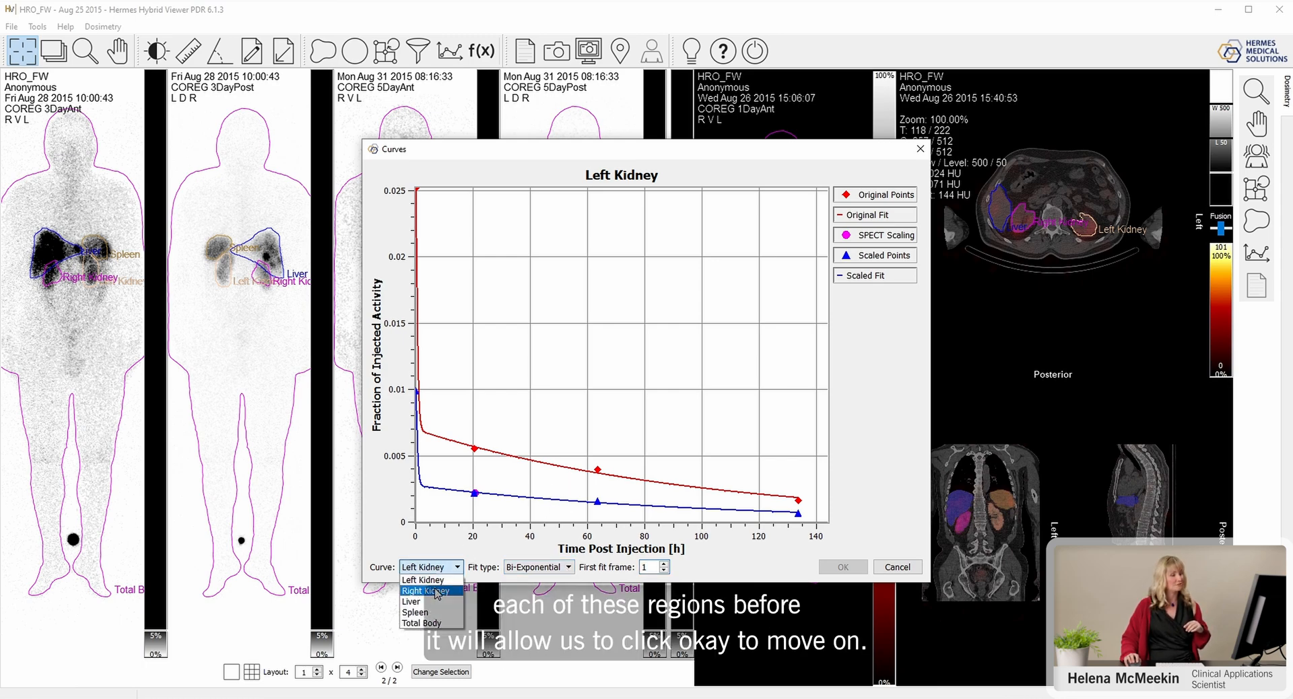
{"action": "left_click", "coordinate": [425, 590]}
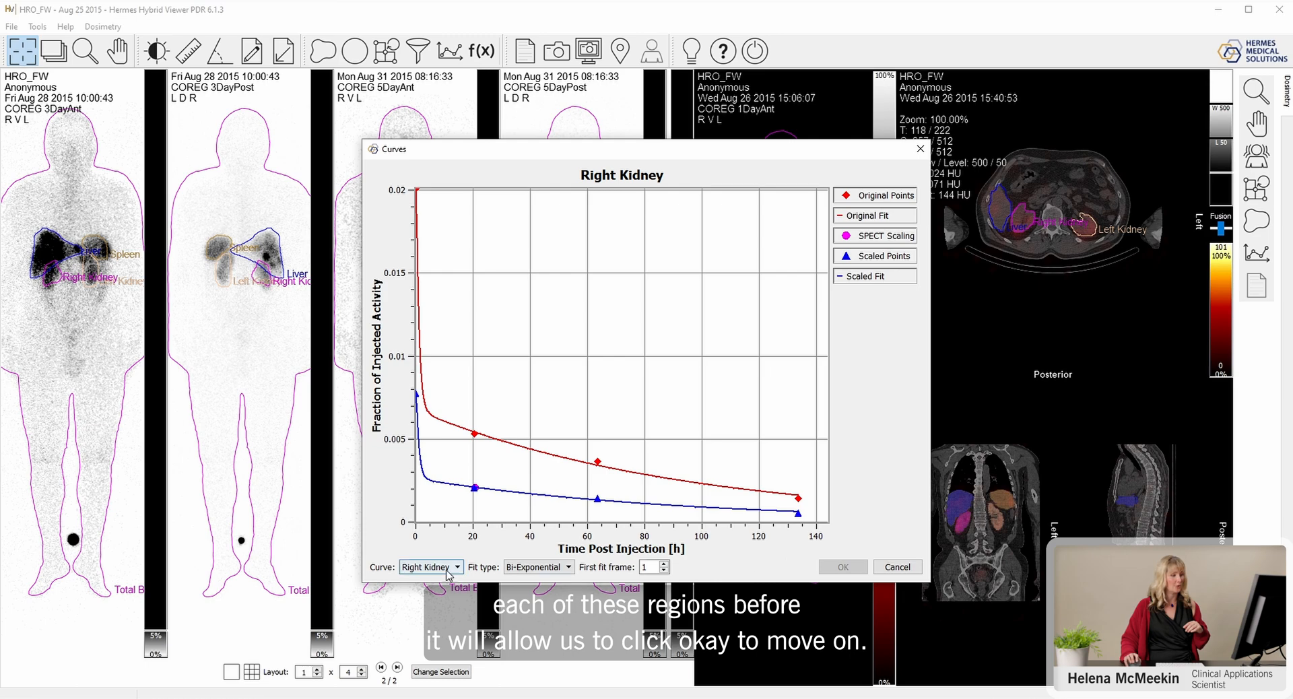
{"action": "left_click", "coordinate": [455, 566]}
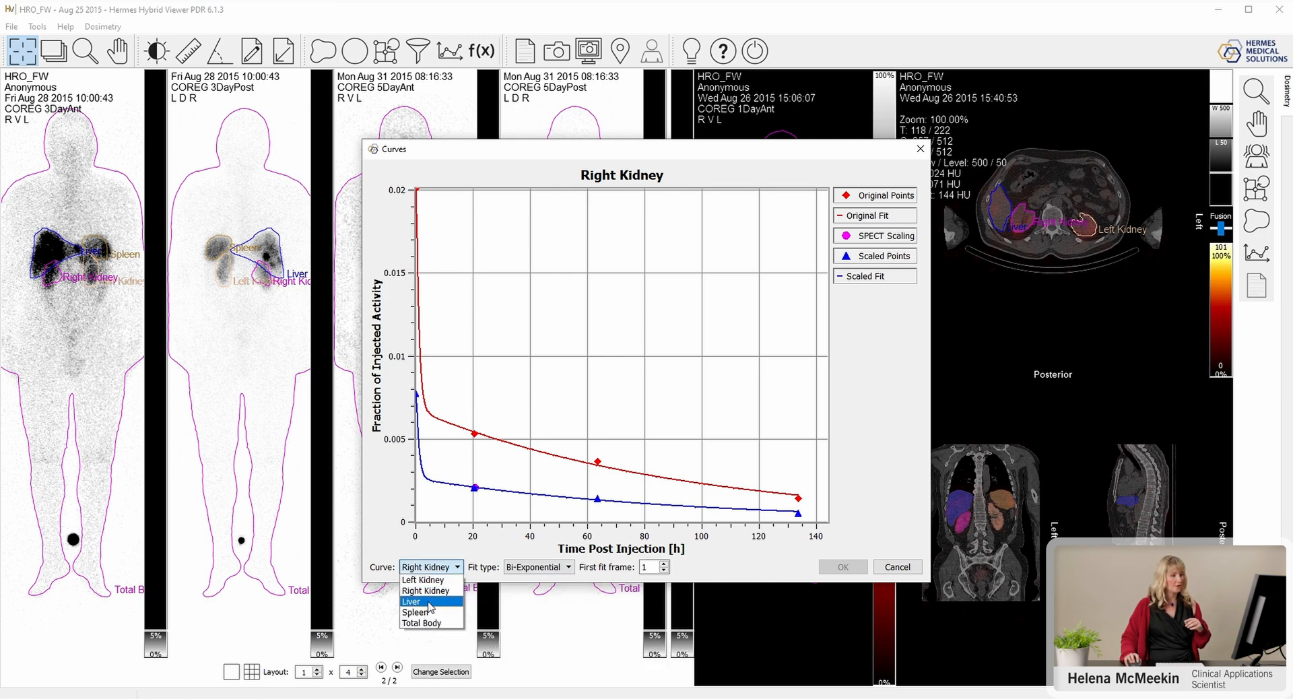
{"action": "left_click", "coordinate": [410, 601]}
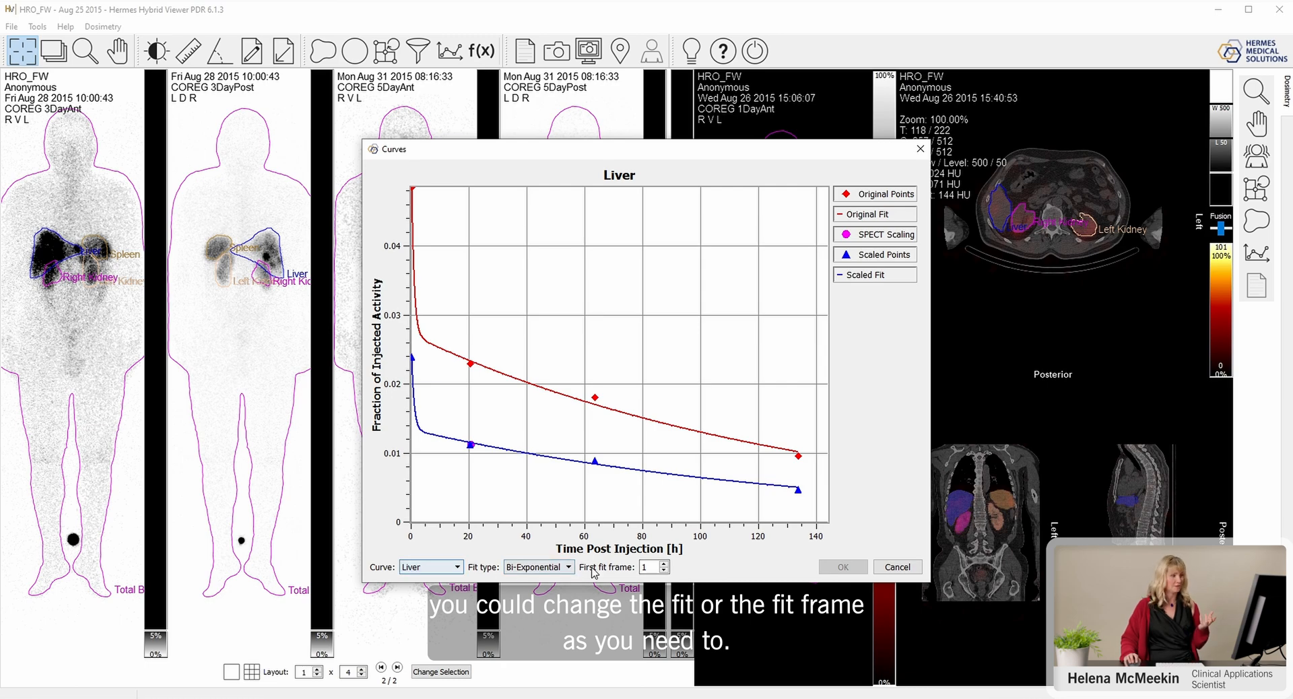
{"action": "left_click", "coordinate": [427, 566]}
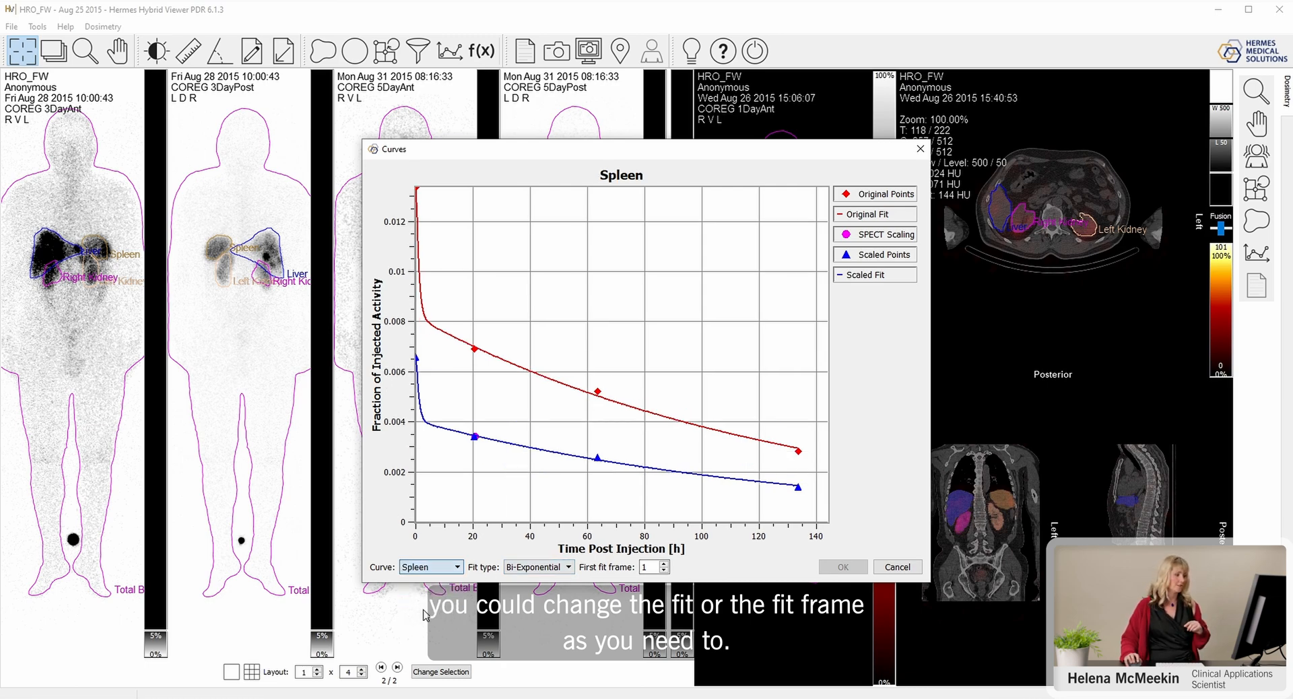
{"action": "left_click", "coordinate": [456, 566]}
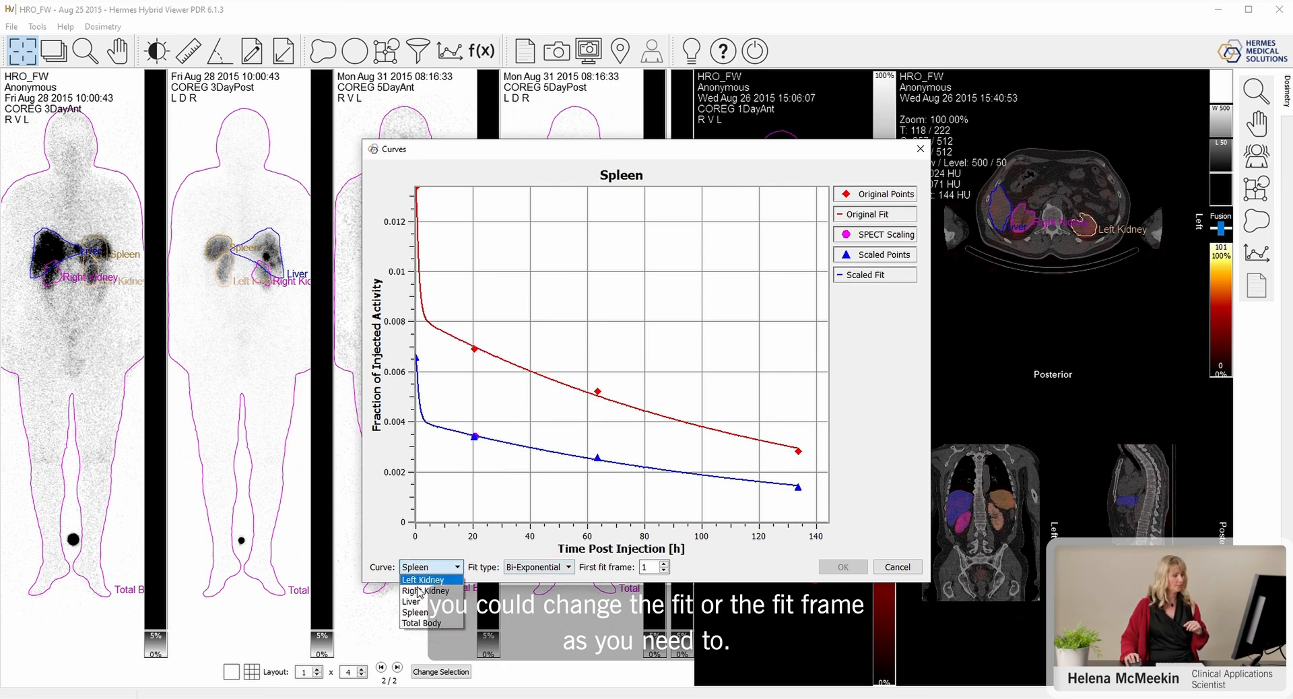
{"action": "left_click", "coordinate": [430, 623]}
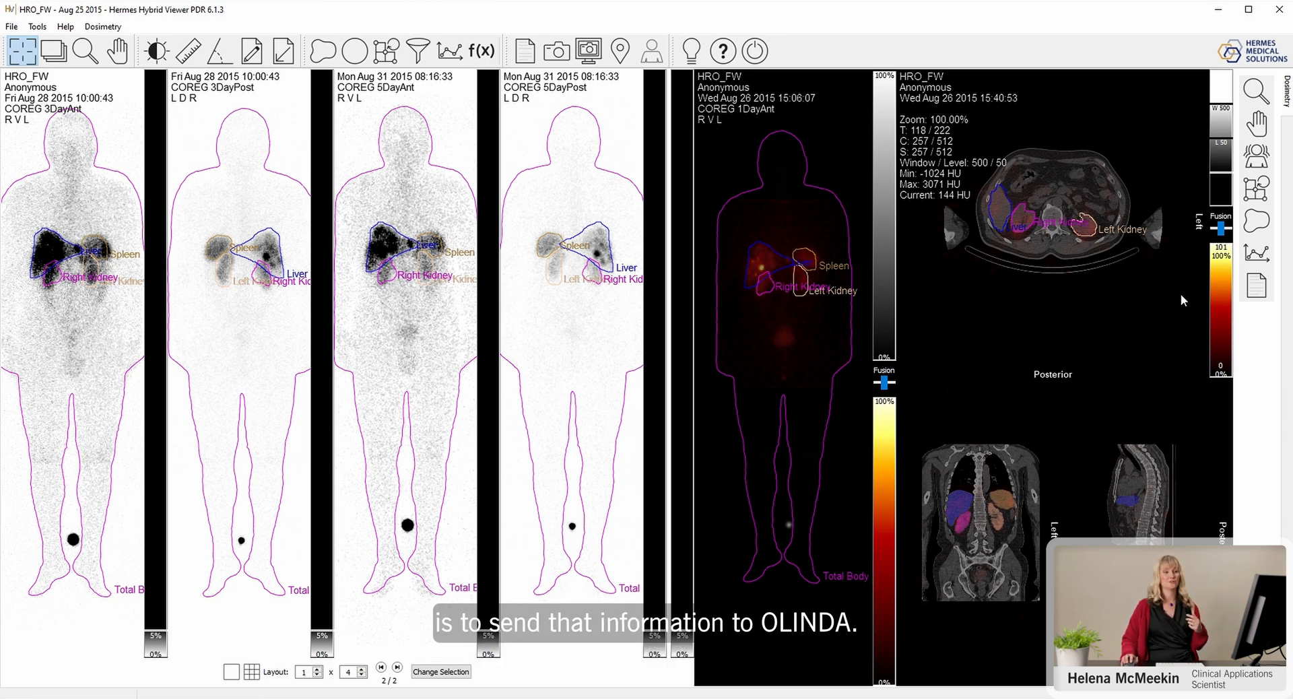
{"action": "mouse_move", "coordinate": [1256, 287]}
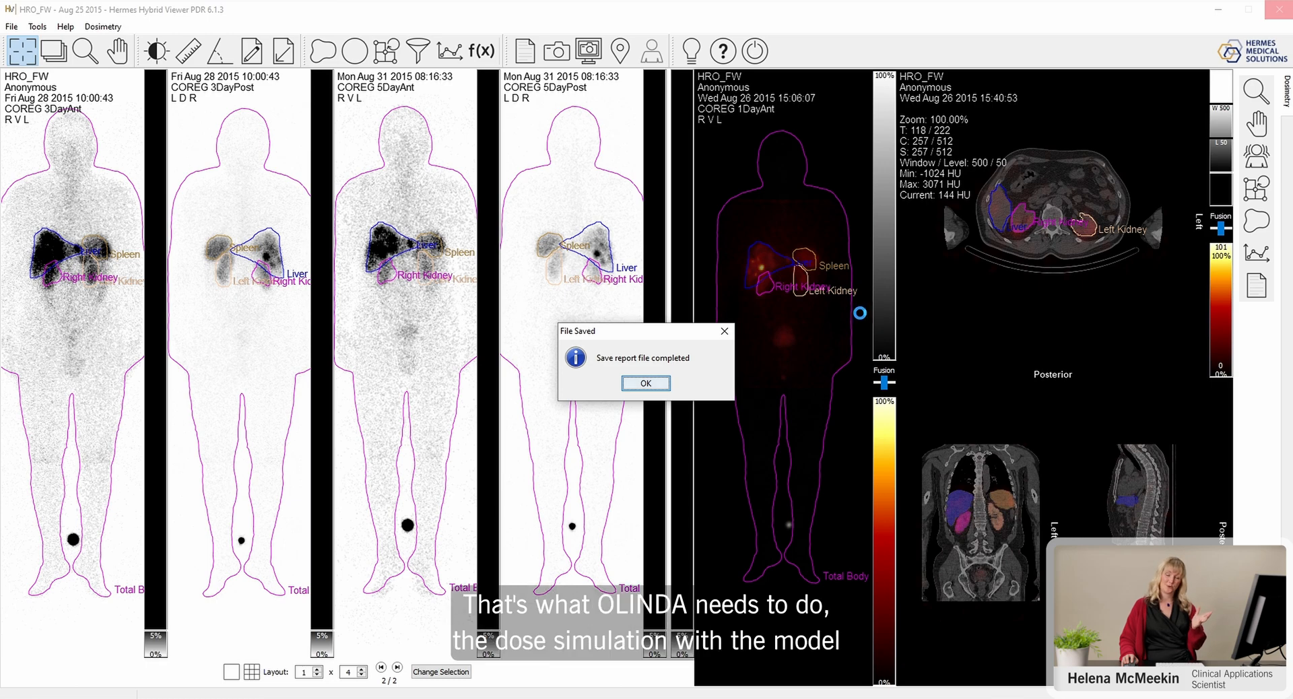
- Dismiss the File Saved message and scroll the Dosimetry Report to the OLINDA organ doses
{"action": "left_click", "coordinate": [645, 383]}
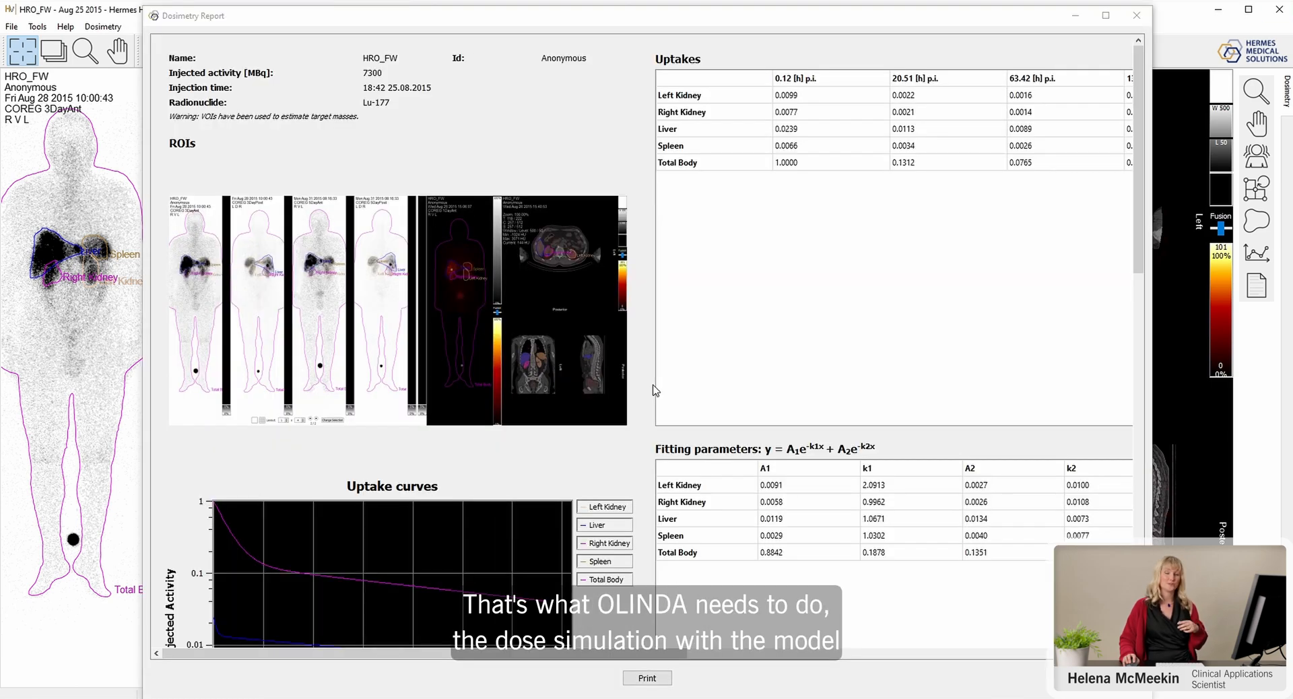
{"action": "mouse_move", "coordinate": [1000, 95]}
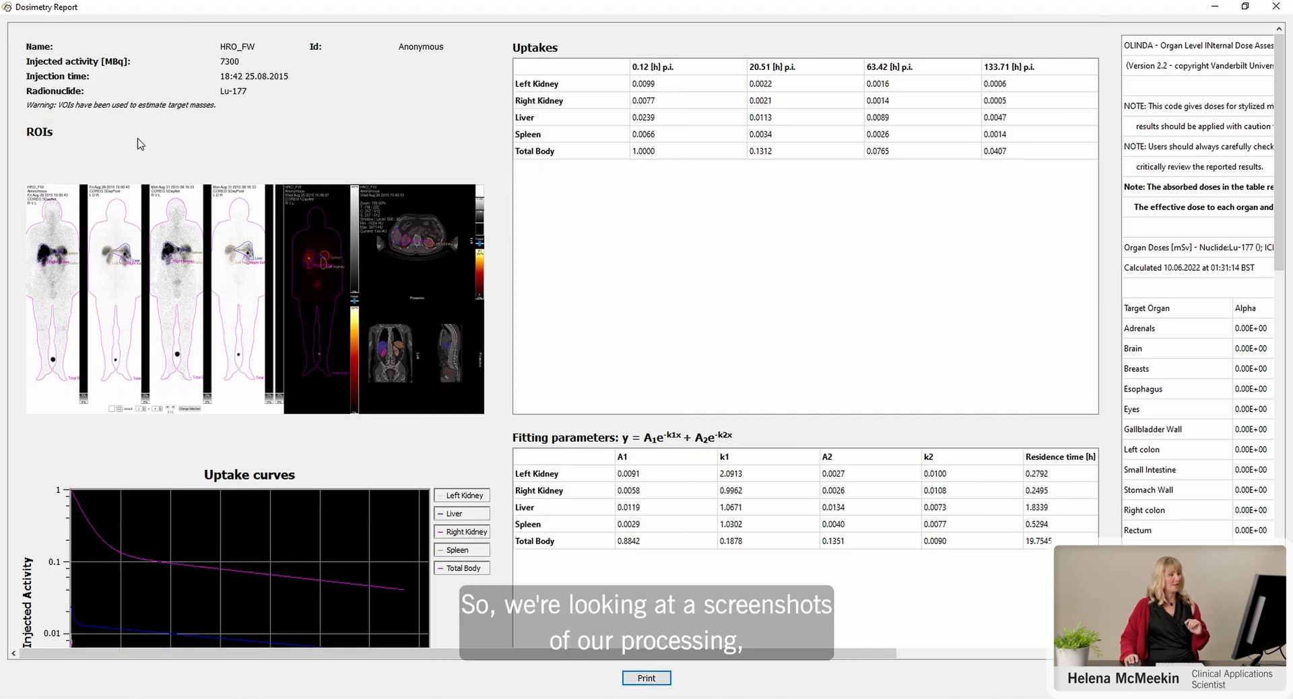
{"action": "scroll", "scroll_direction": "down", "scroll_amount": 3}
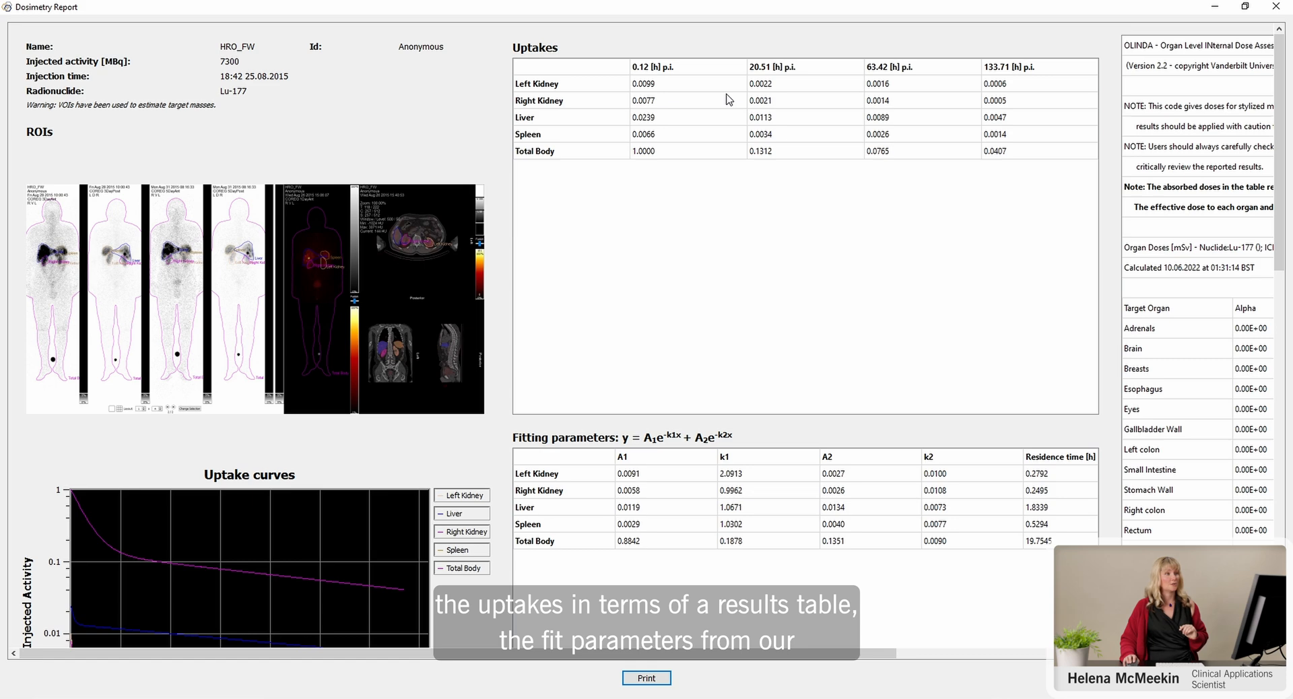
{"action": "mouse_move", "coordinate": [742, 385]}
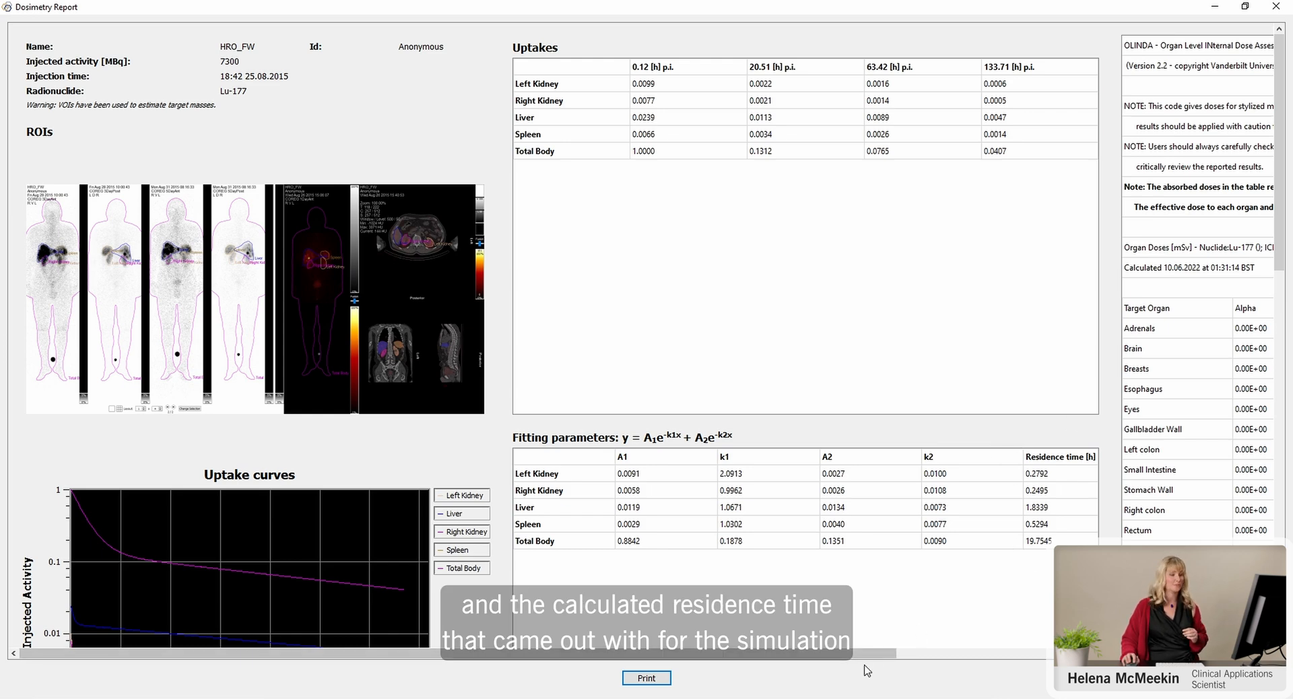
{"action": "scroll", "scroll_direction": "right", "scroll_amount": 3}
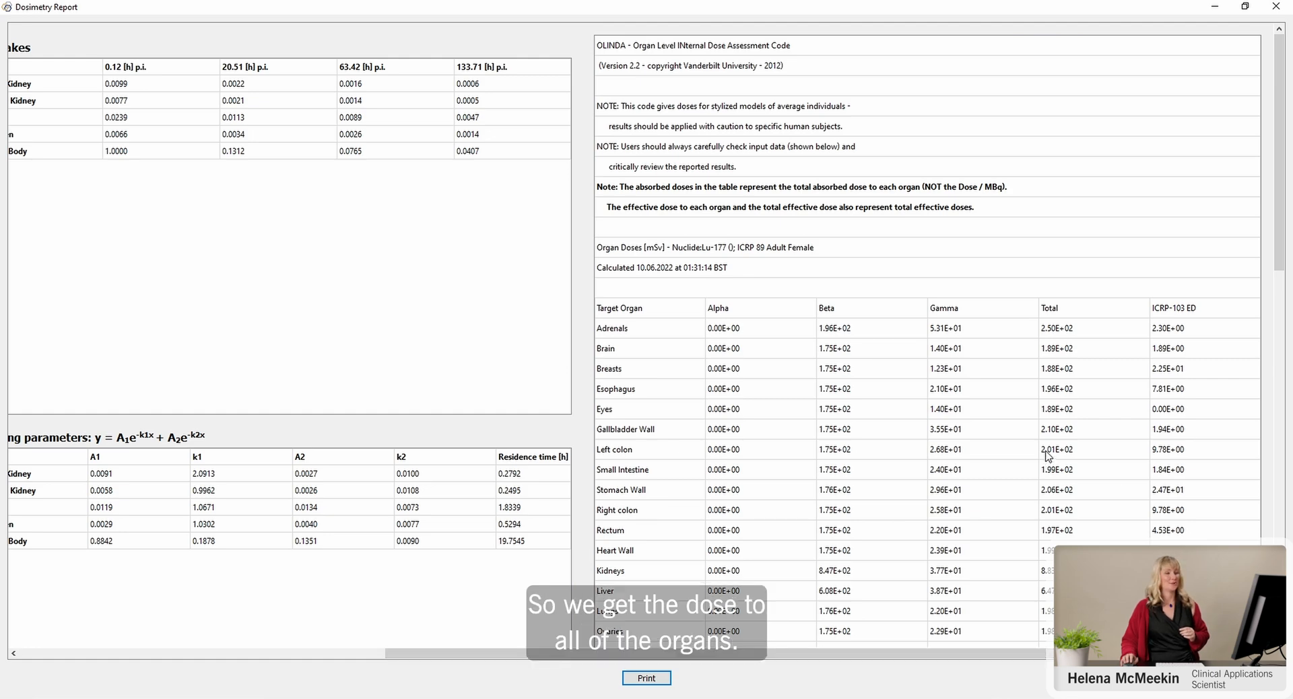
- Scroll down the OLINDA organ dose table to review all organ totals, including the kidneys
{"action": "scroll", "scroll_direction": "down", "scroll_amount": 3}
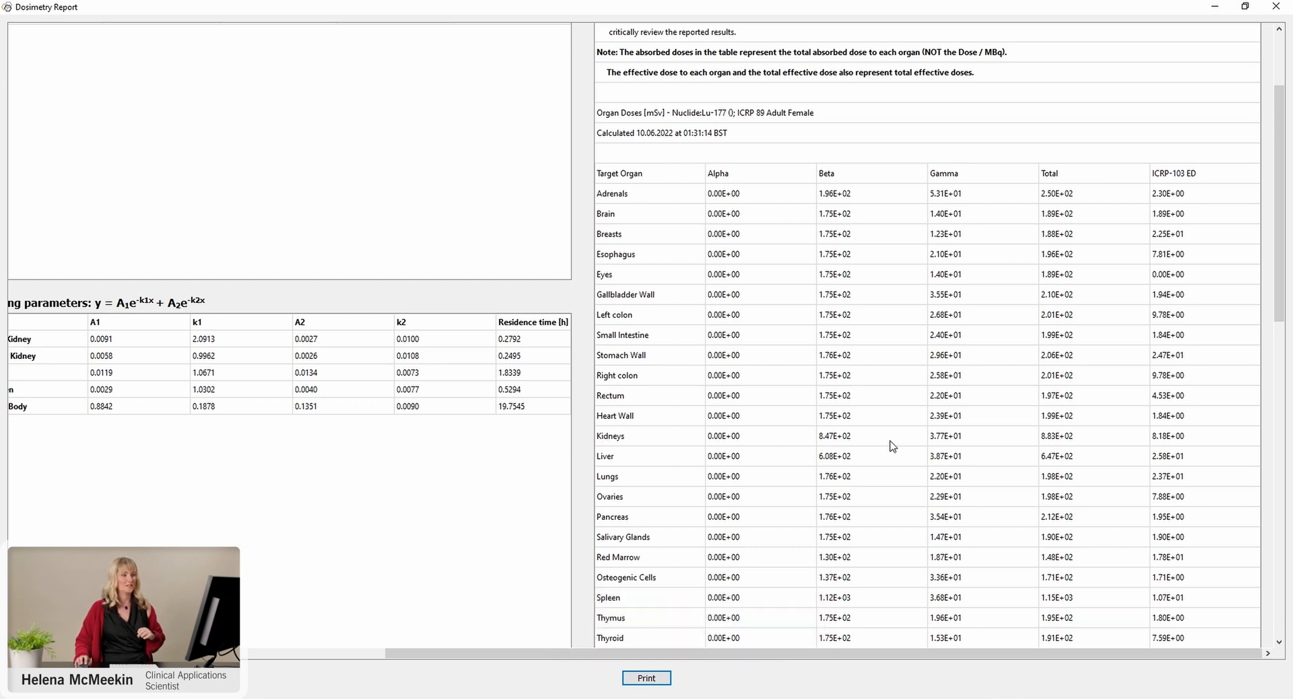
{"action": "mouse_move", "coordinate": [759, 277]}
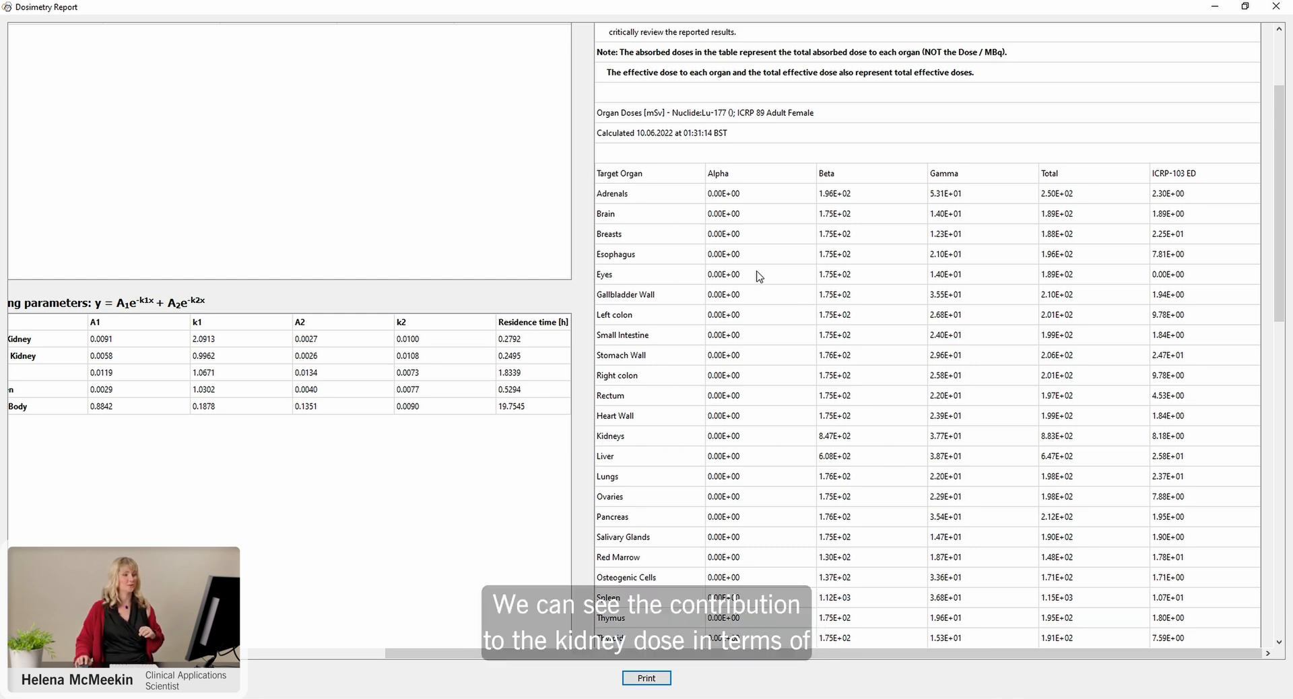
{"action": "mouse_move", "coordinate": [724, 175]}
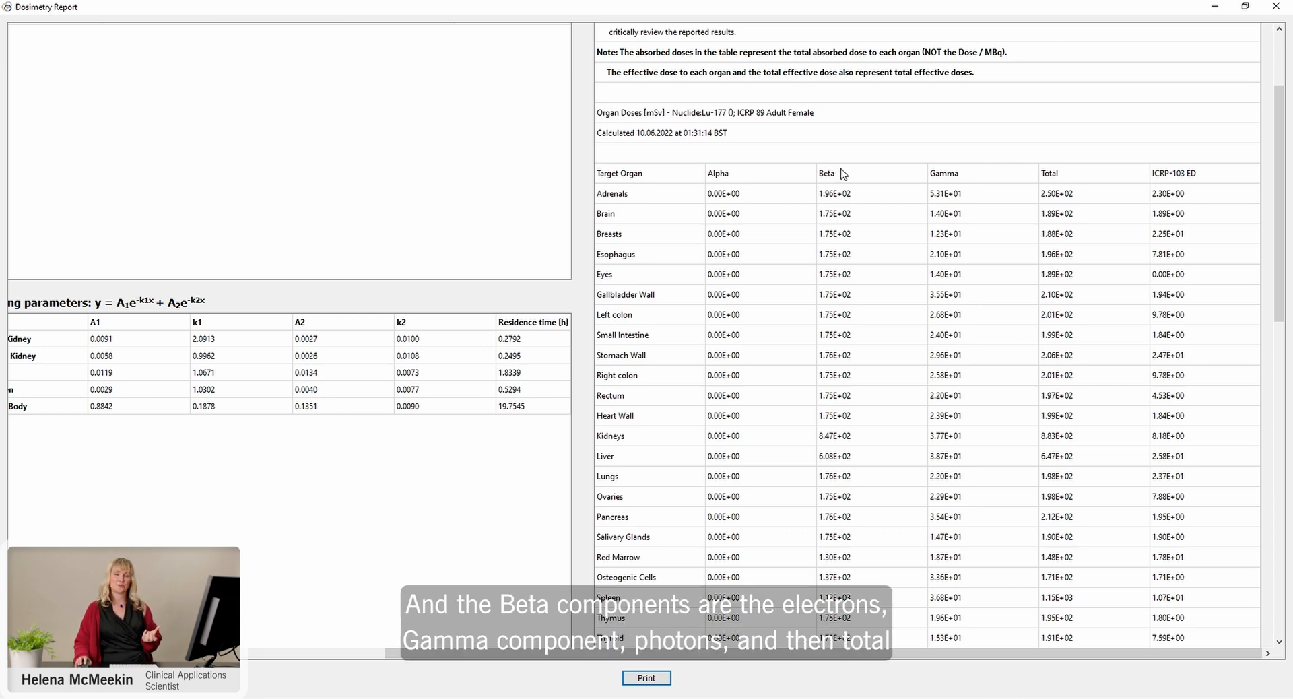
{"action": "mouse_move", "coordinate": [960, 163]}
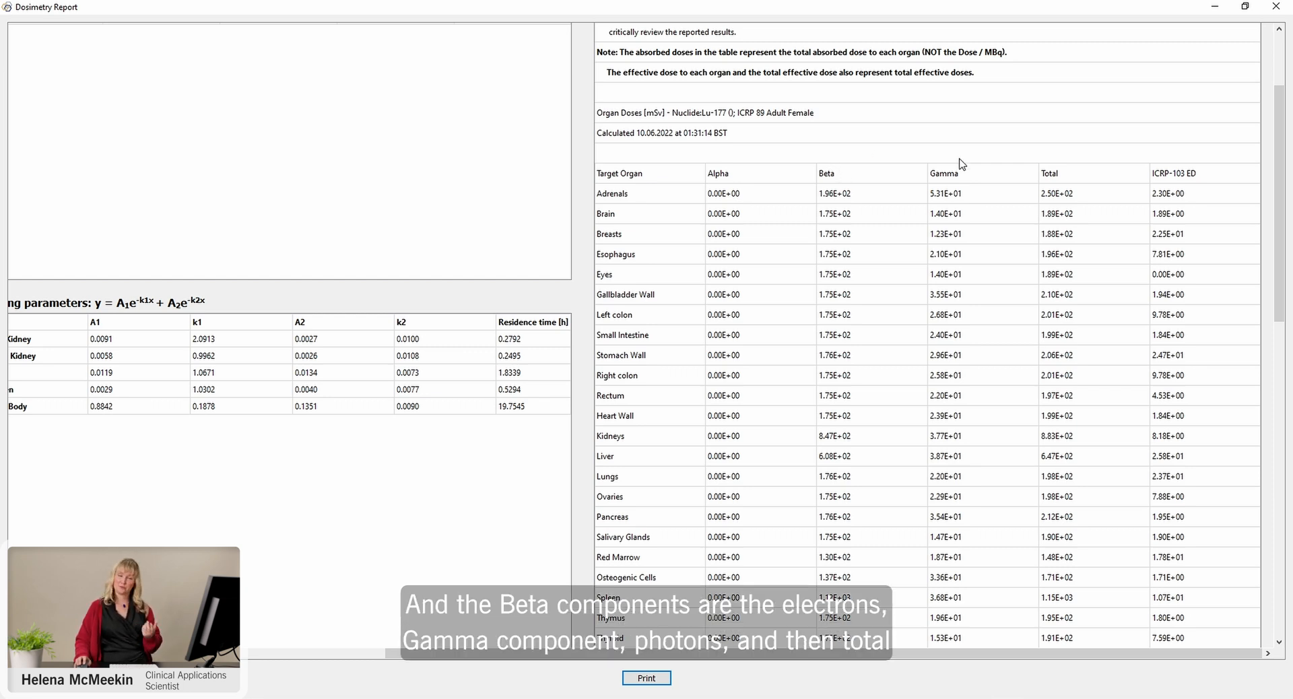
{"action": "mouse_move", "coordinate": [1094, 252]}
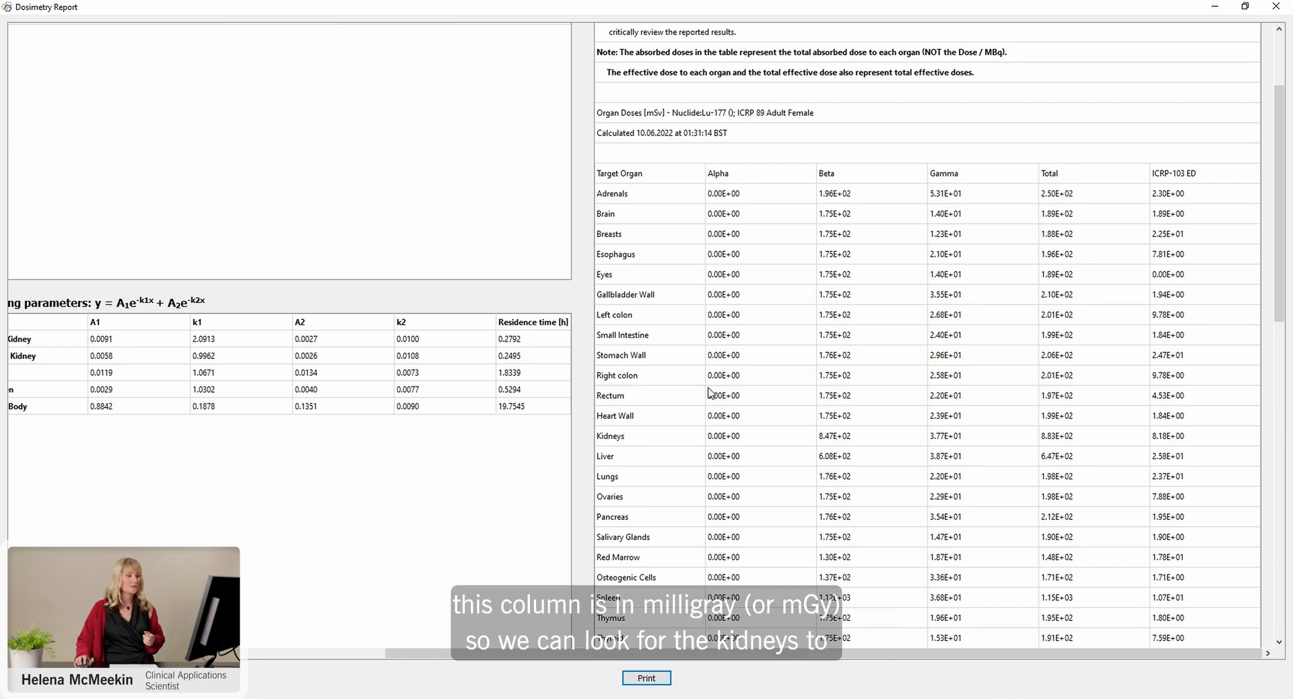
{"action": "mouse_move", "coordinate": [1073, 447]}
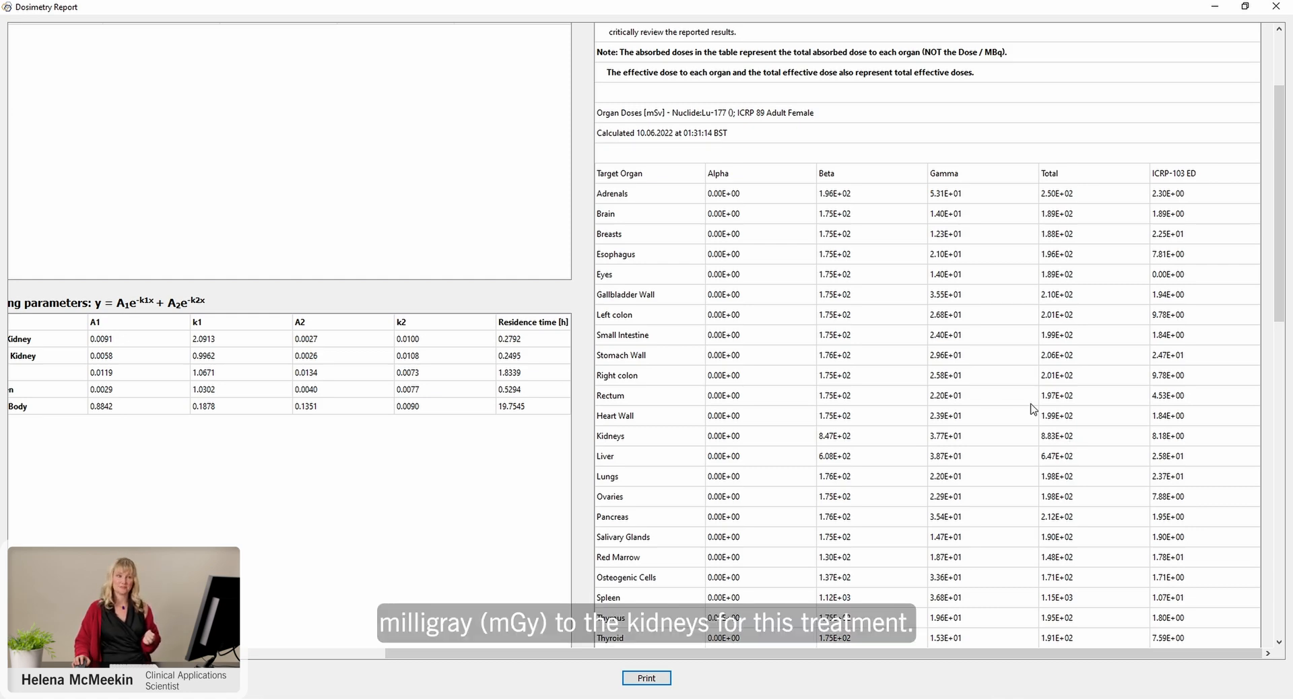
{"action": "scroll", "scroll_direction": "down", "scroll_amount": 3}
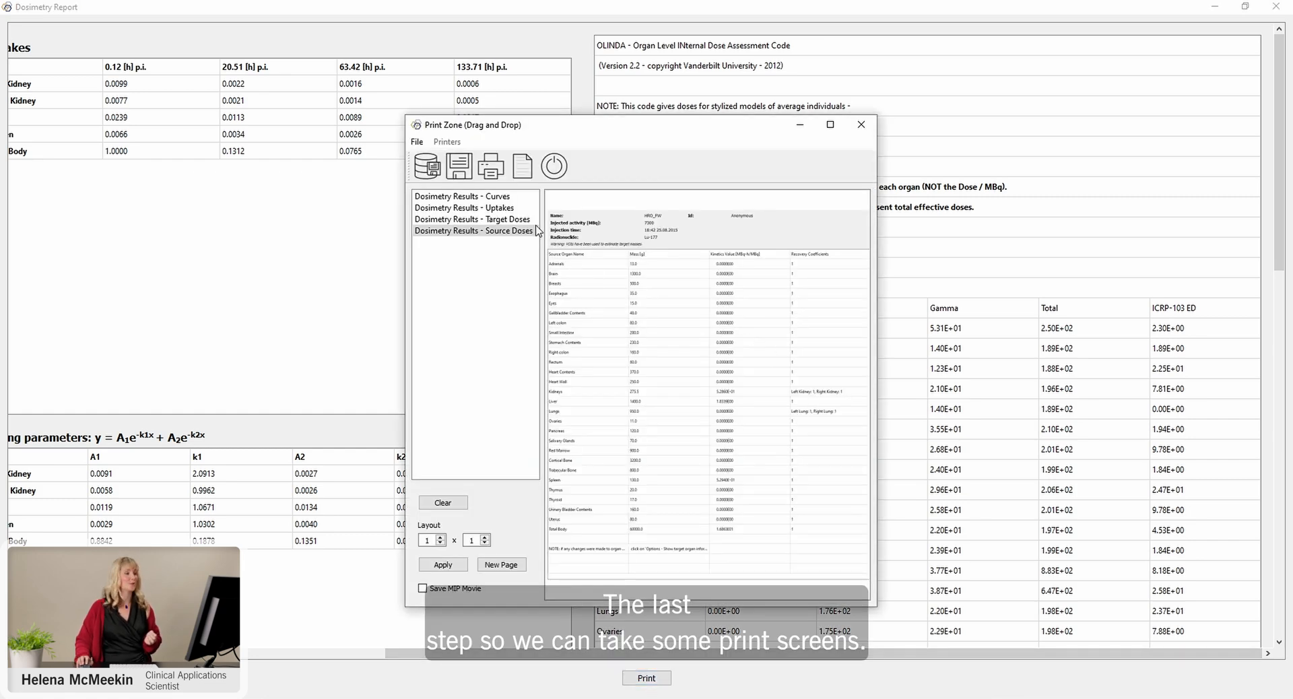
- Show the Dosimetry Results - Uptakes page, then the Dosimetry Results - Curves page
{"action": "left_click", "coordinate": [464, 207]}
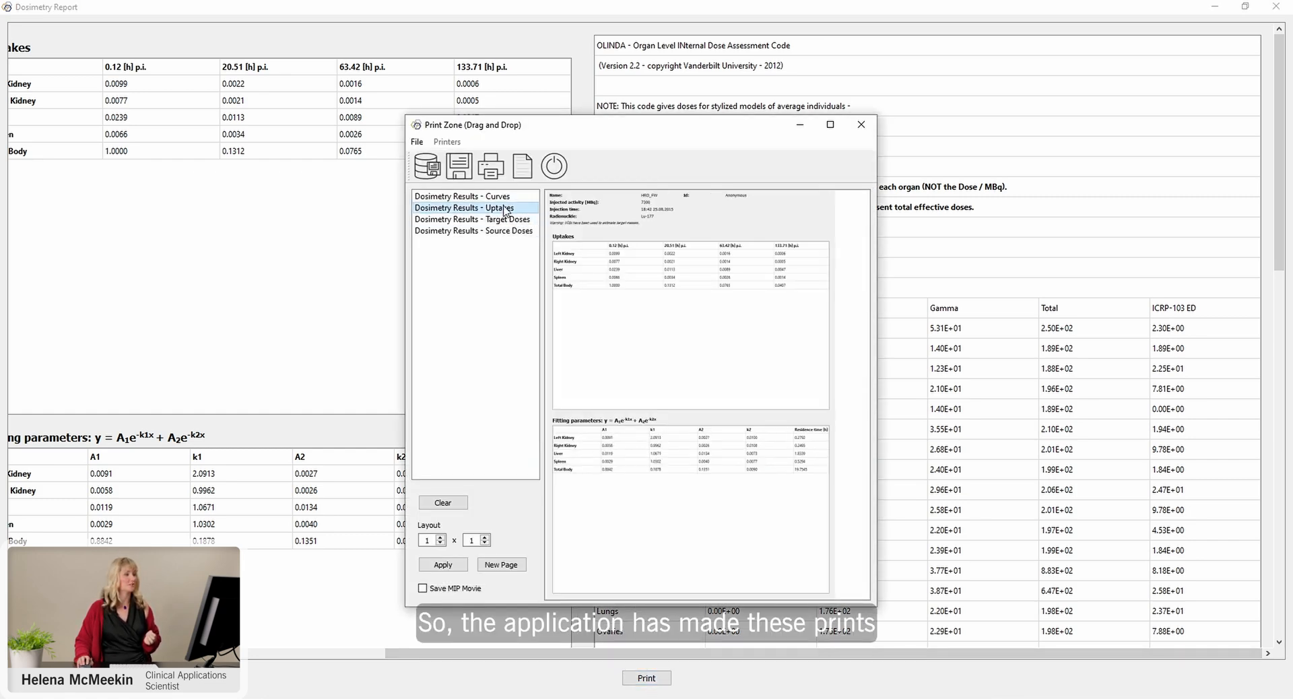
{"action": "left_click", "coordinate": [463, 196]}
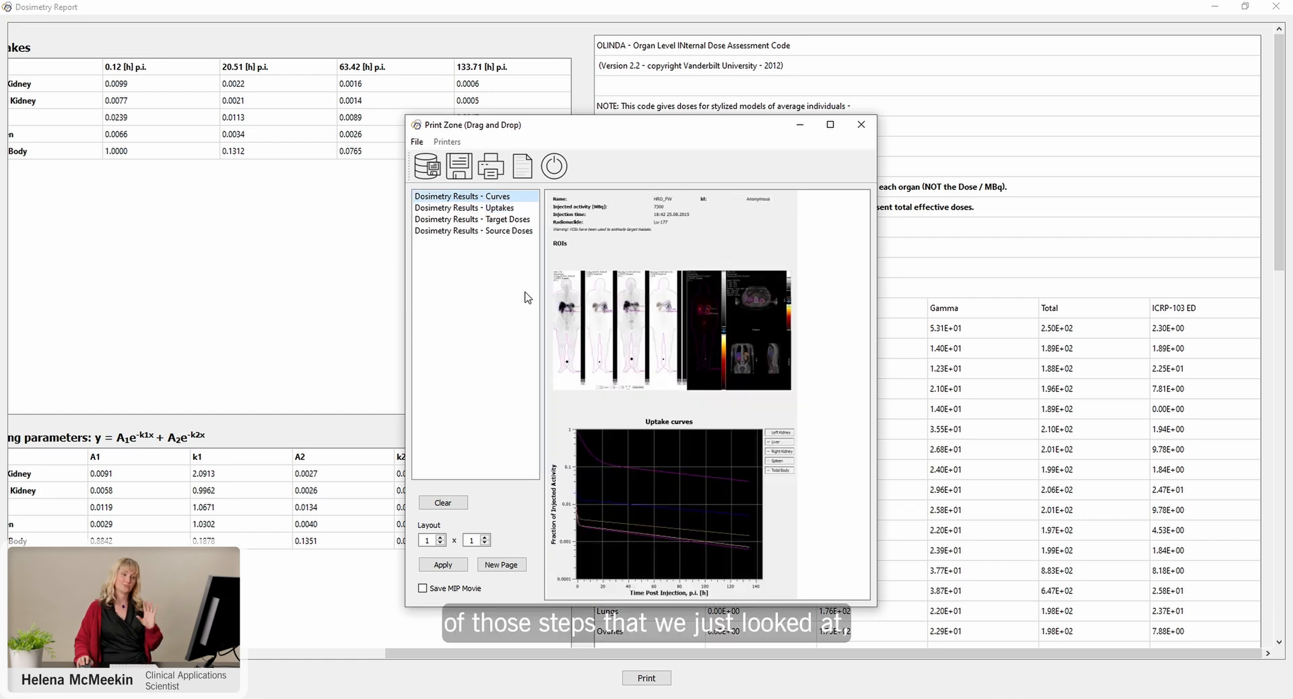
{"action": "mouse_move", "coordinate": [526, 295]}
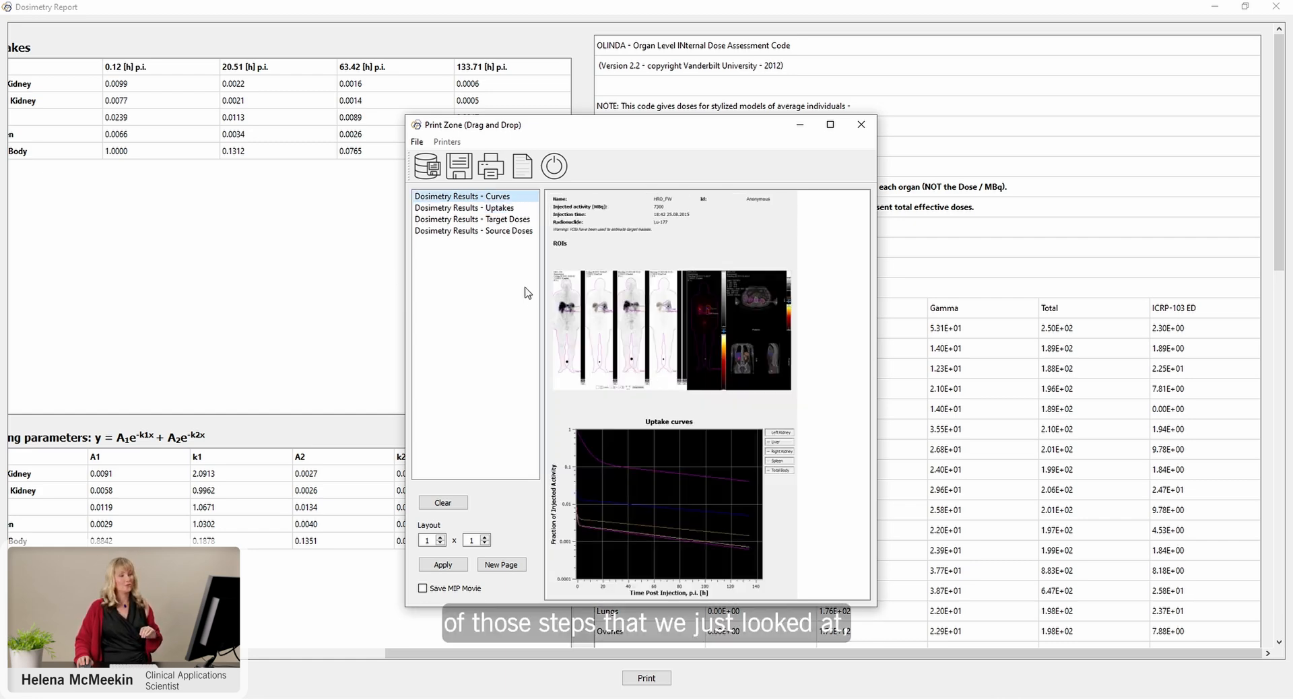